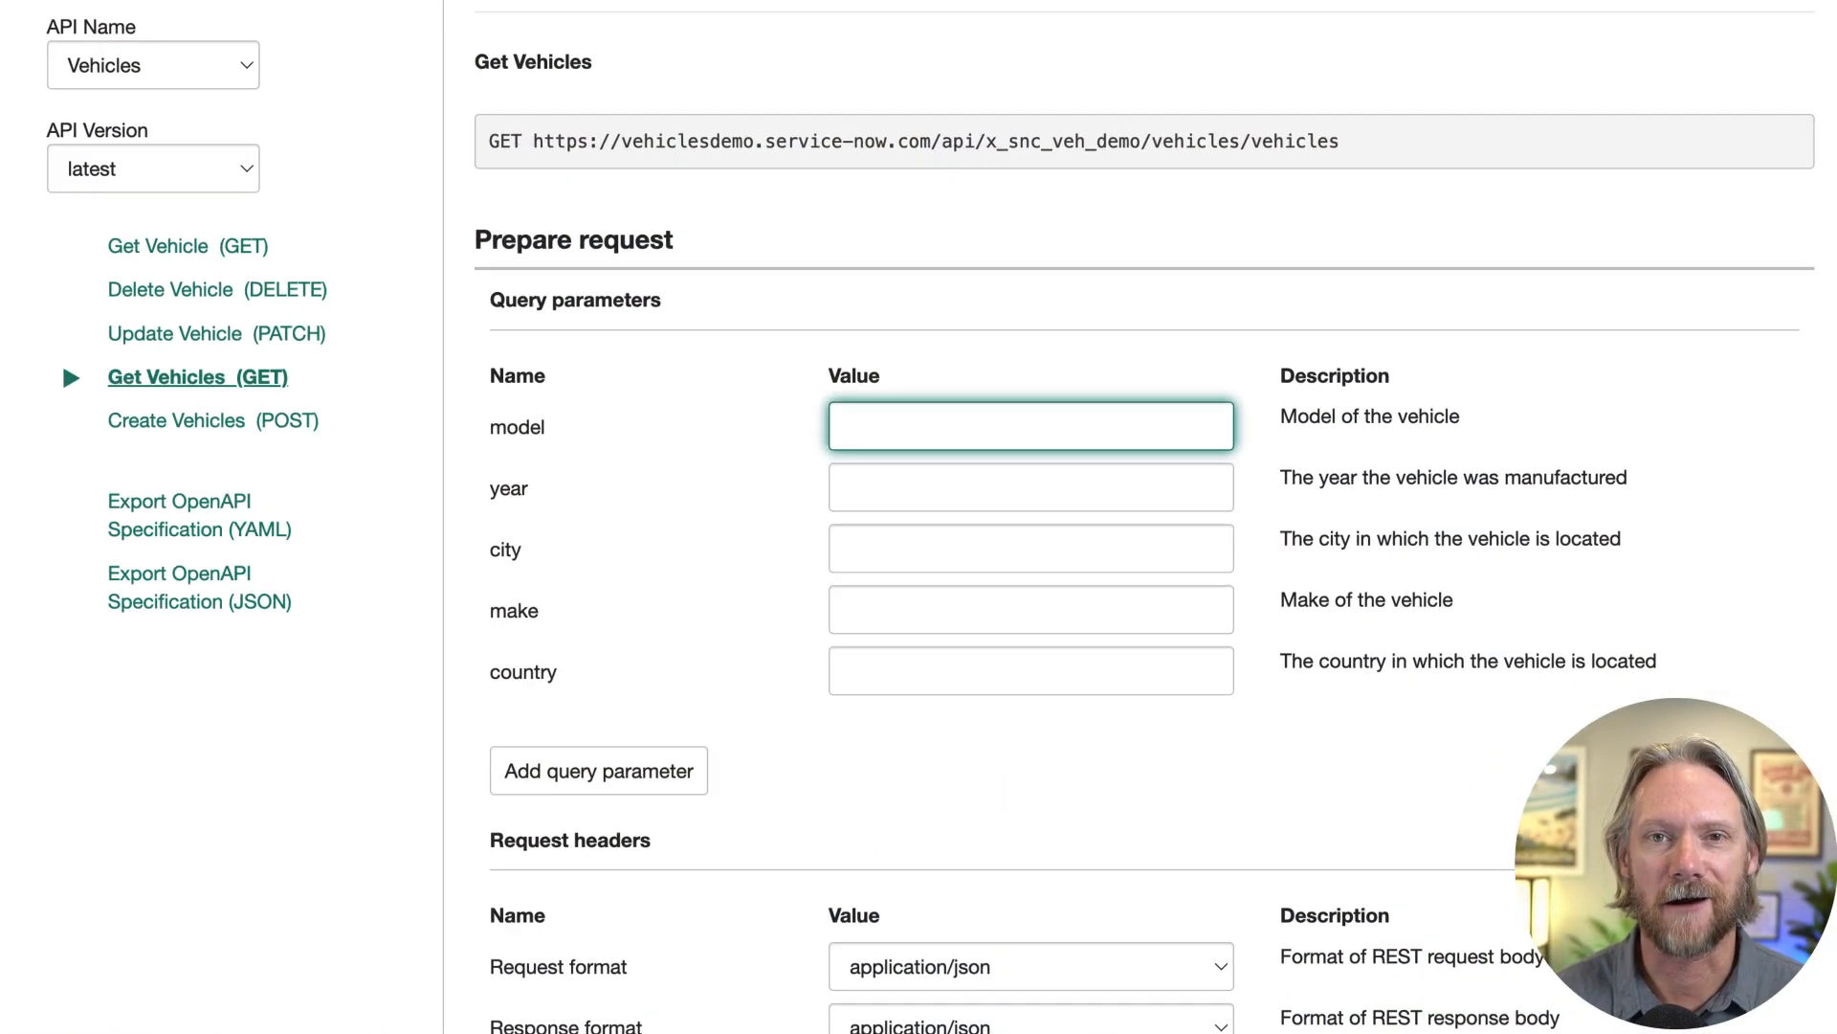
# Enter XC90,XC60 as the model query parameter value for Get Vehicles.
pyautogui.scroll(-3)
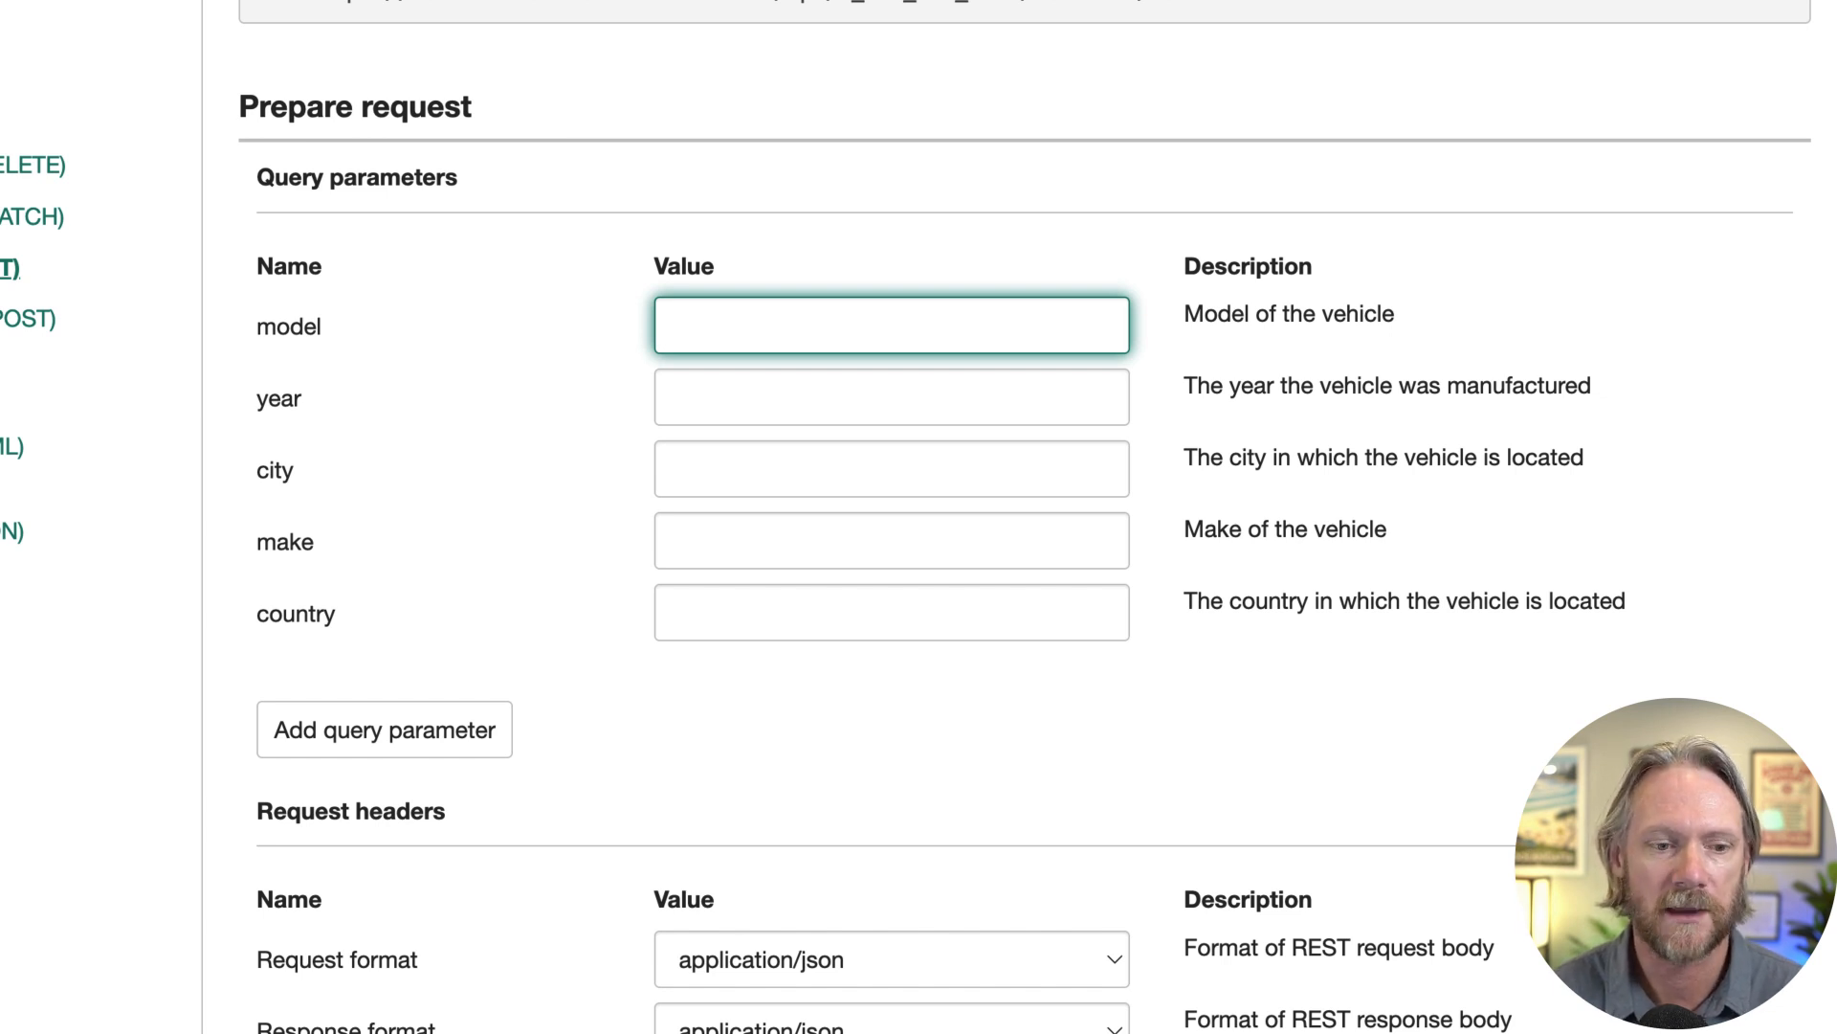
pyautogui.write('XC90')
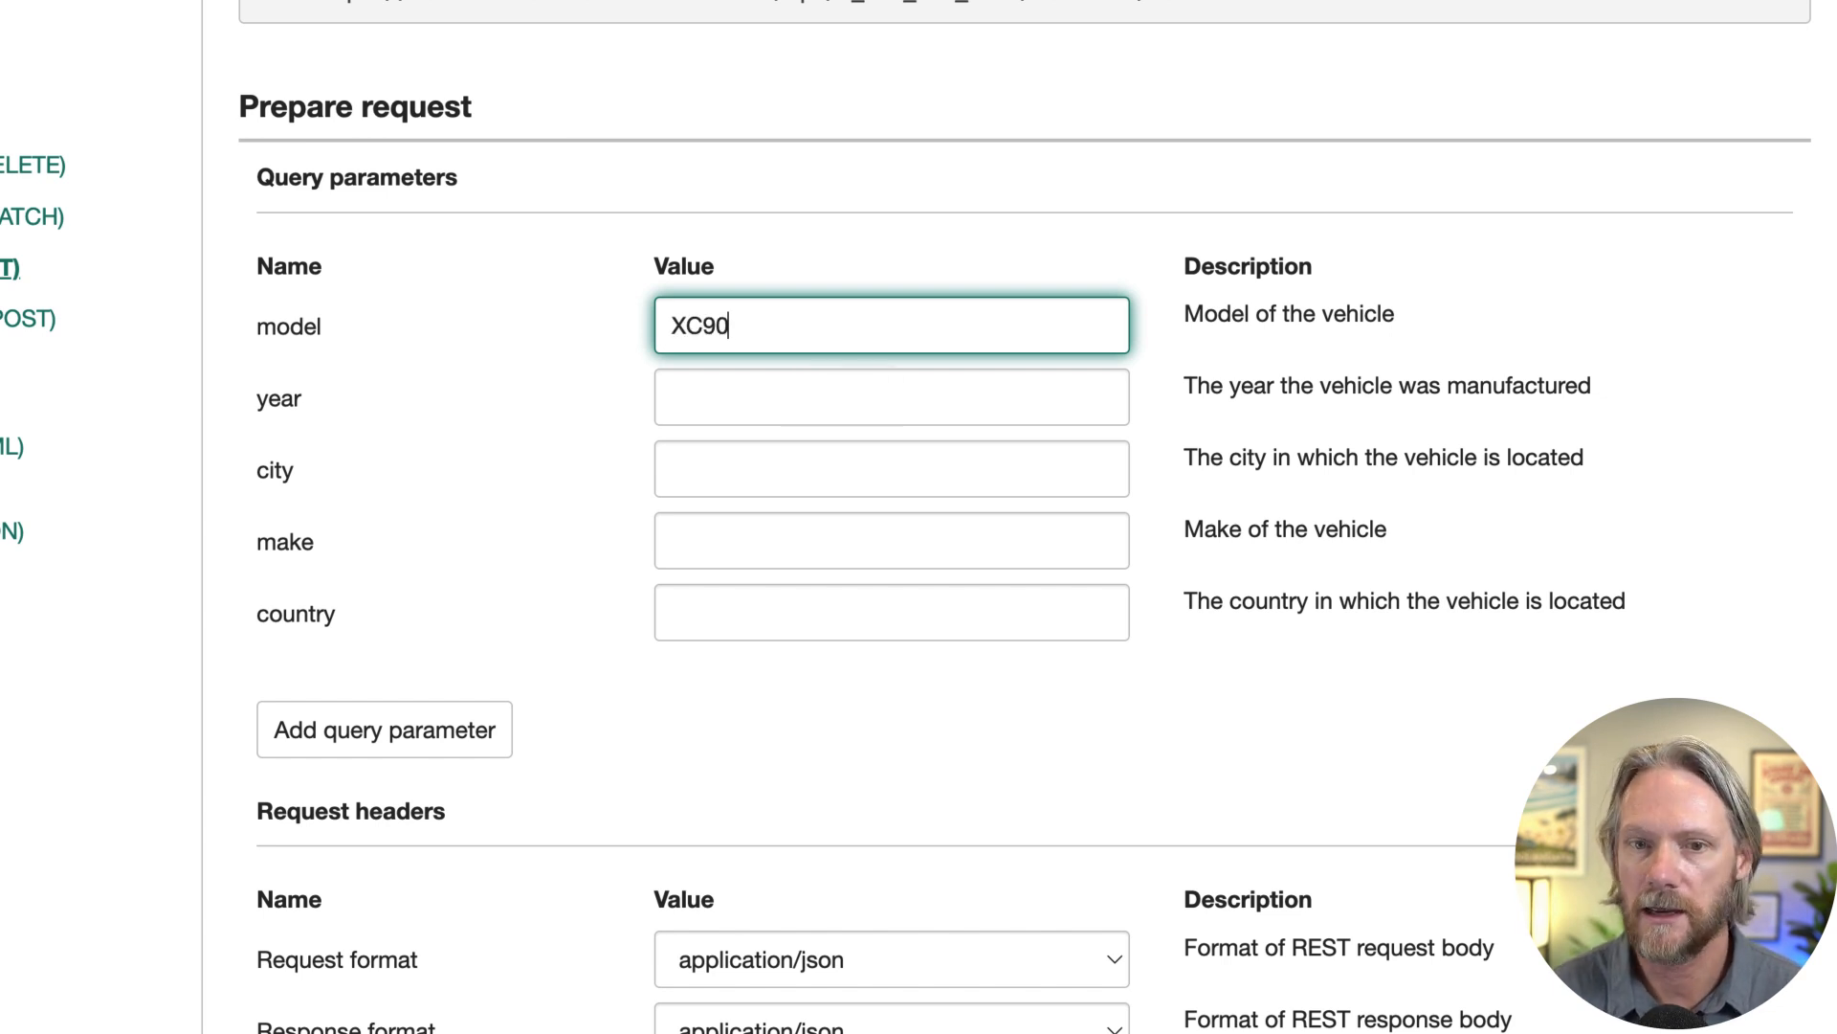
pyautogui.write(',')
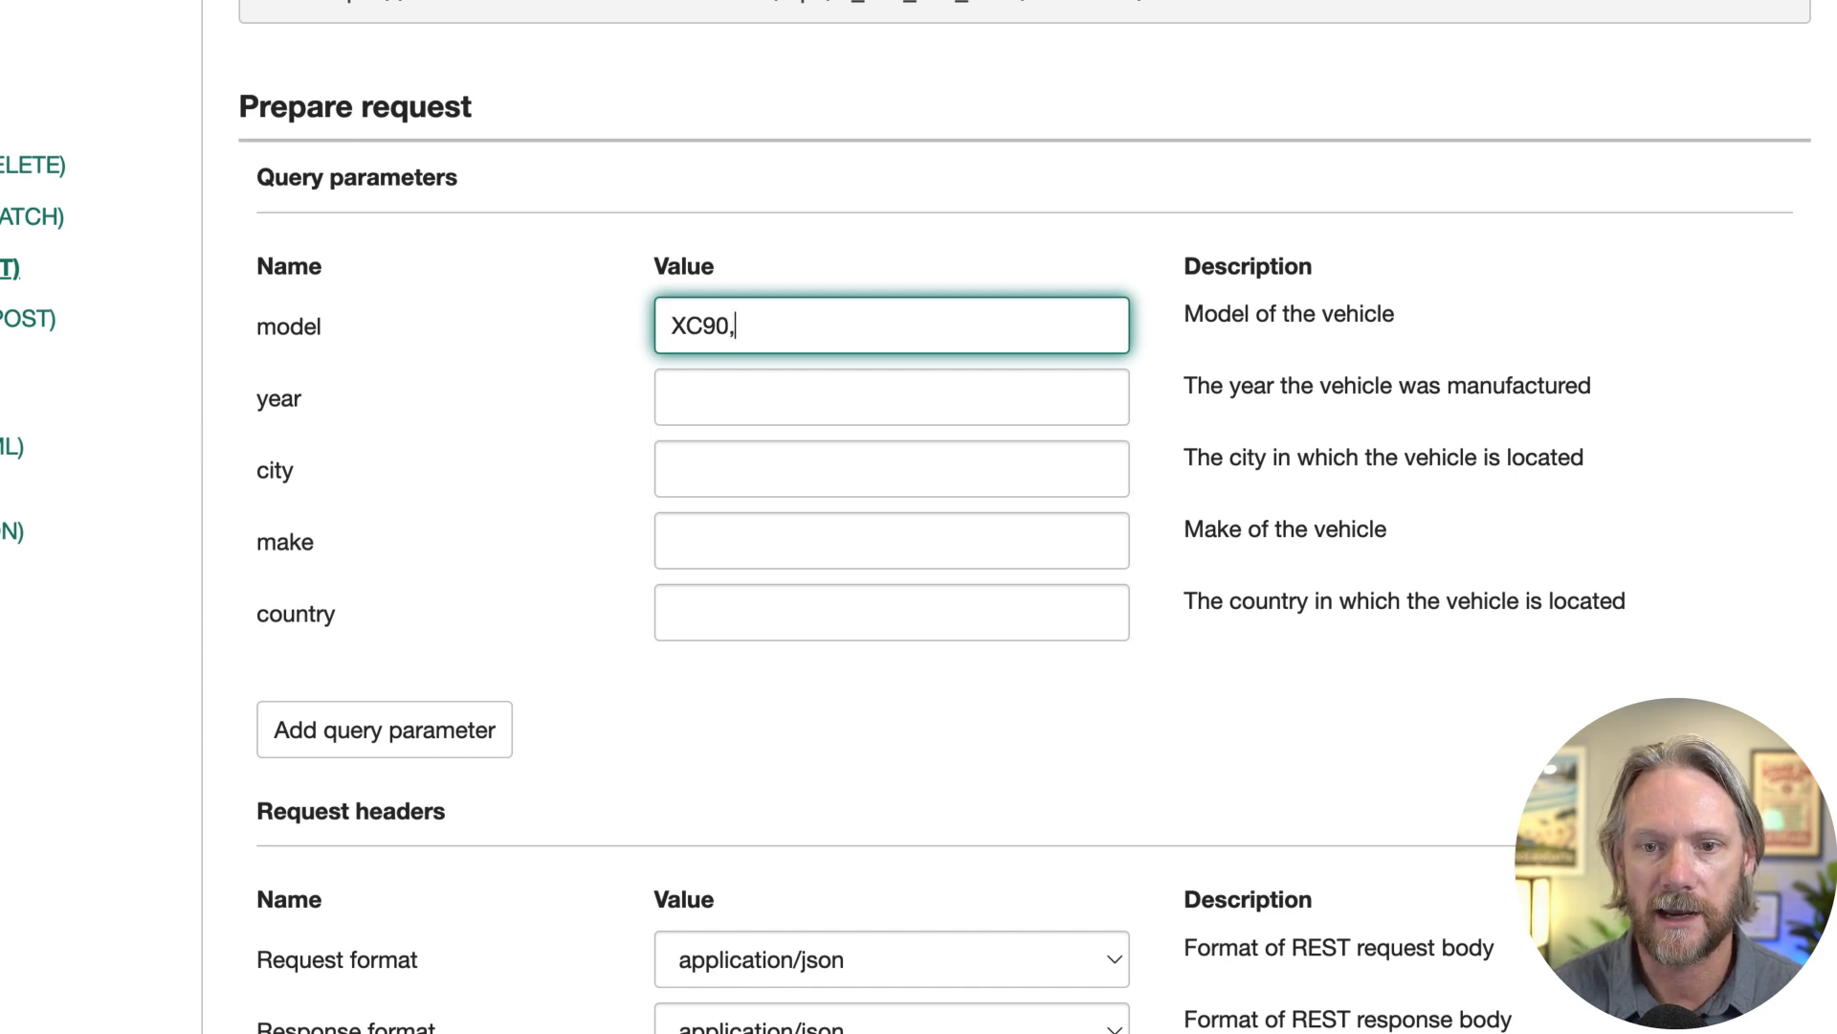
pyautogui.write('XC60')
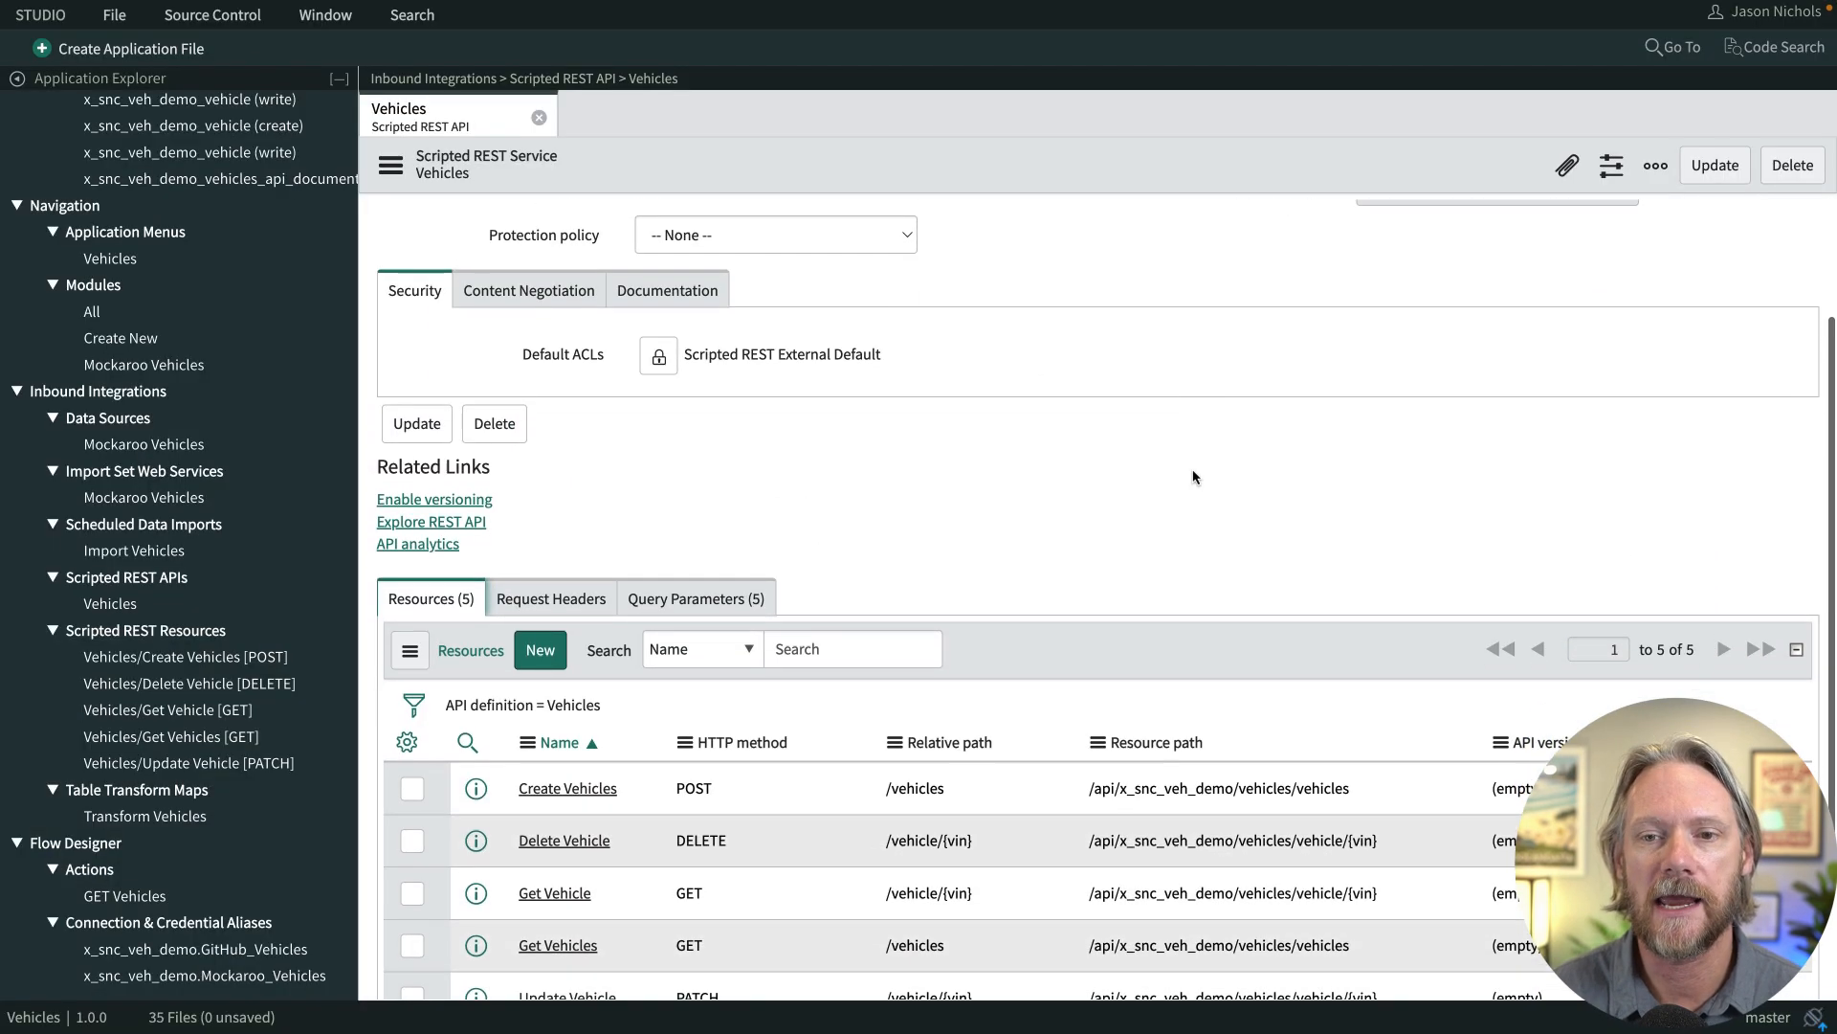
# Bring up the Enable versioning prompt from the Vehicles service form's related links.
pyautogui.scroll(-3)
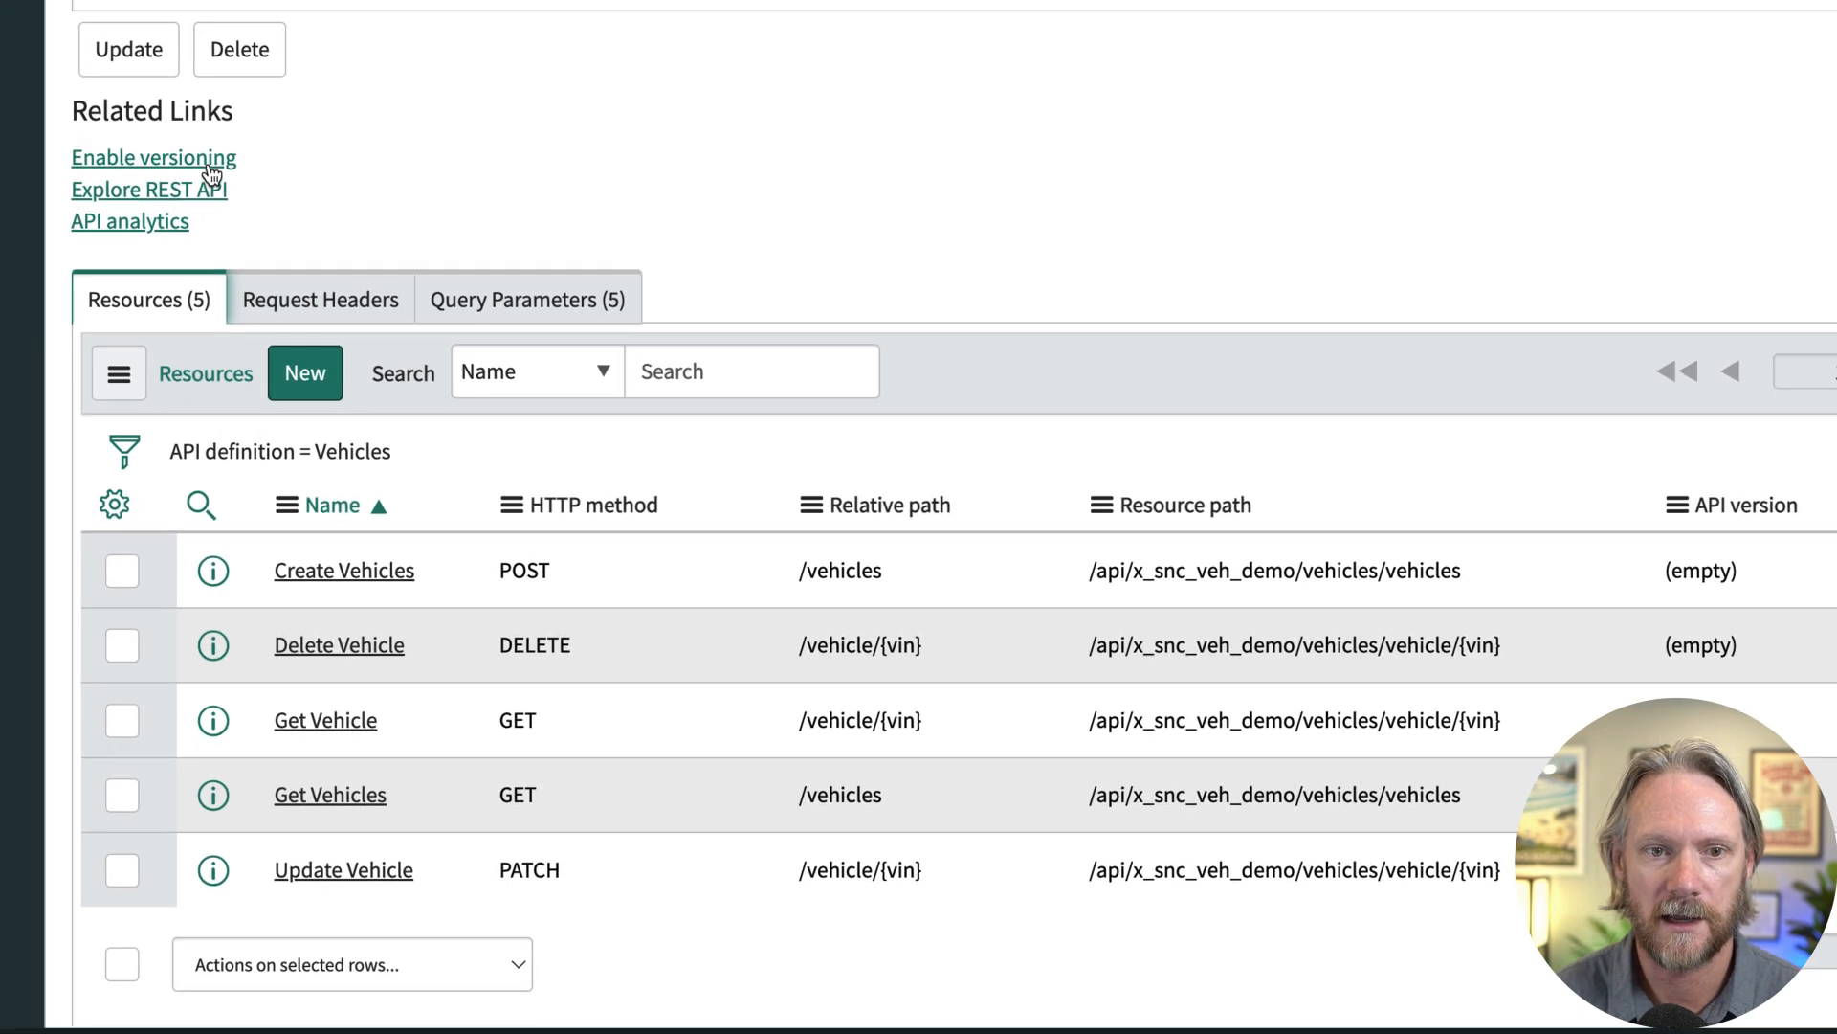
pyautogui.click(153, 157)
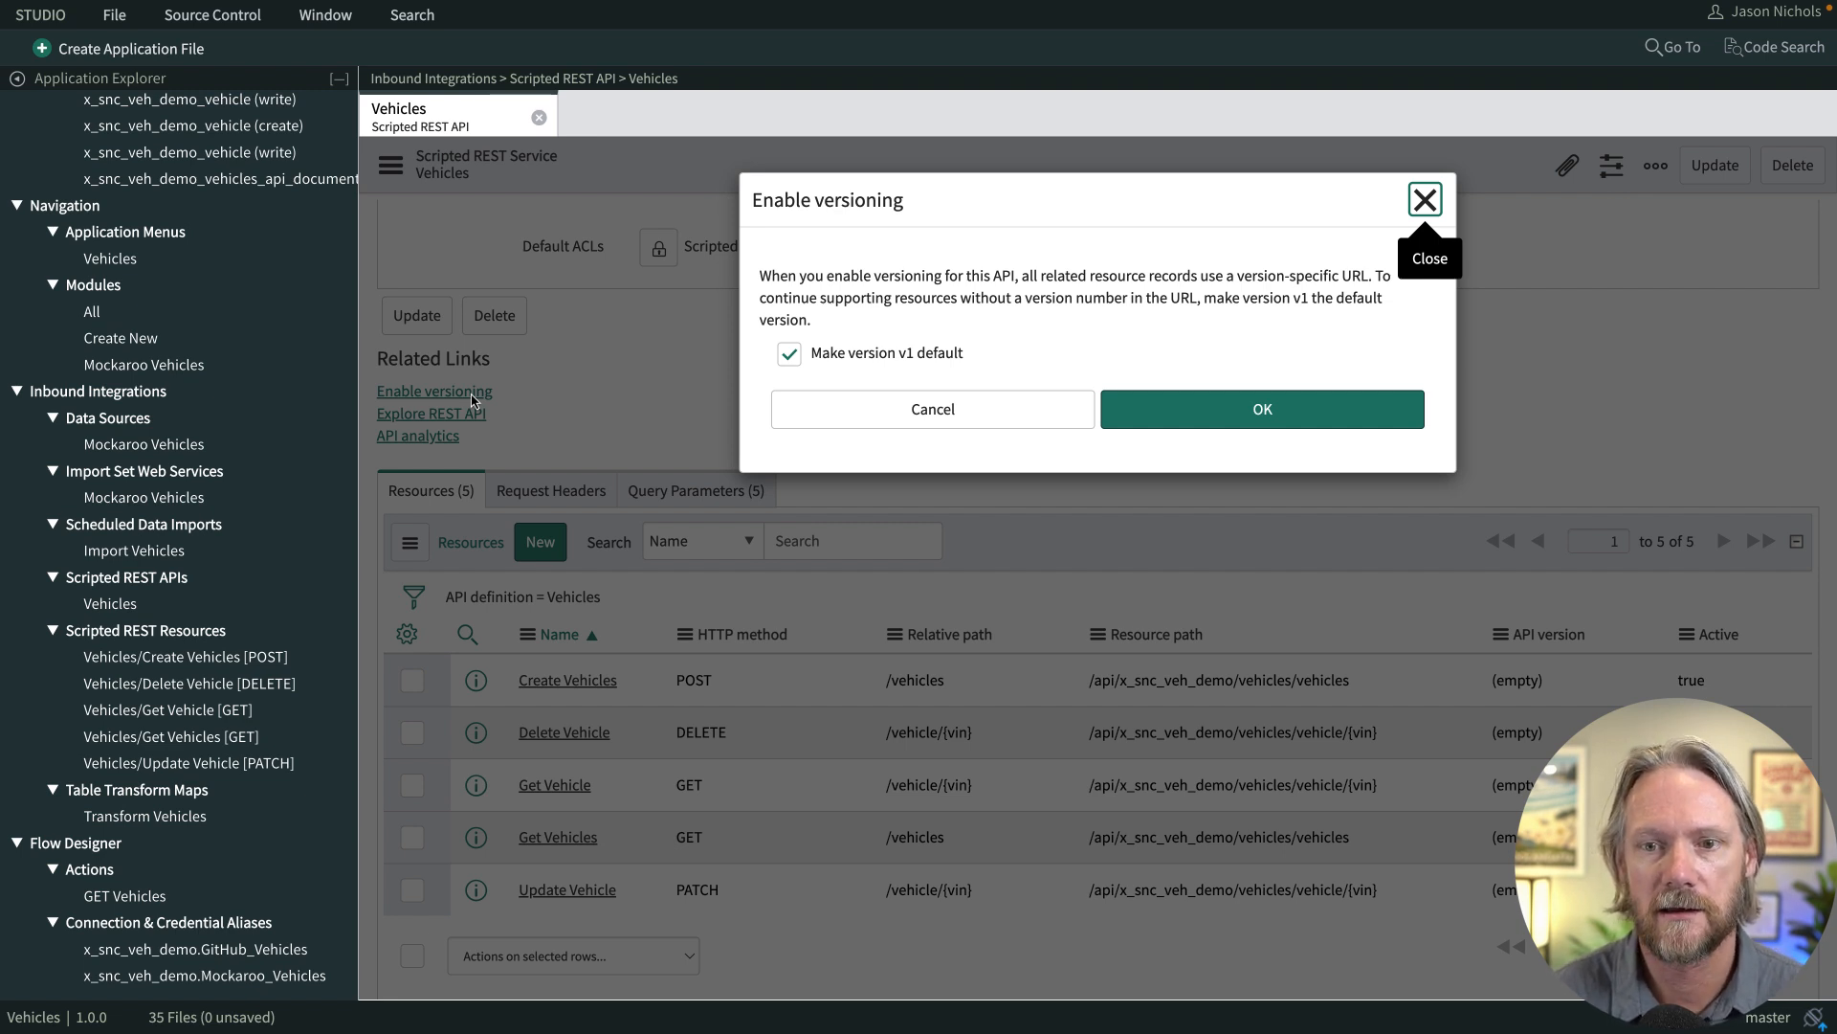
# Confirm versioning with v1 as default and review the five v1 resources.
pyautogui.click(1261, 409)
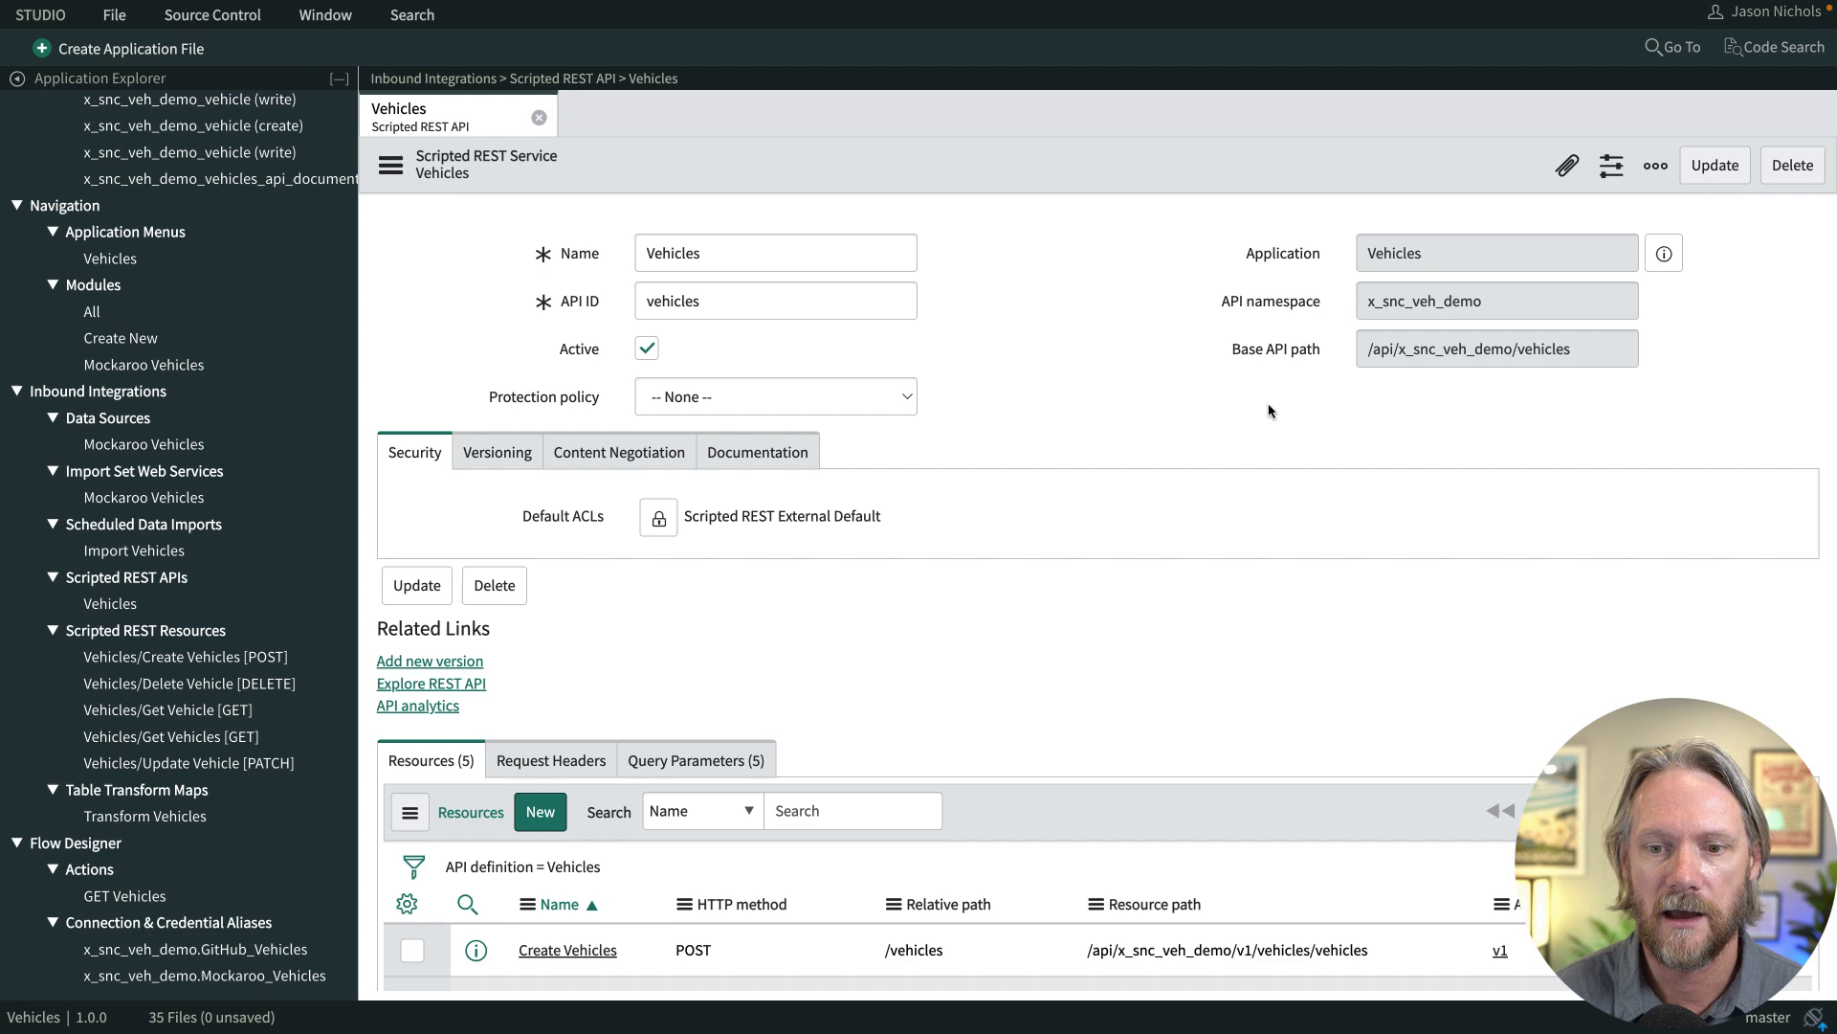
pyautogui.scroll(-3)
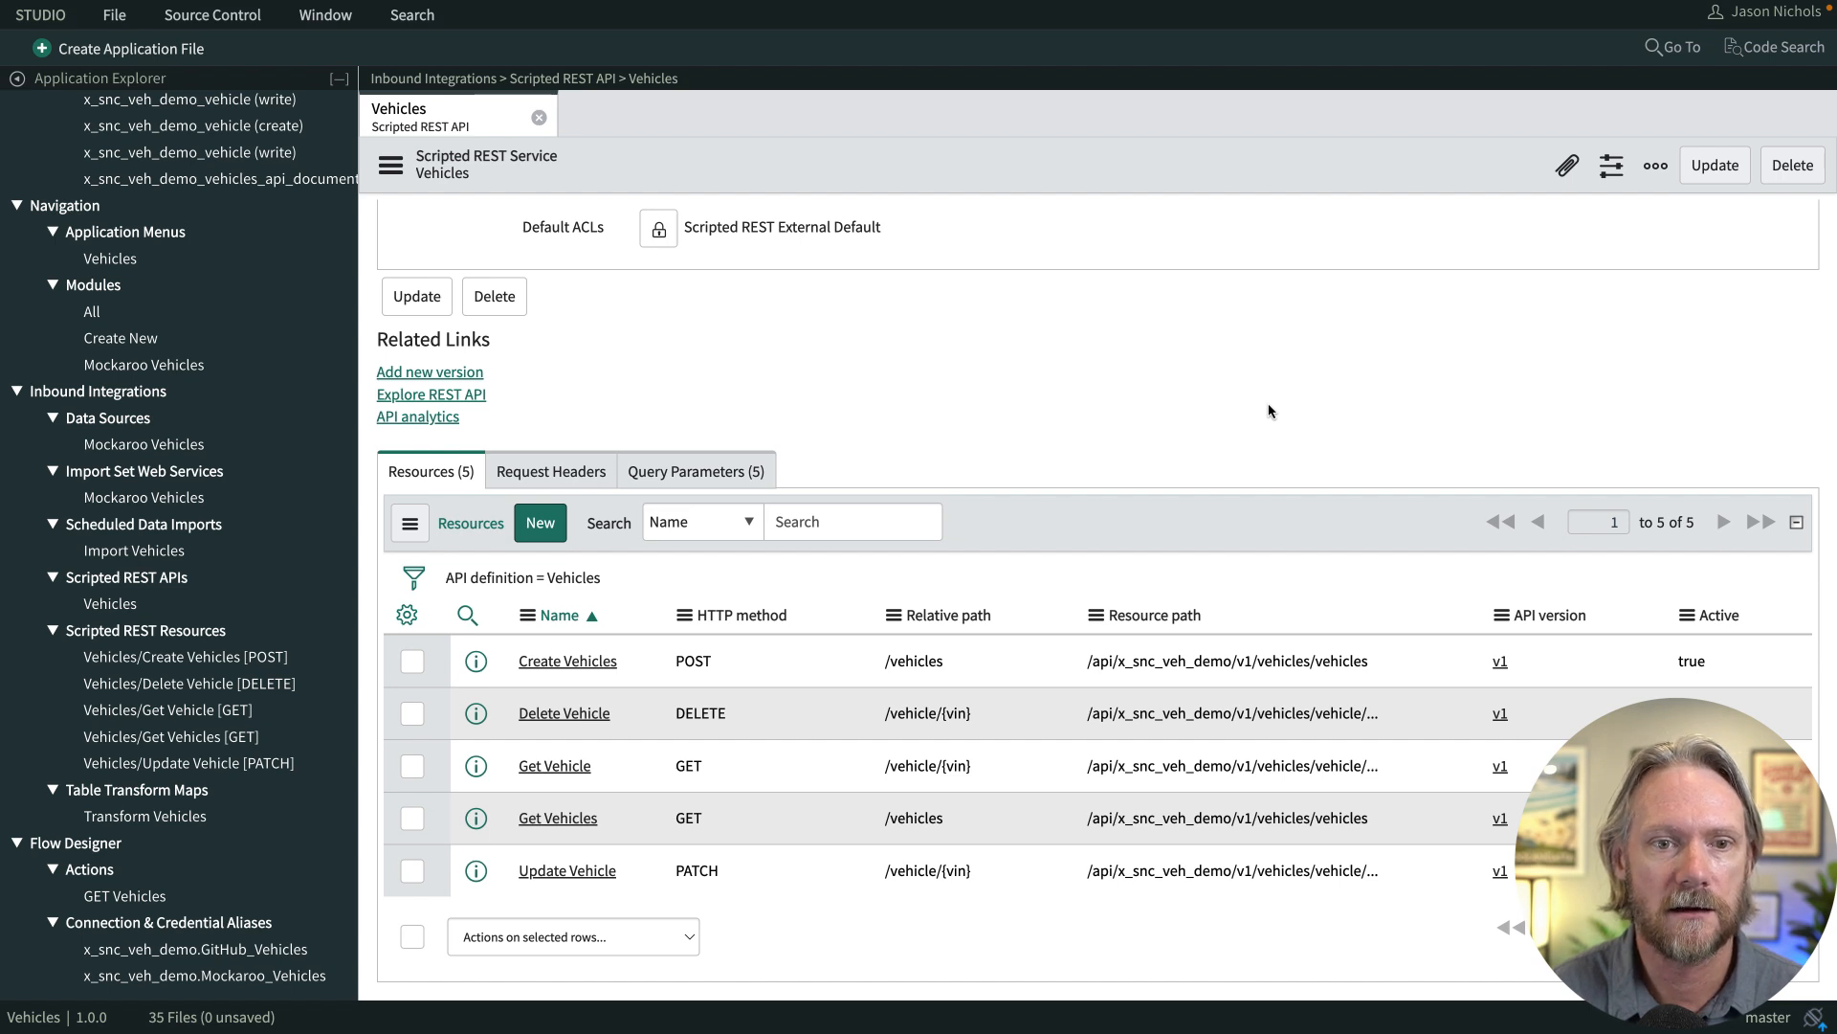
pyautogui.moveTo(430, 371)
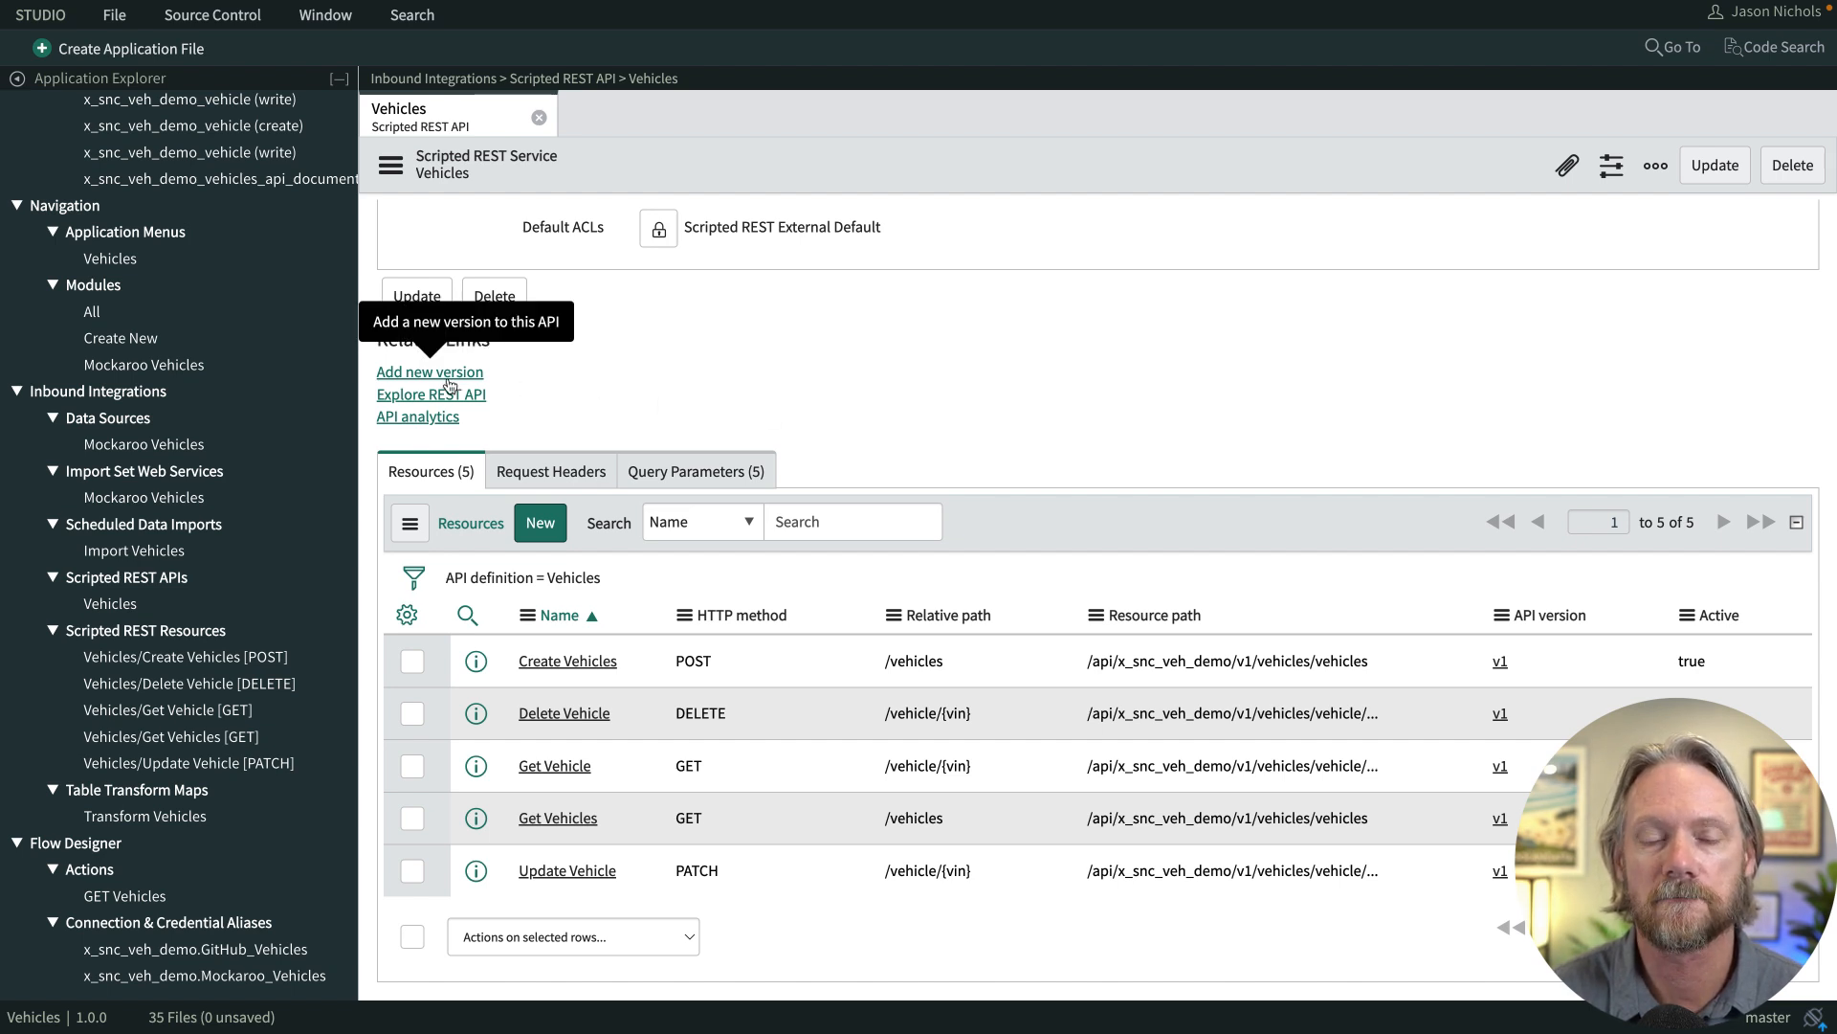
# Add API version v2, copying existing resources from v1.
pyautogui.click(429, 371)
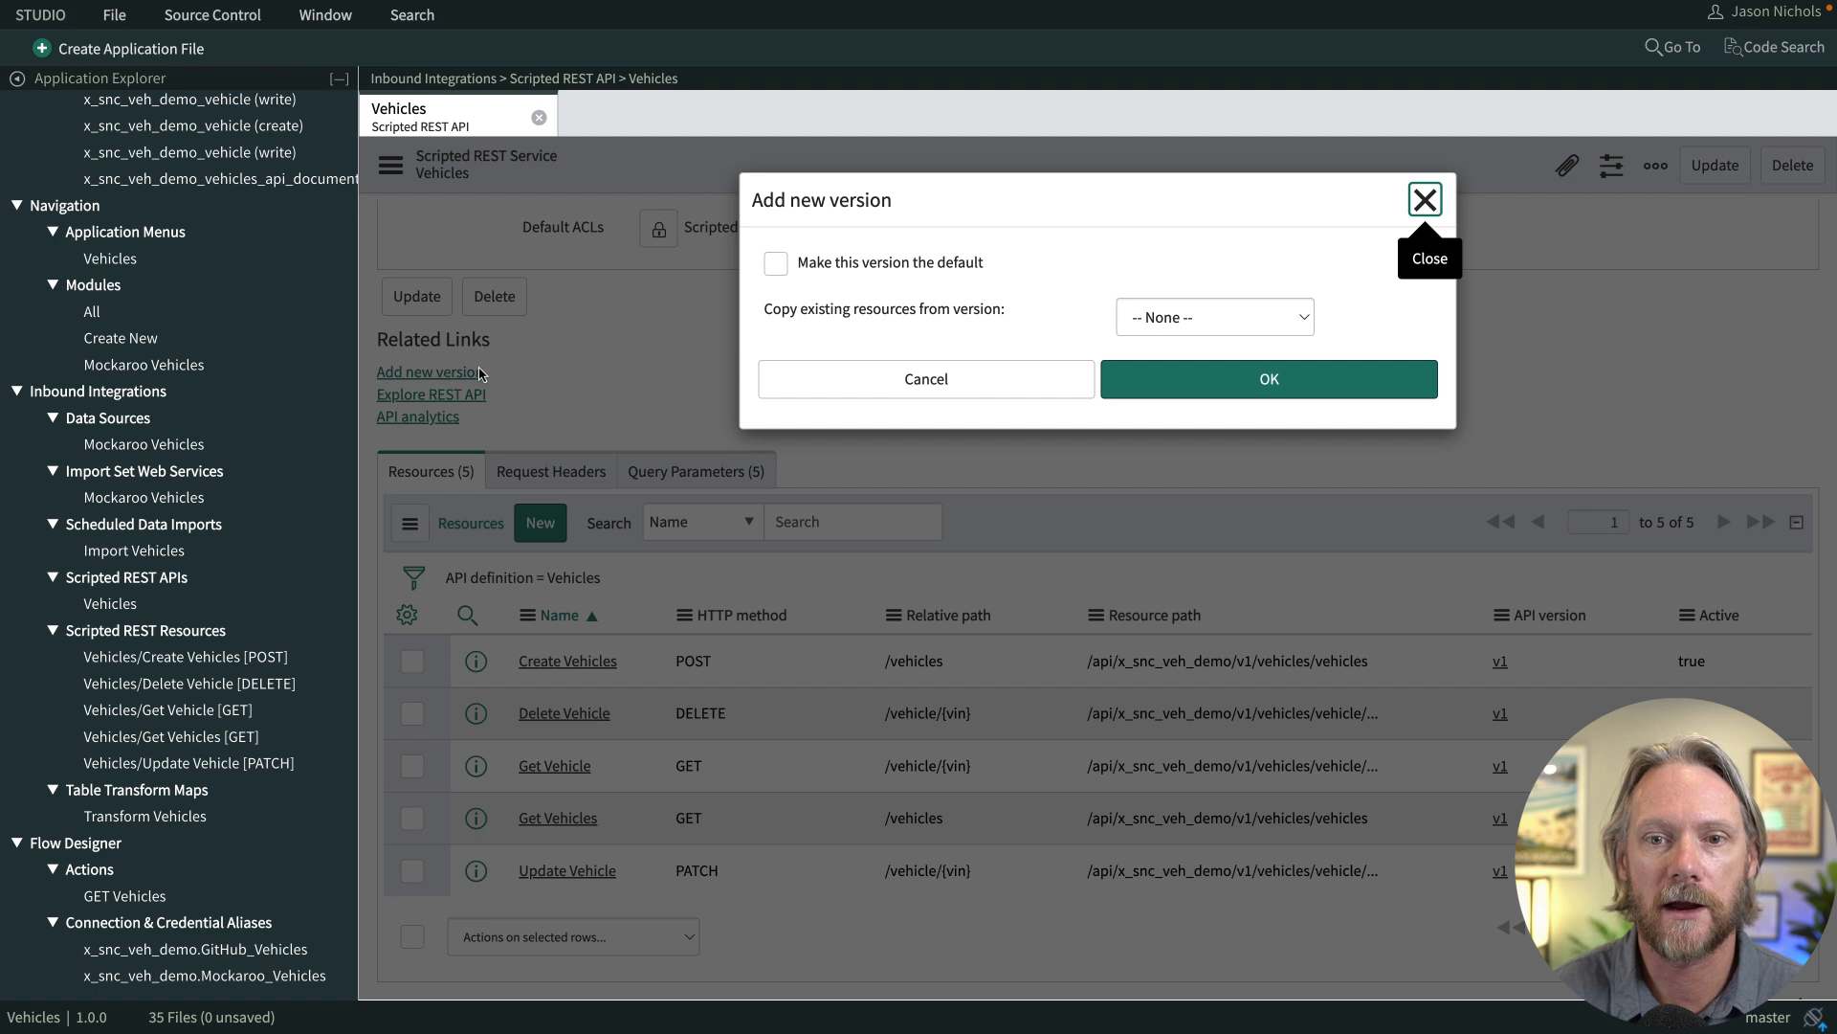
pyautogui.click(1212, 317)
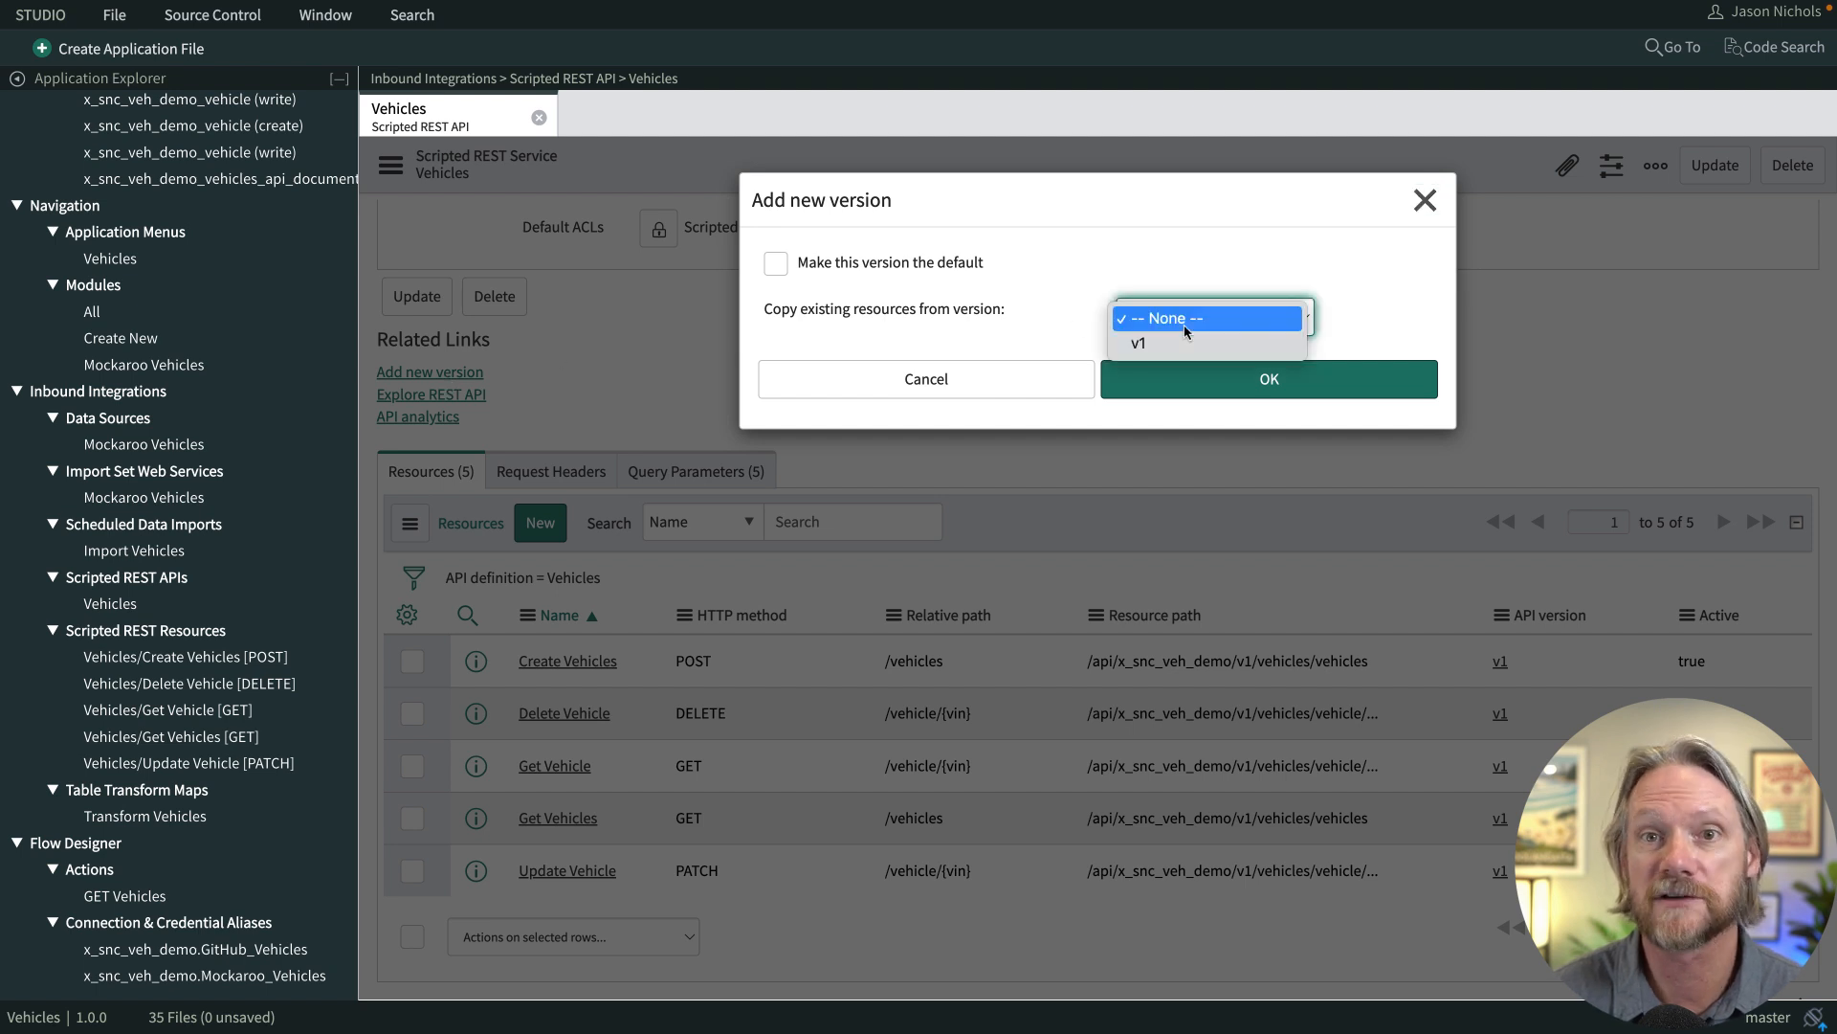
pyautogui.click(1138, 344)
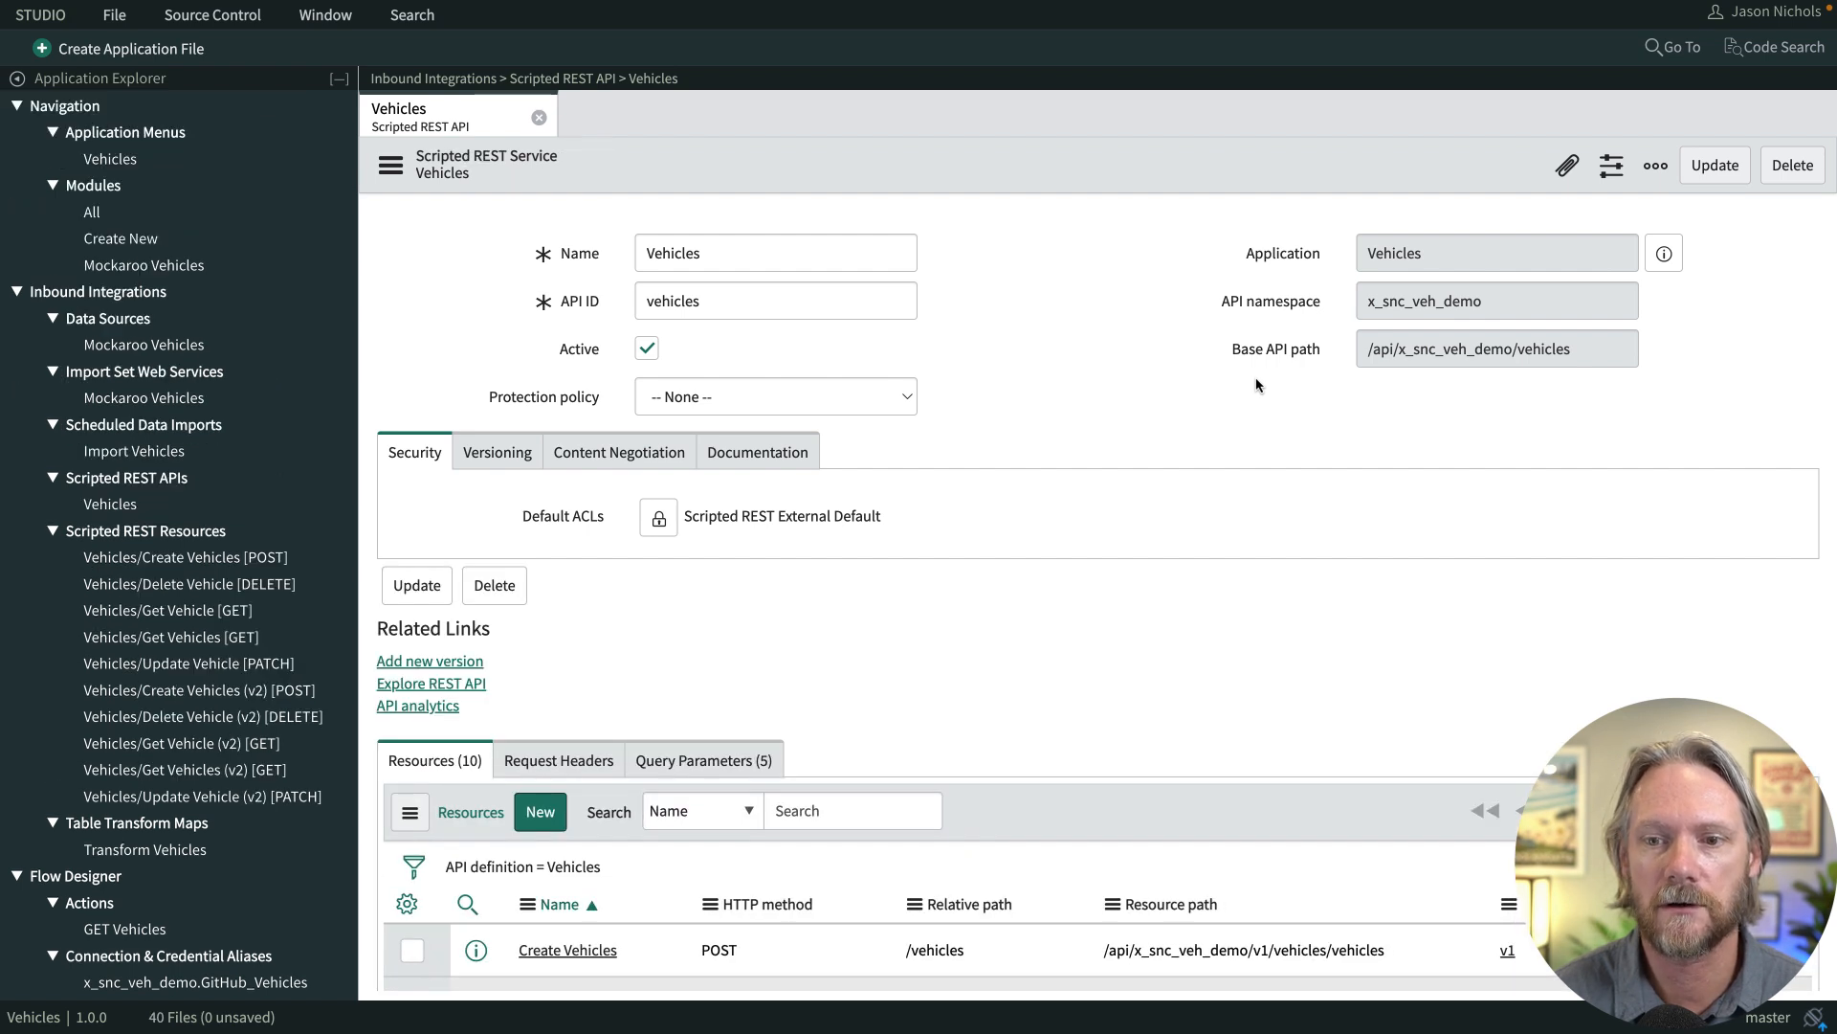
# Sort the ten resources by API version.
pyautogui.scroll(-3)
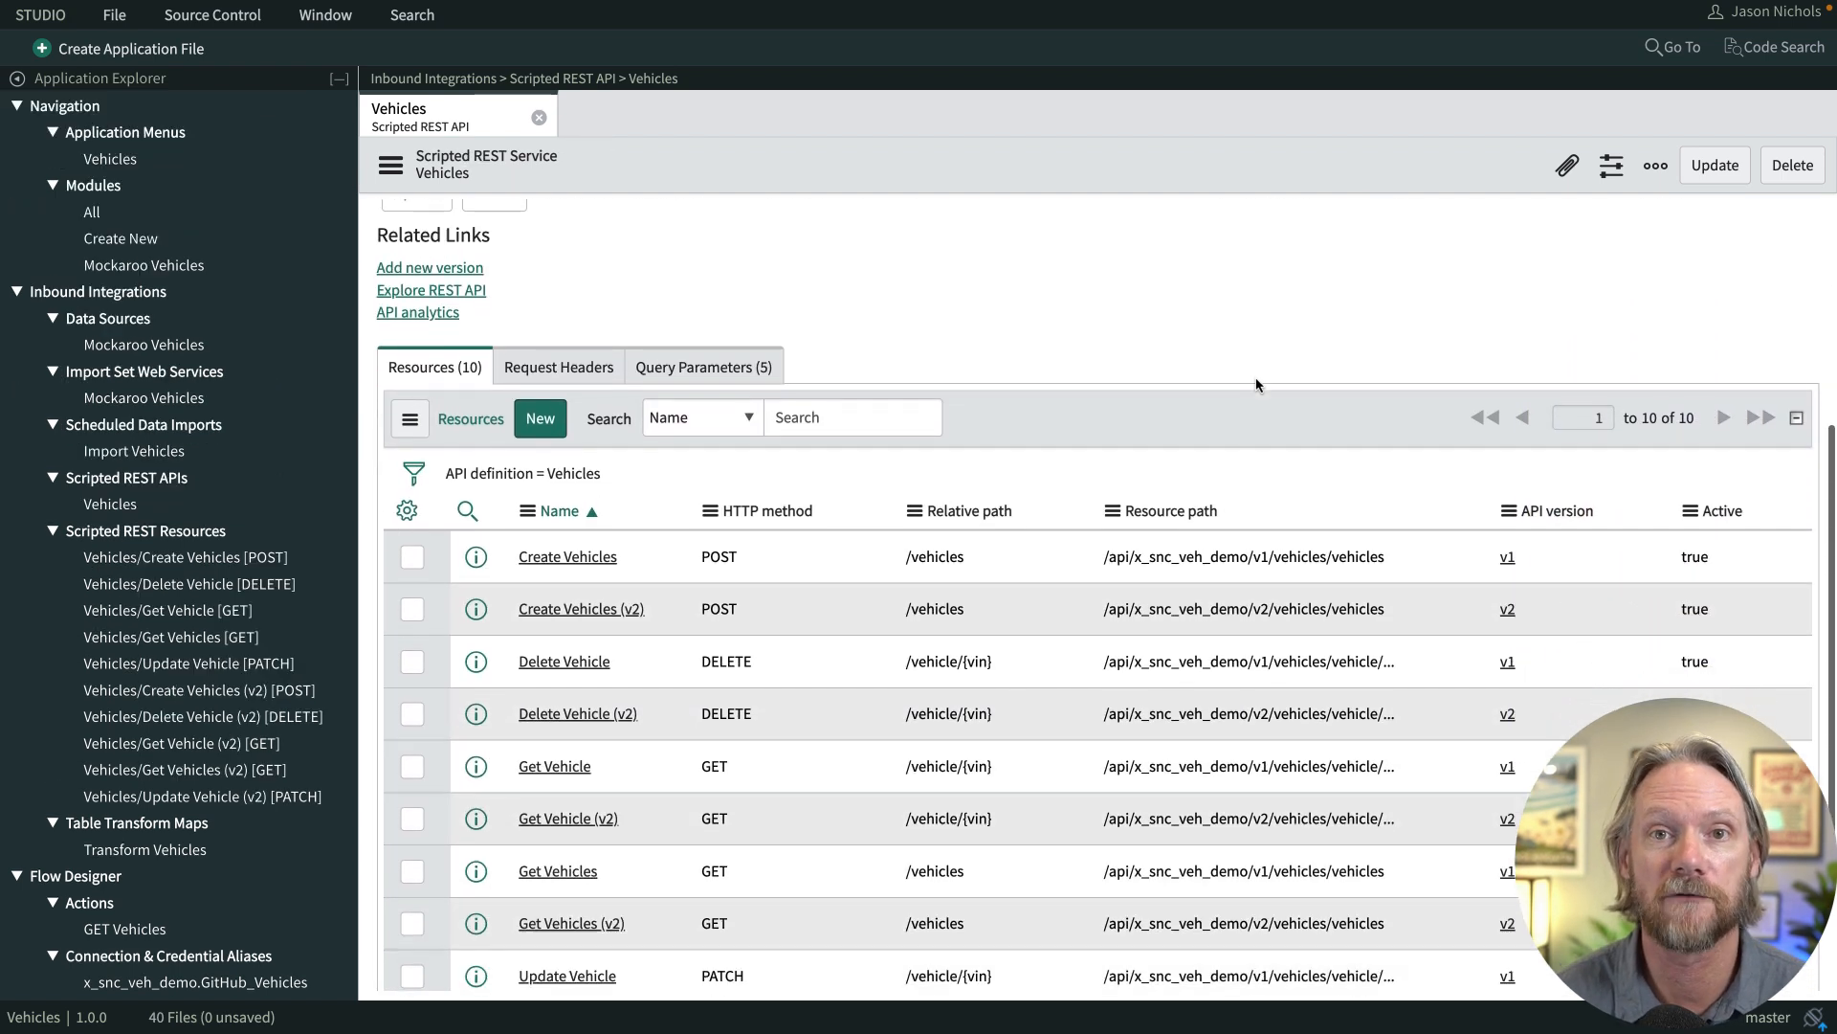
pyautogui.scroll(-3)
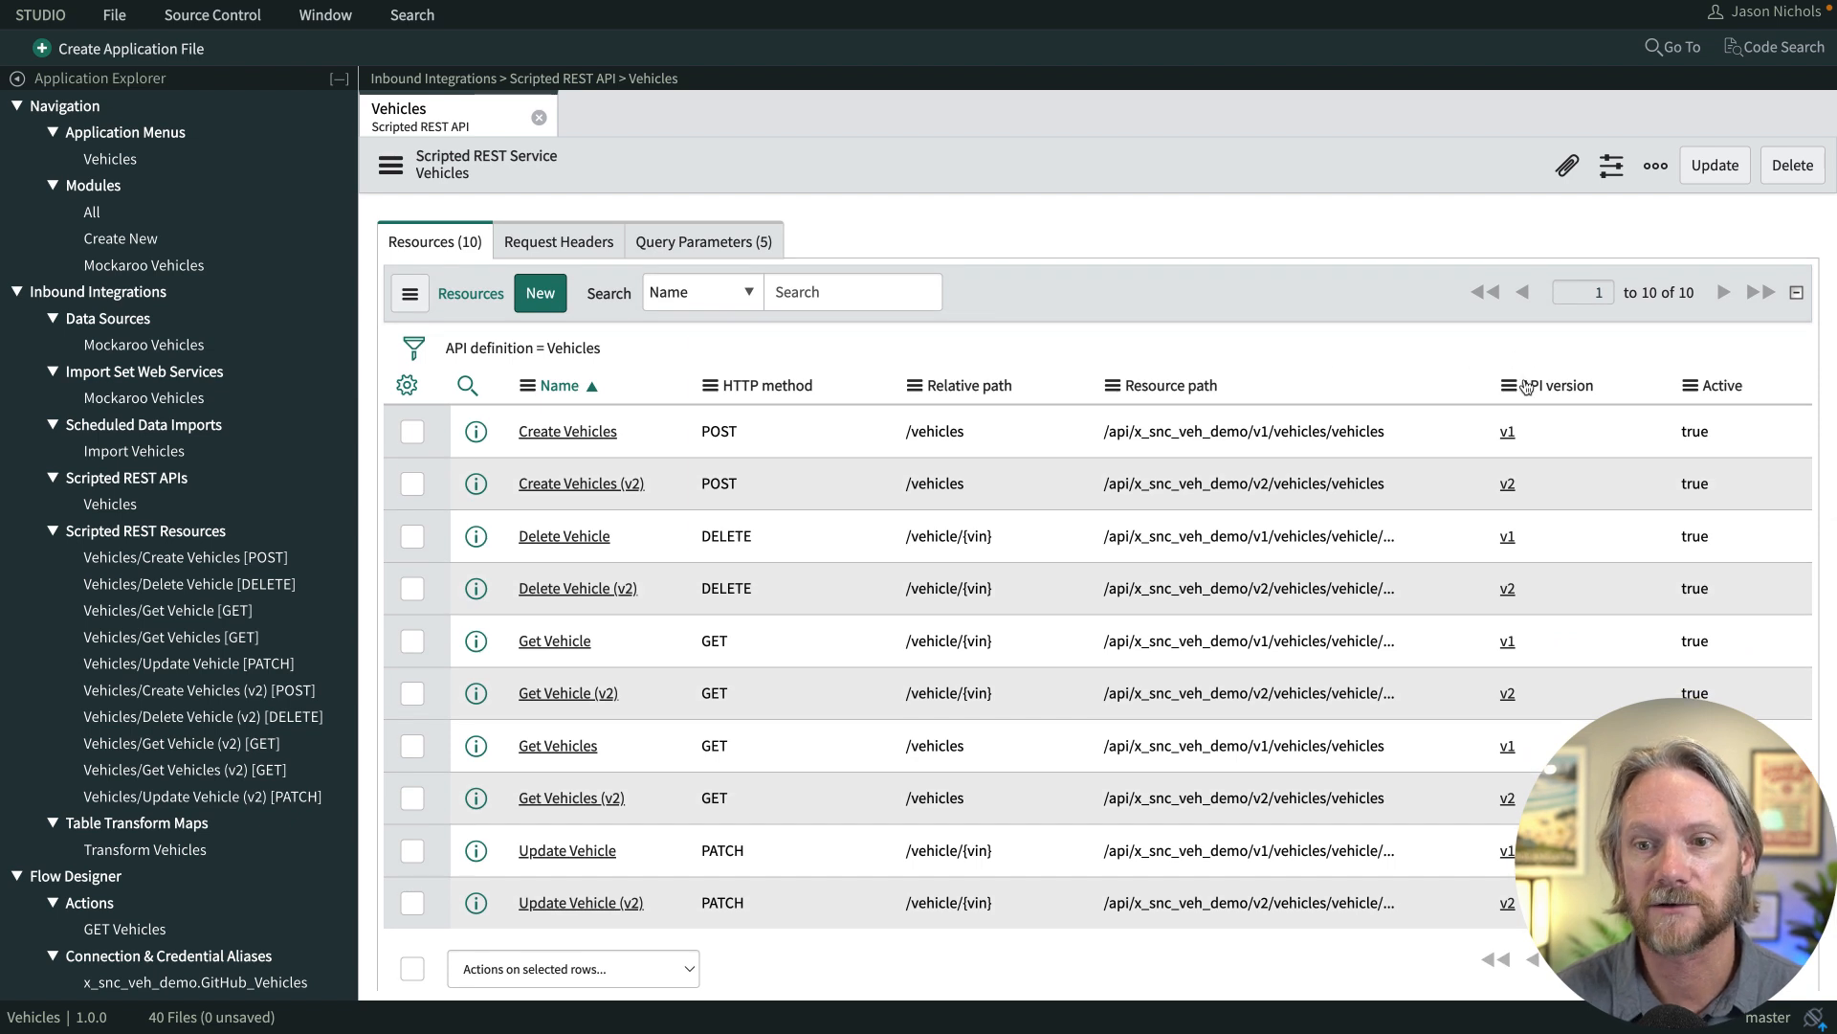
pyautogui.click(1549, 385)
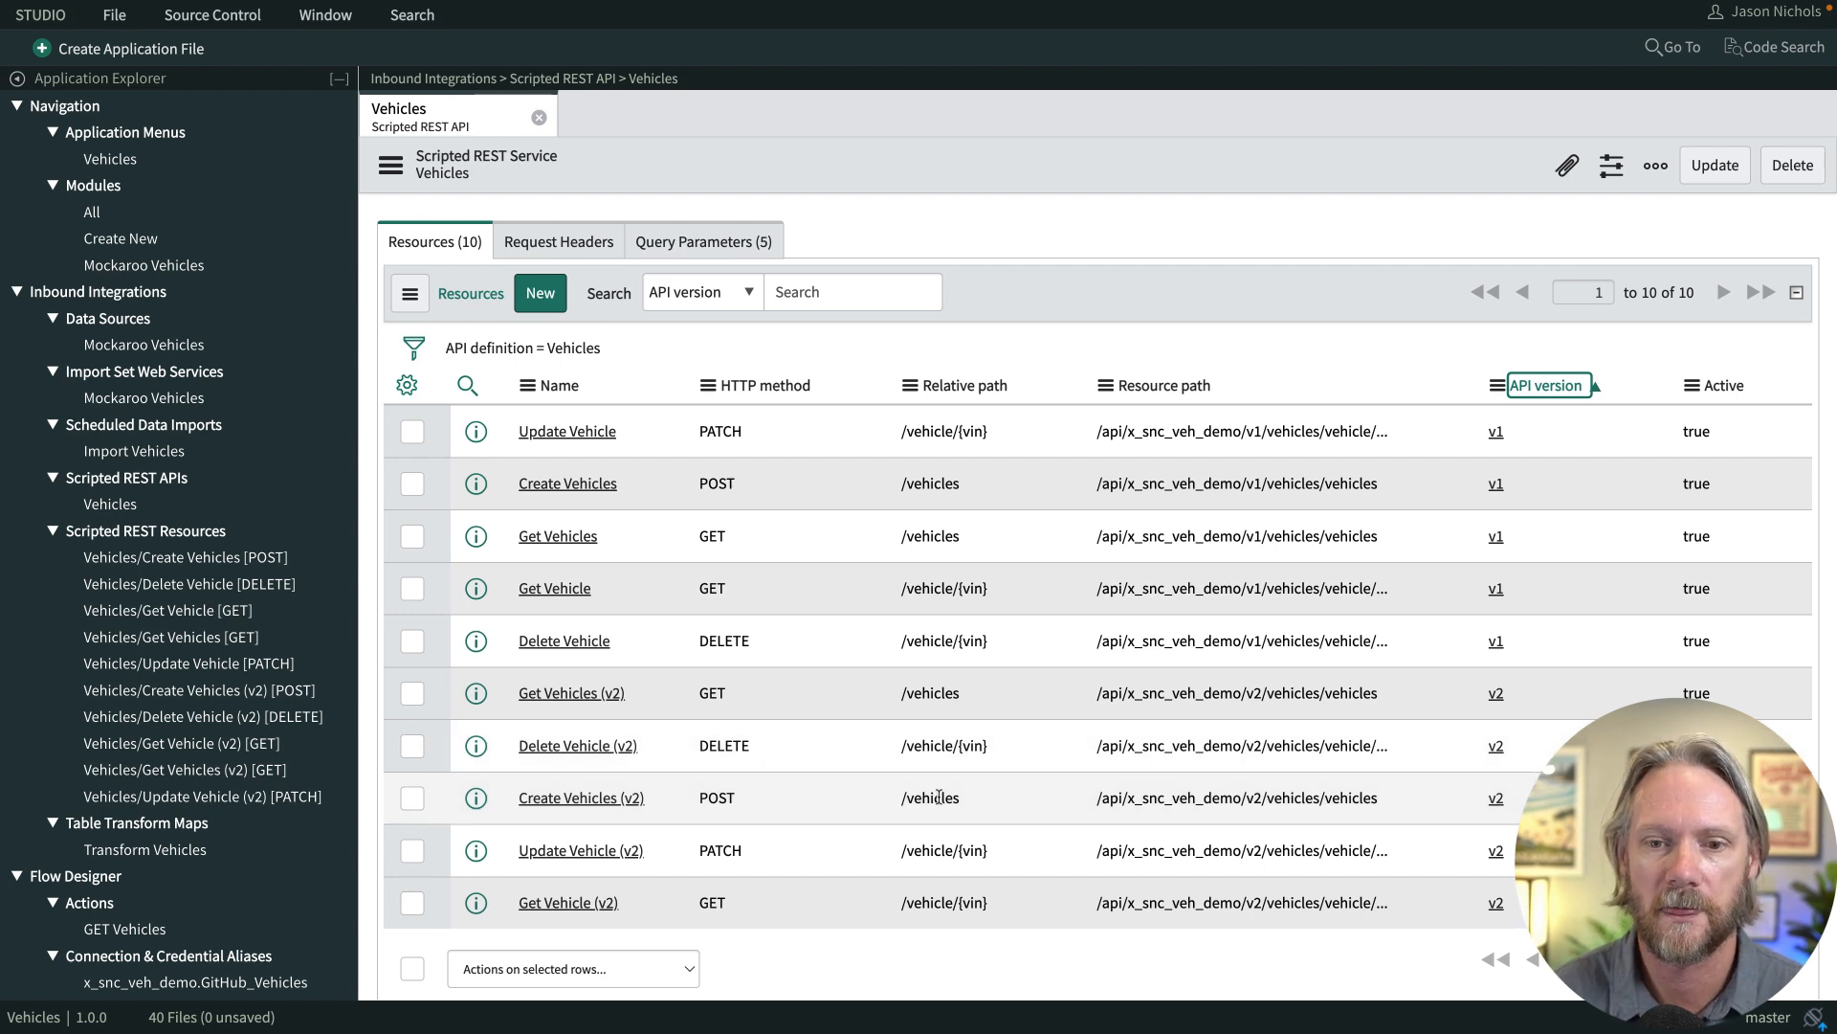
pyautogui.moveTo(1545, 385)
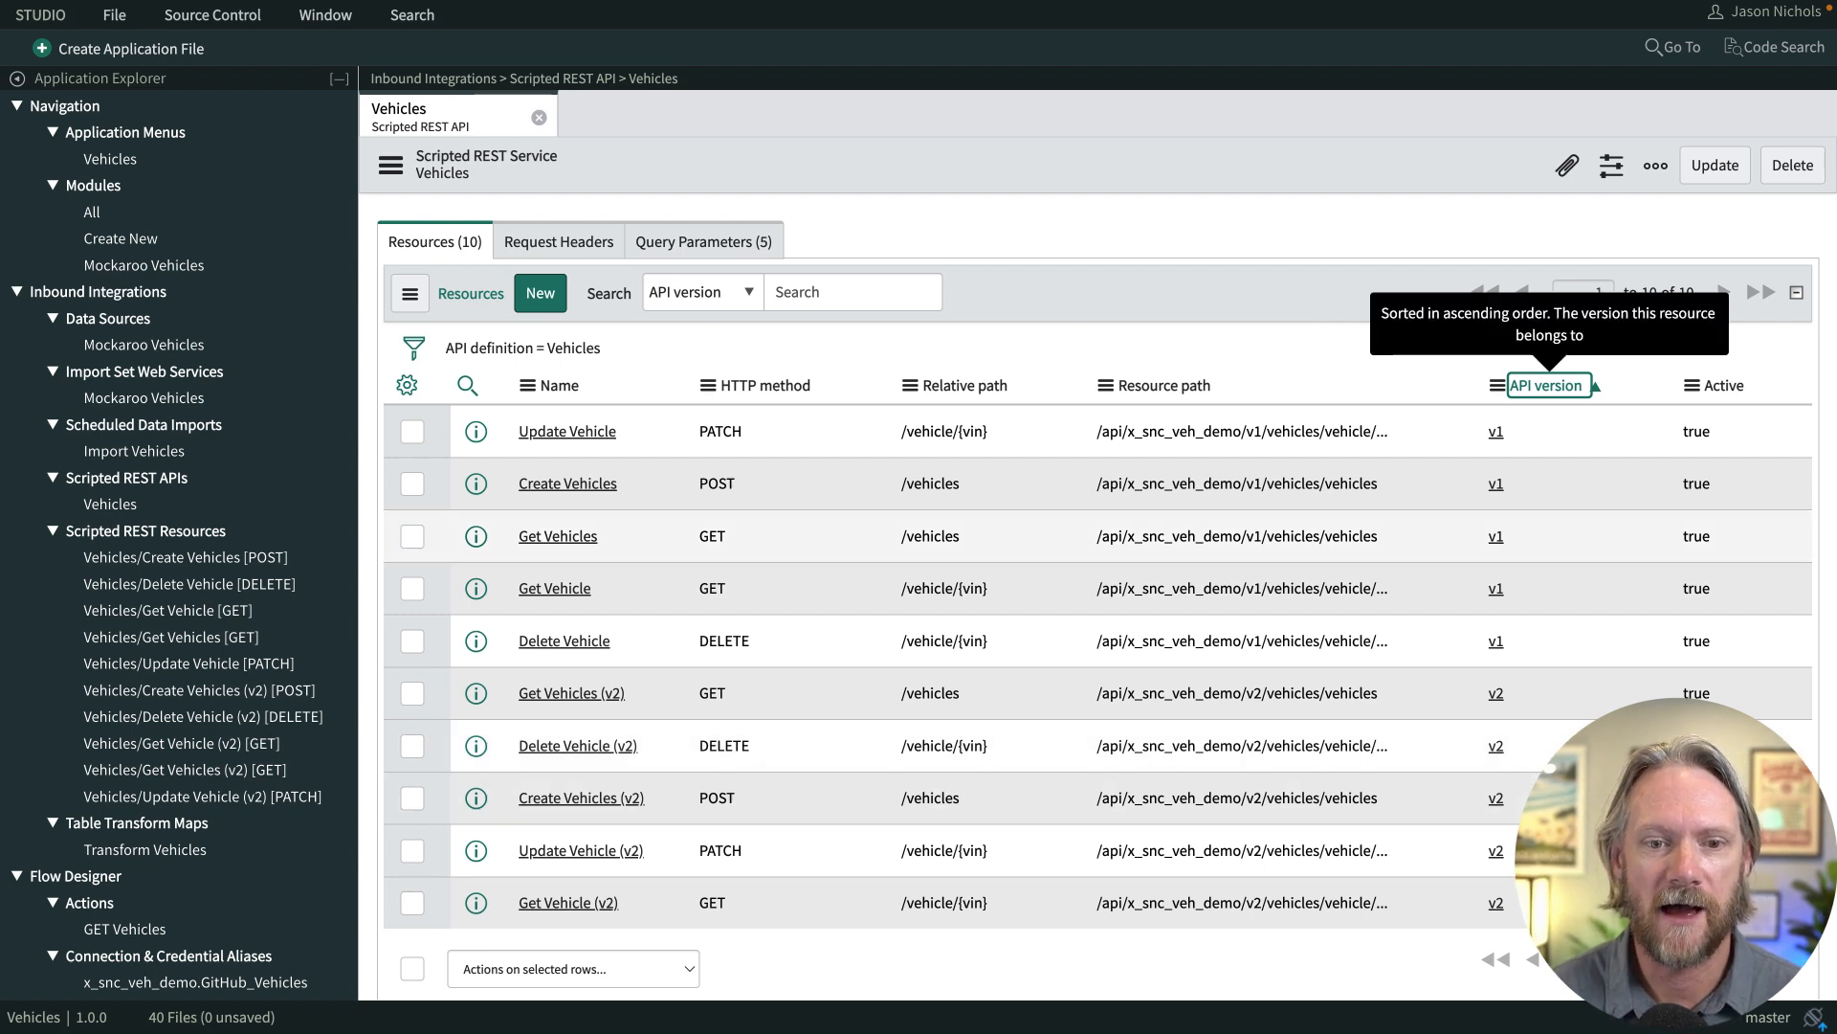
# Change the Get Vehicles (v2) script to vehicleGr.addQuery(model) and save it.
pyautogui.click(571, 693)
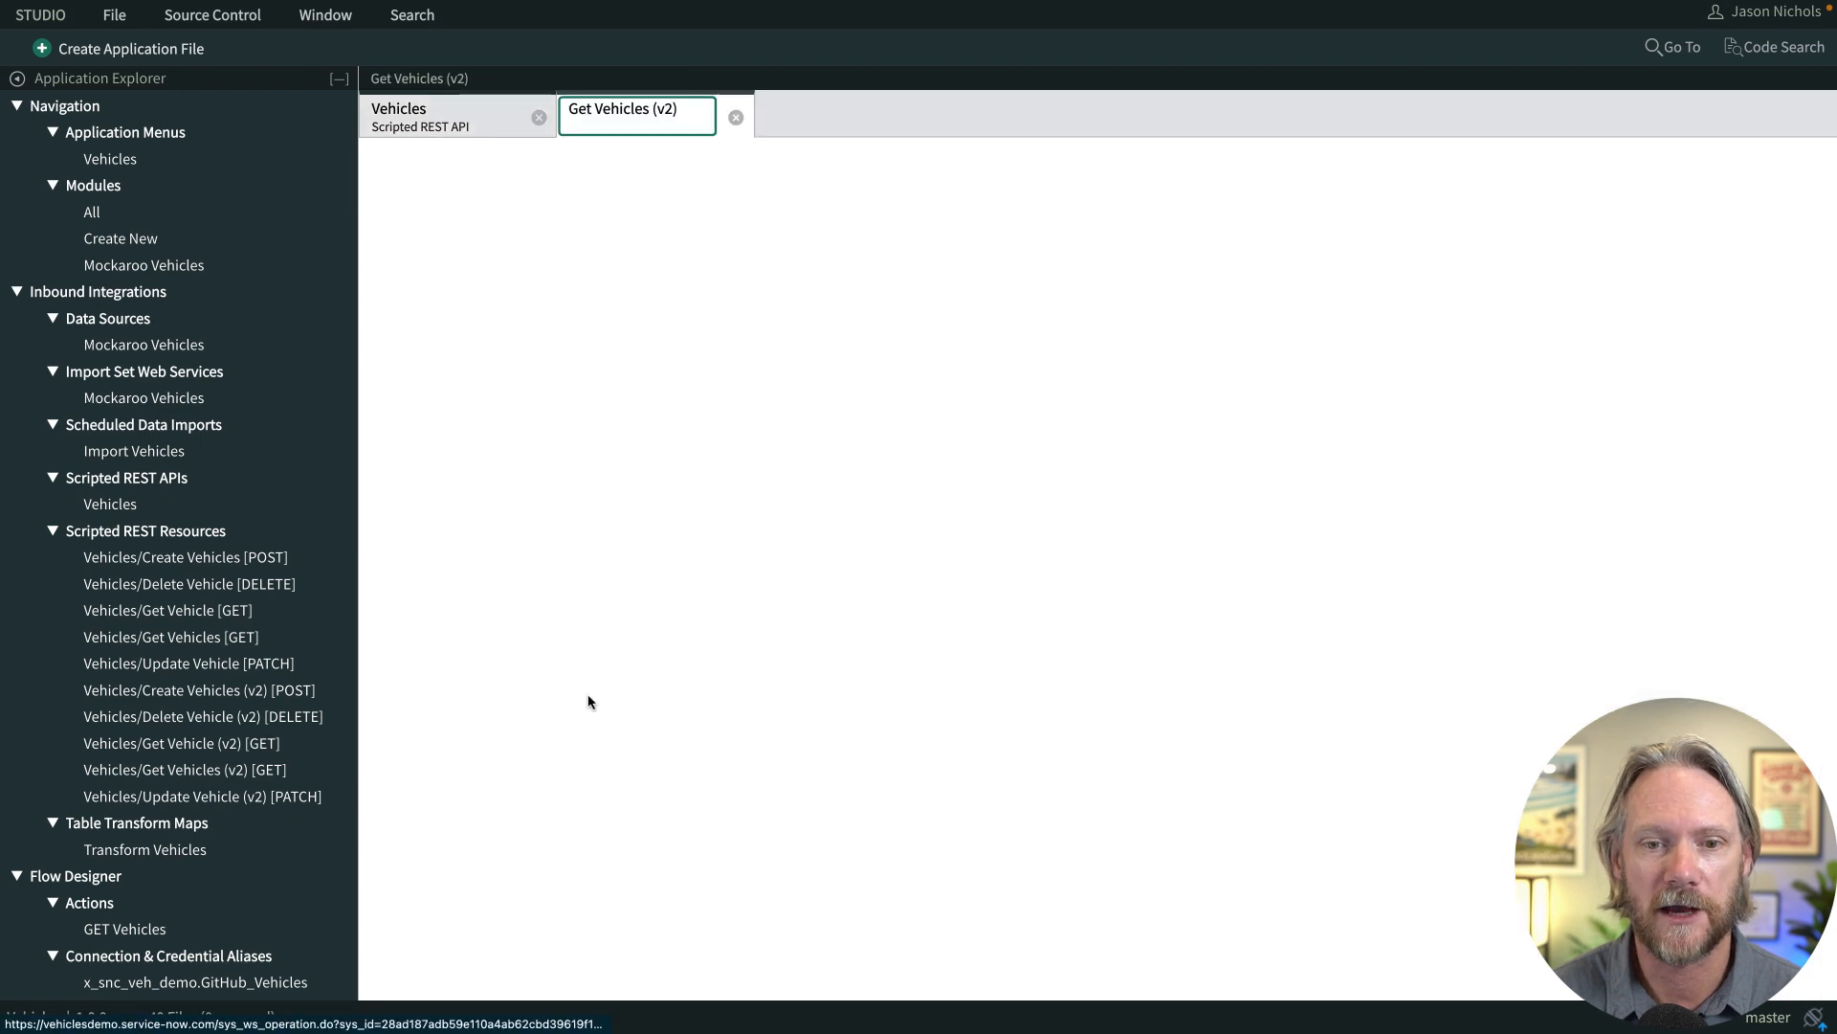
pyautogui.click(636, 115)
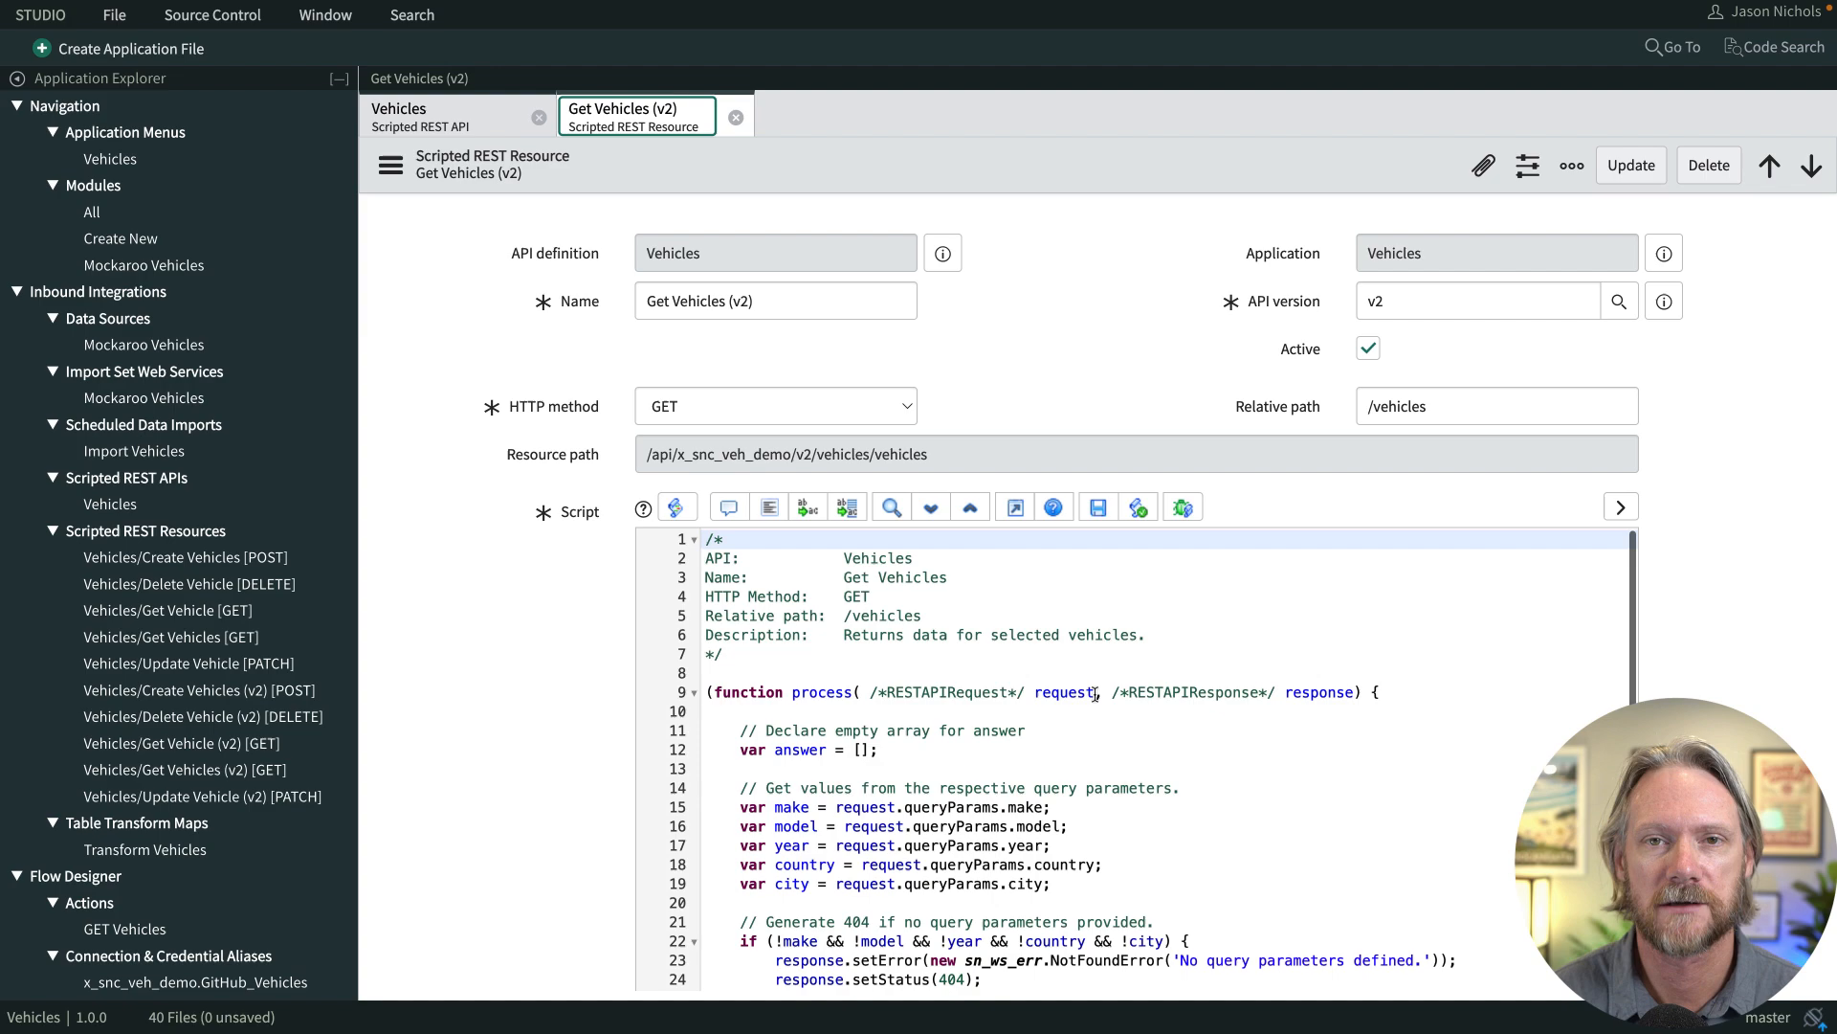
pyautogui.scroll(-3)
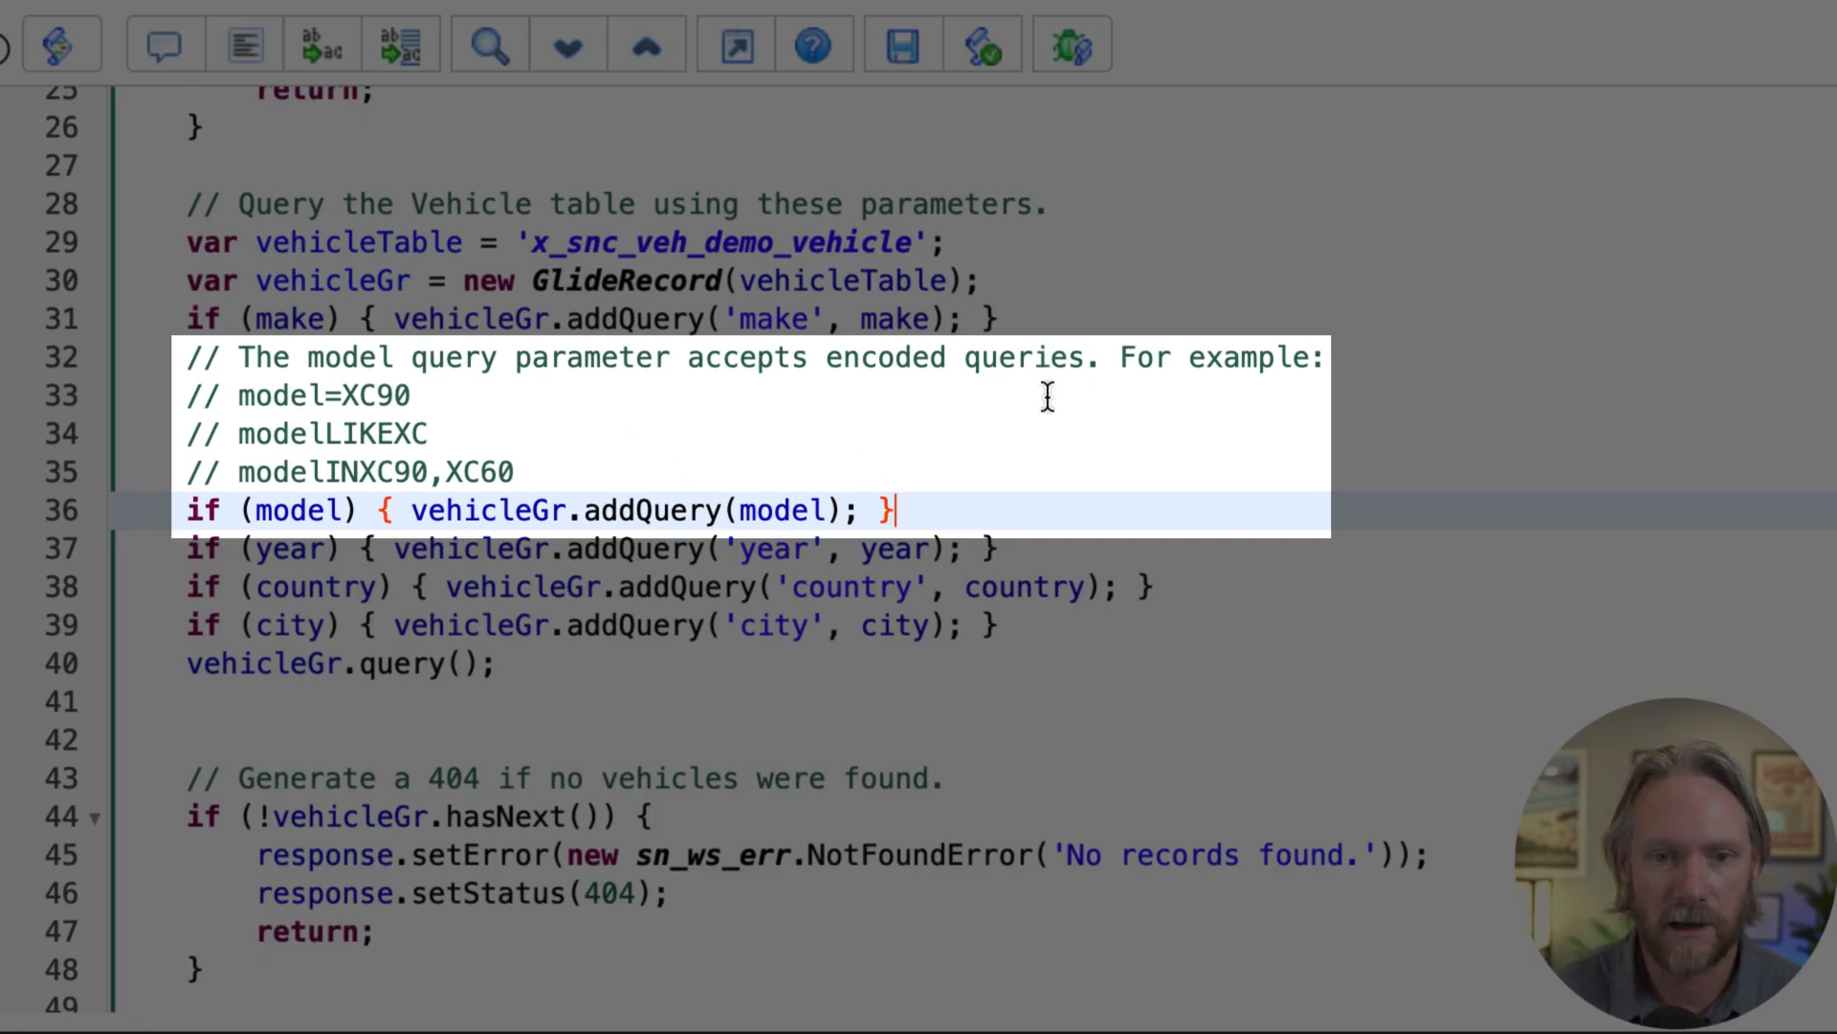
pyautogui.moveTo(1126, 495)
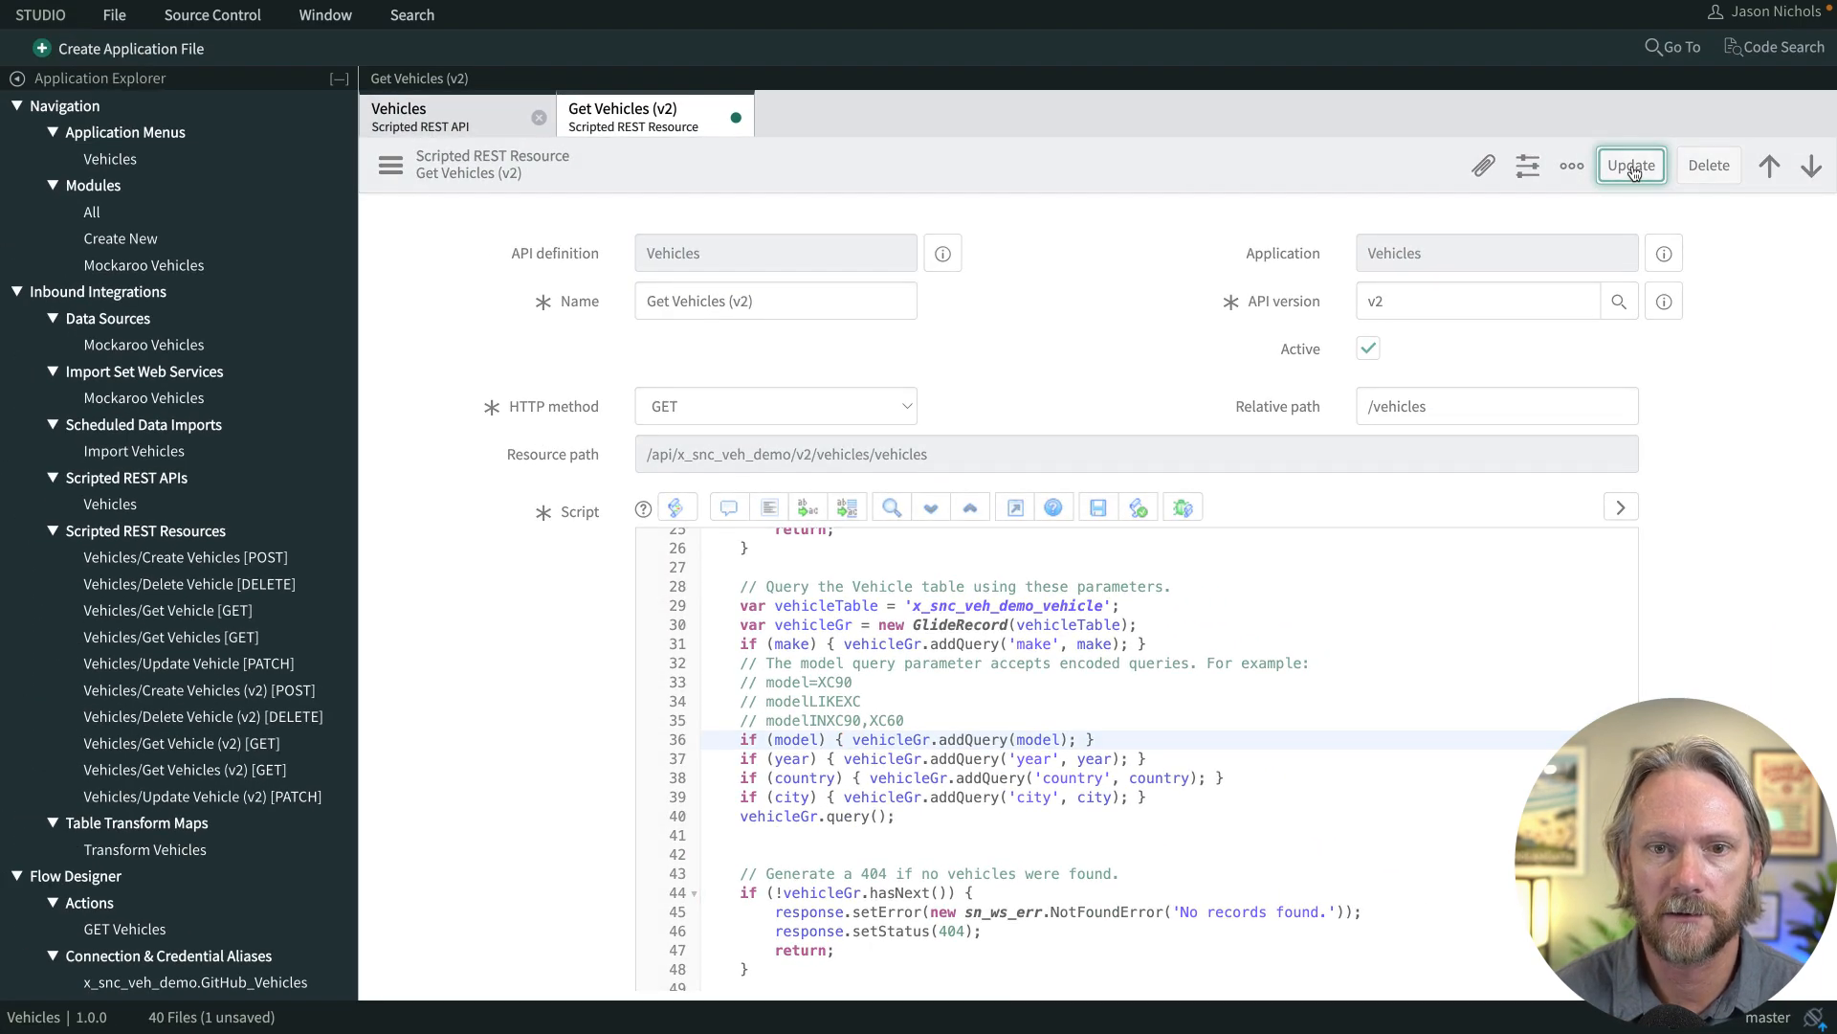
pyautogui.click(1630, 163)
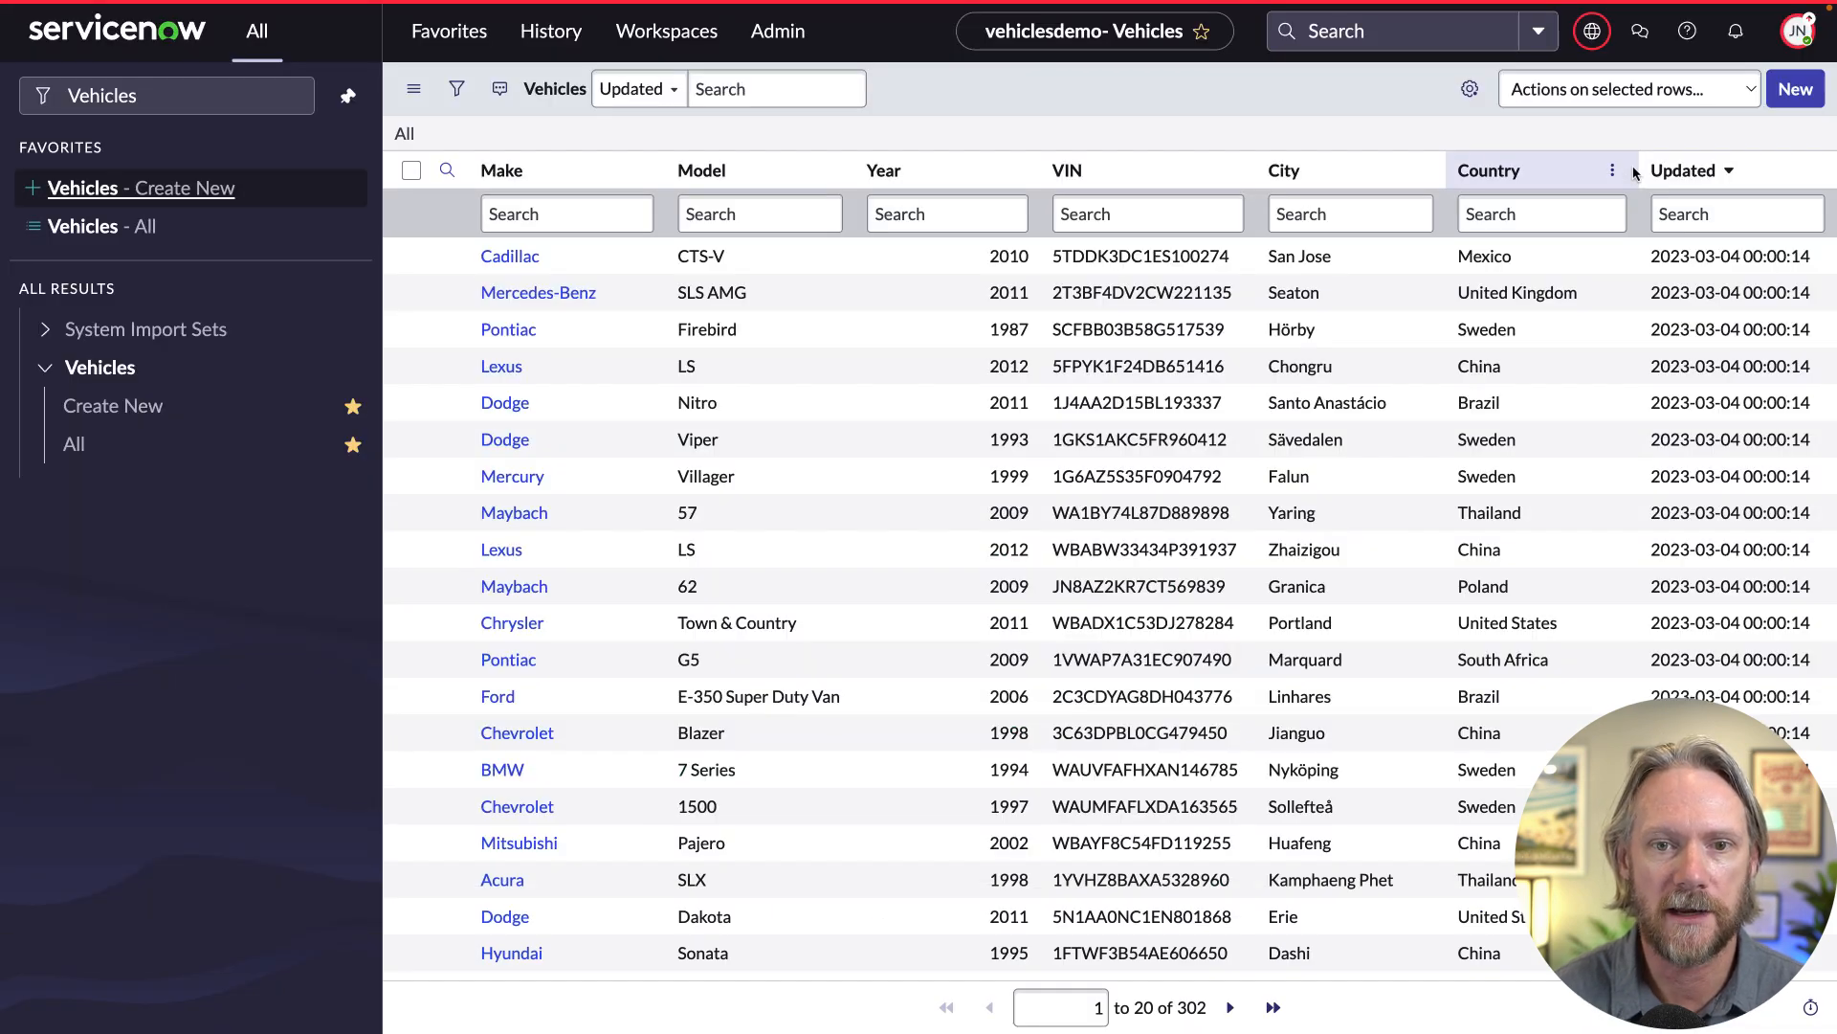
pyautogui.moveTo(1434, 152)
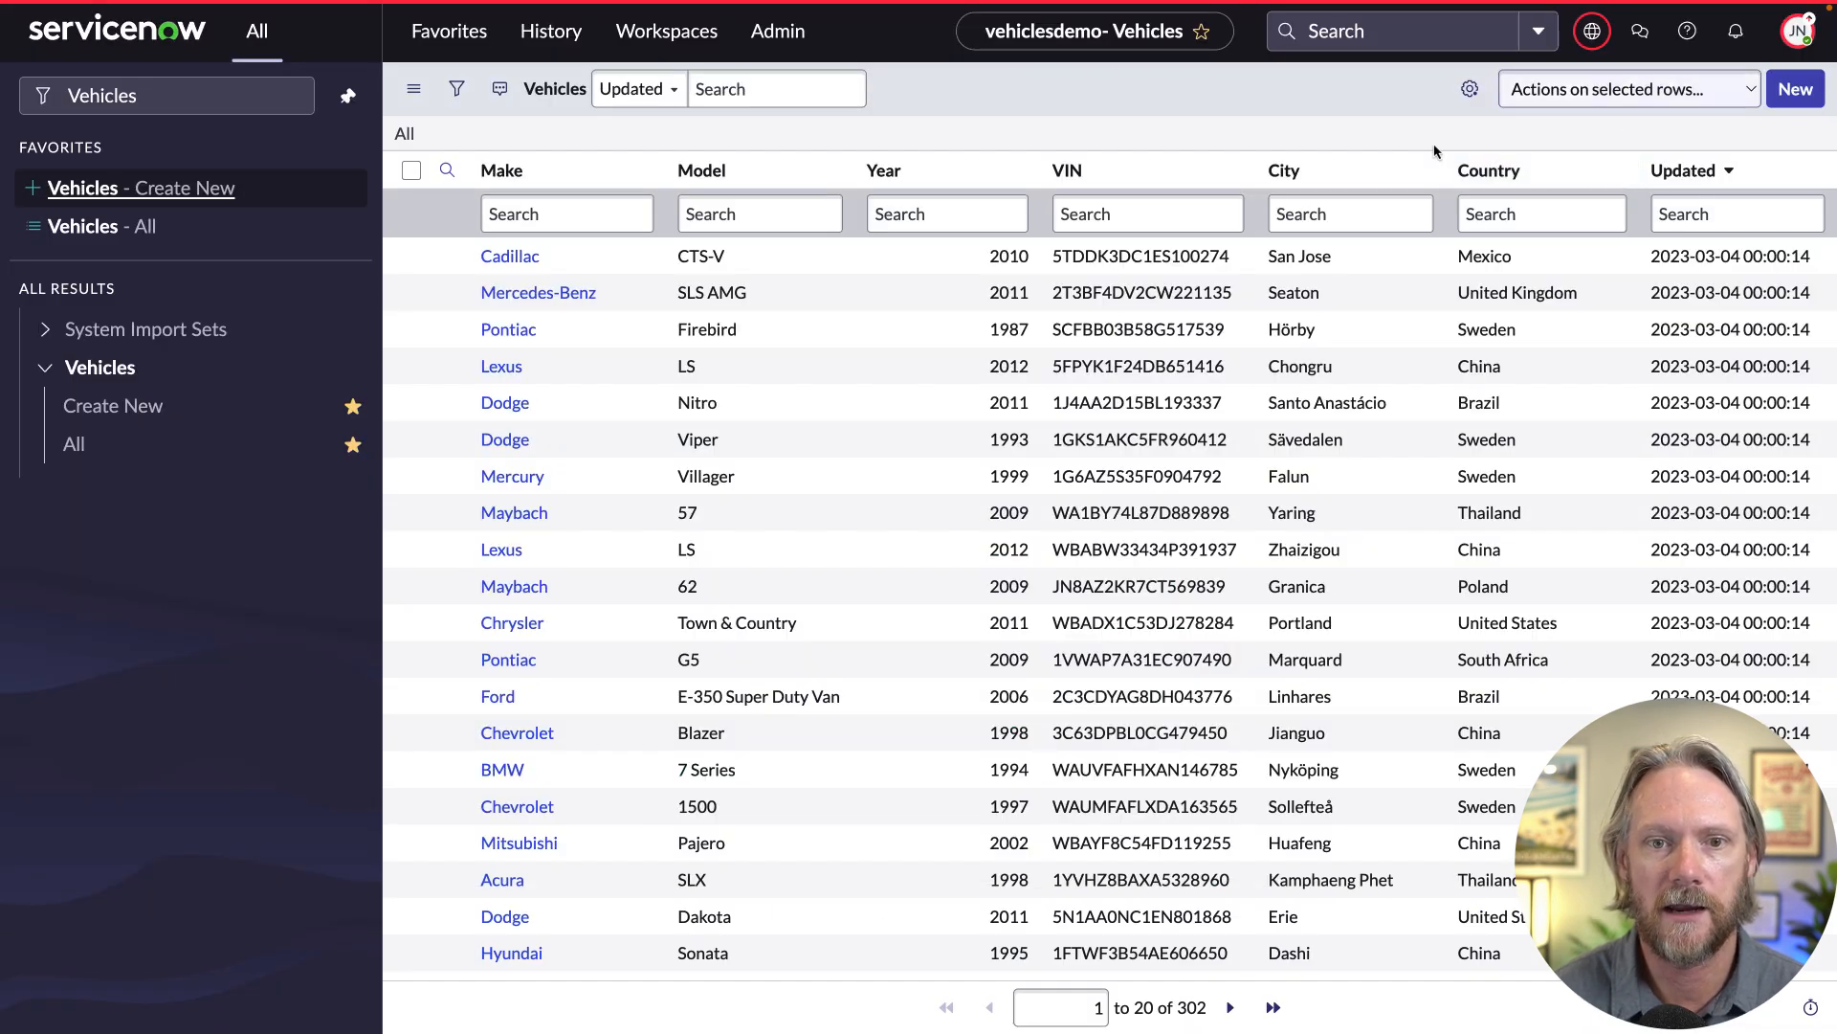
# Filter the Vehicles list to models containing XC.
pyautogui.click(759, 213)
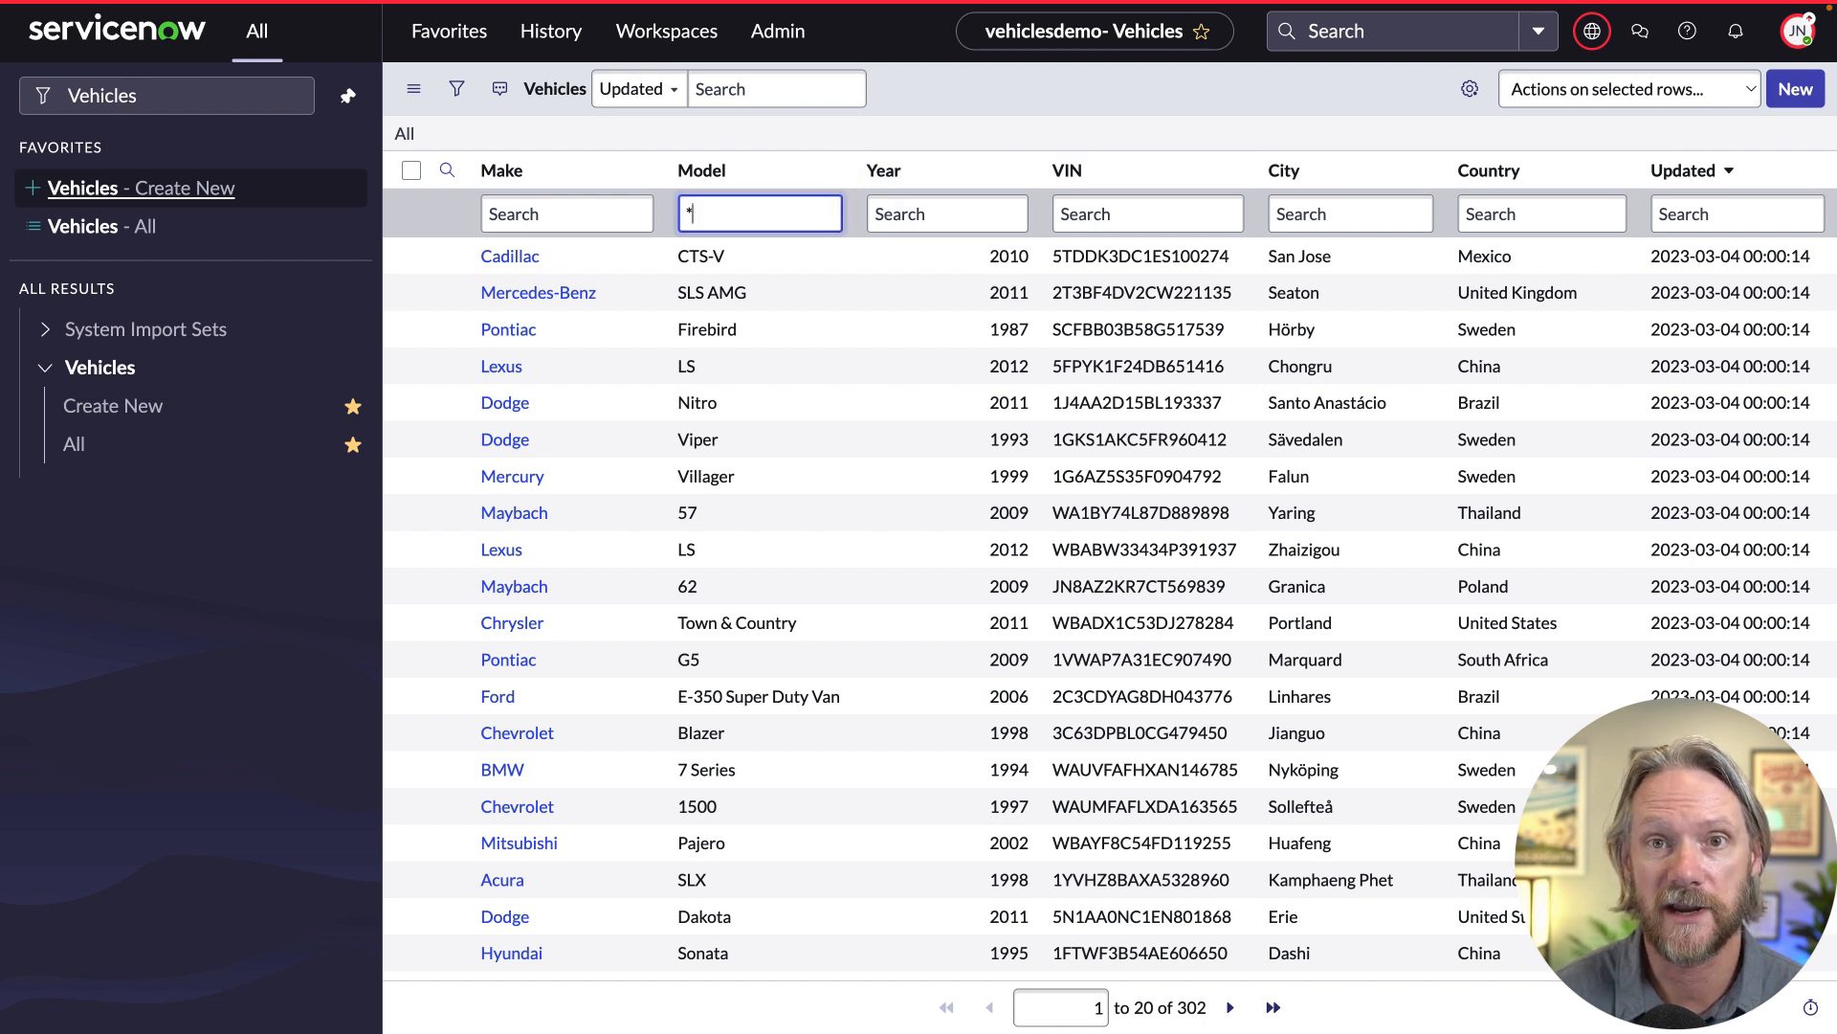
pyautogui.write('XC')
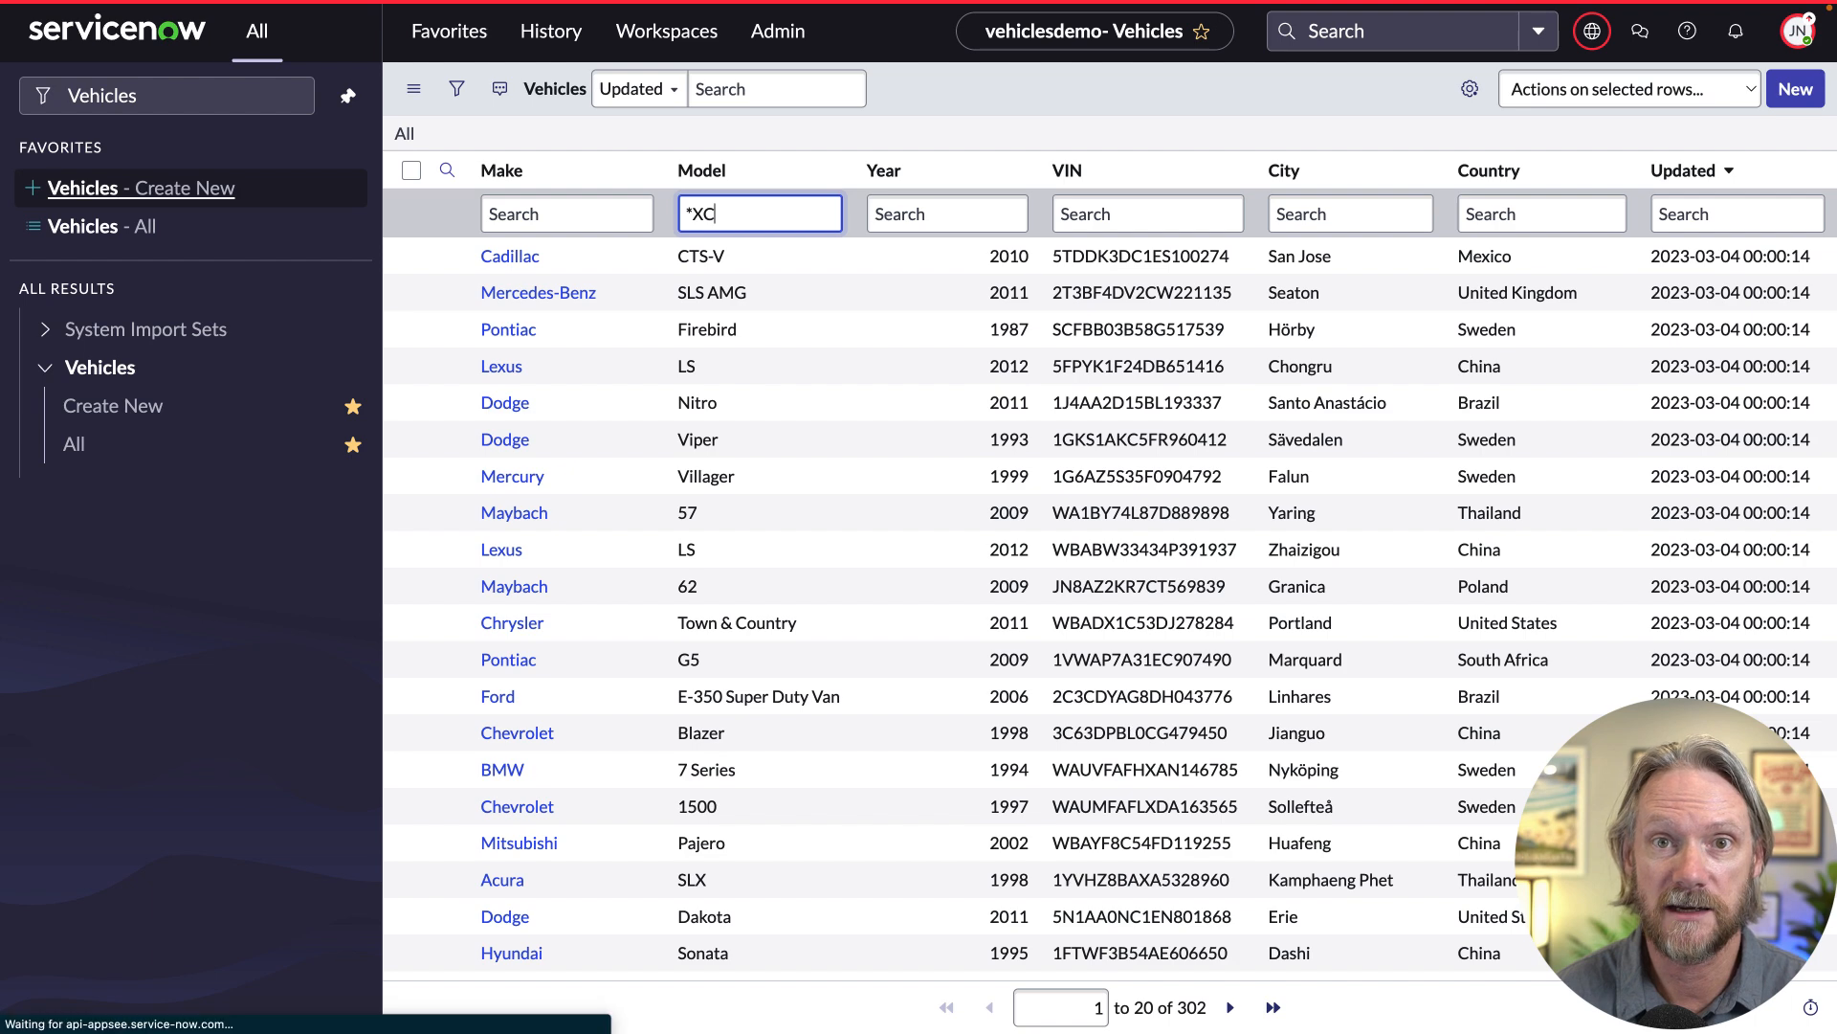
pyautogui.press('Enter')
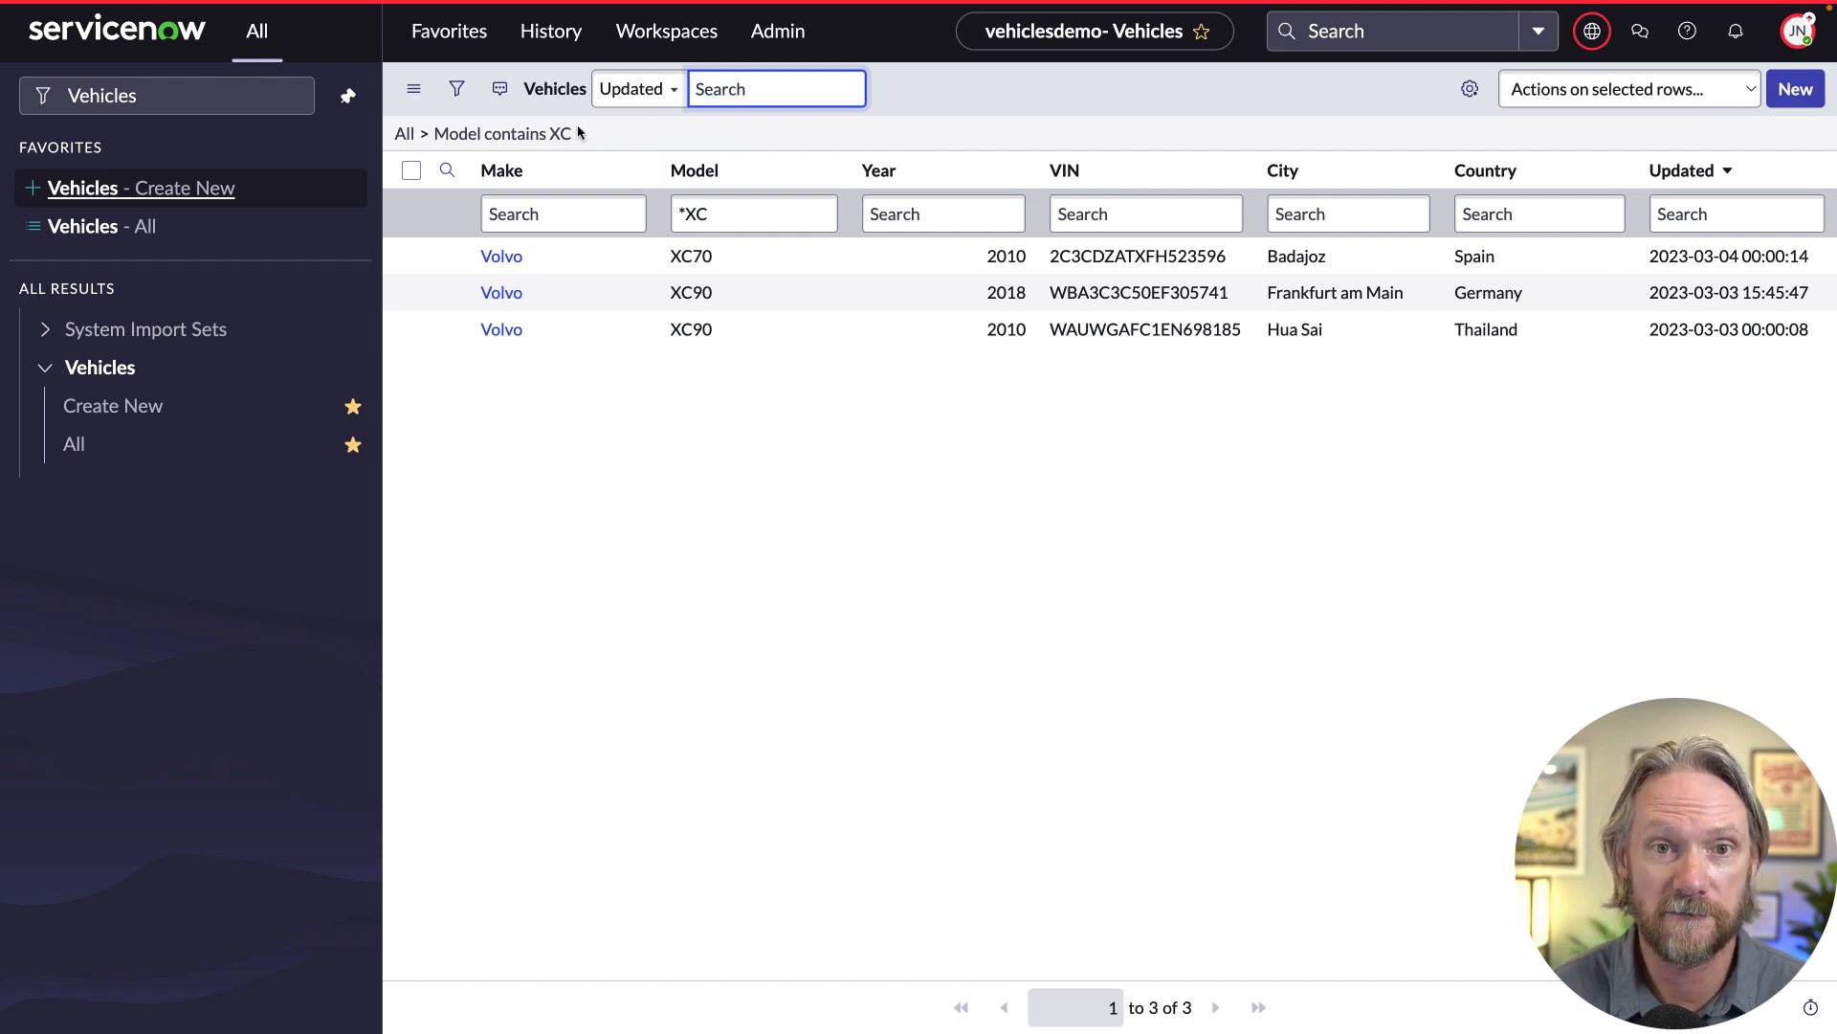
# Copy the filter as the encoded query modelLIKEXC.
pyautogui.rightClick(539, 132)
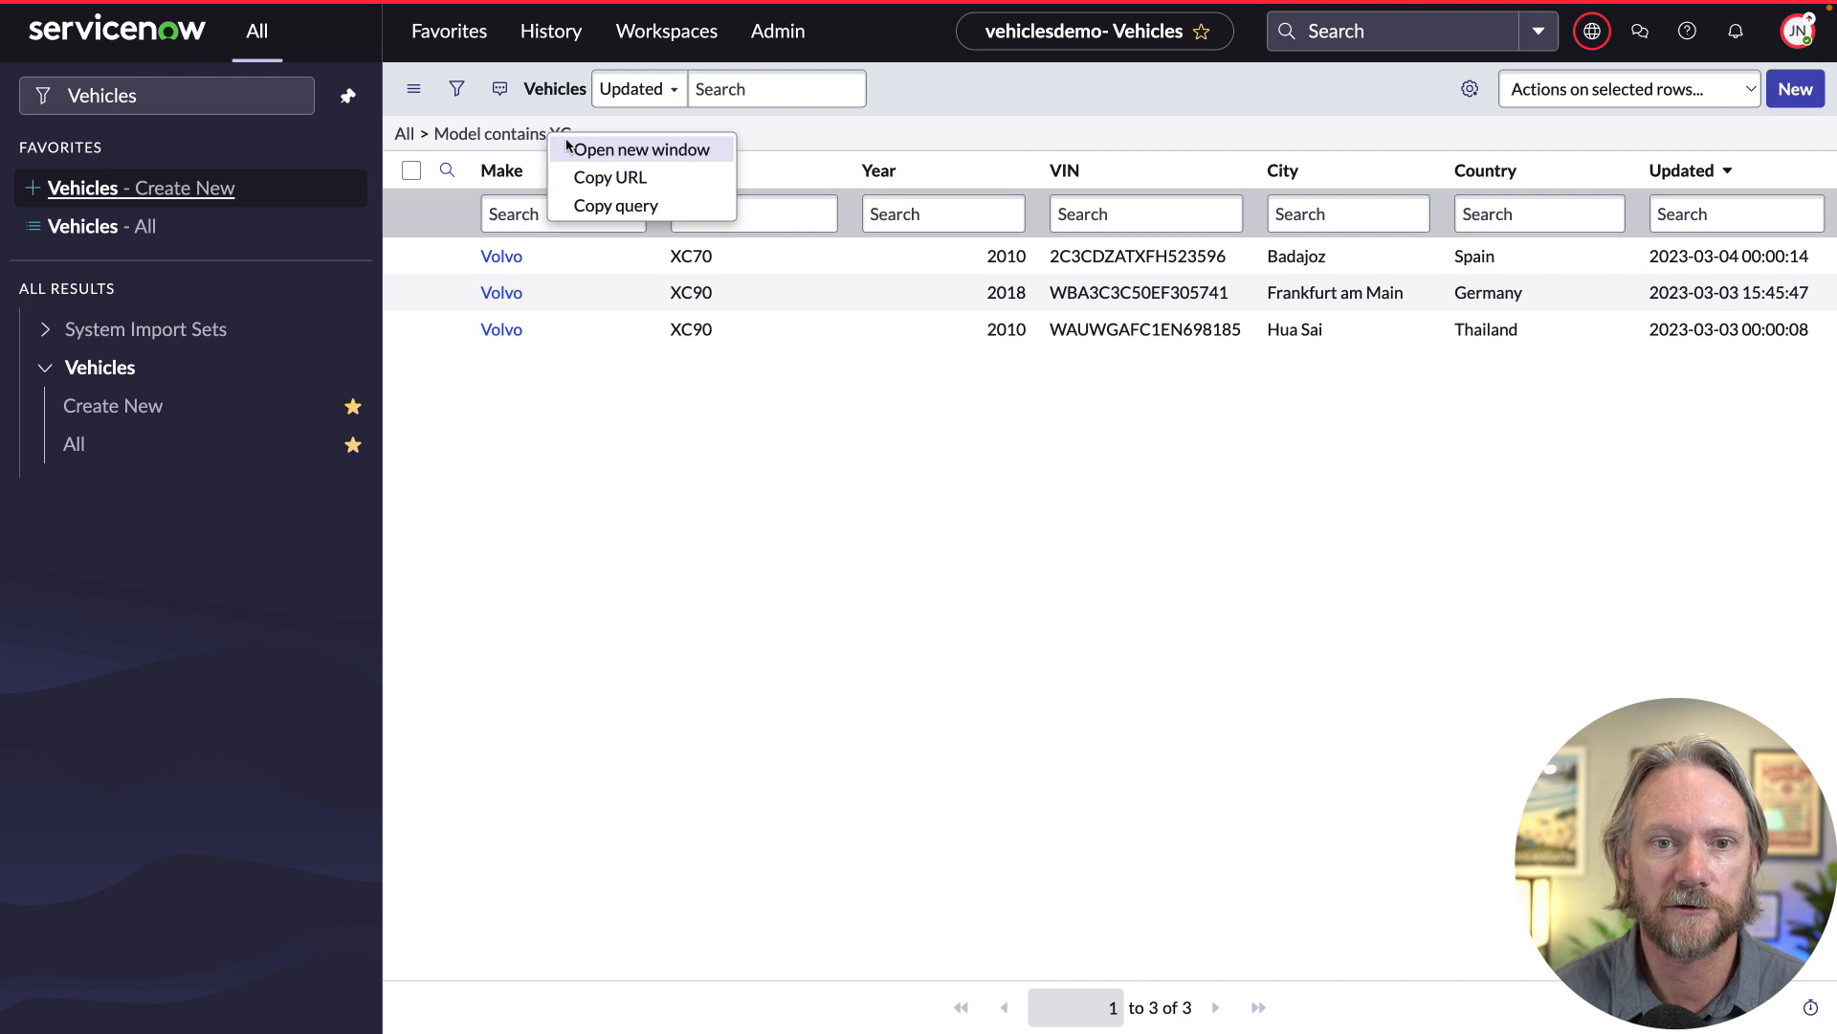
pyautogui.click(615, 205)
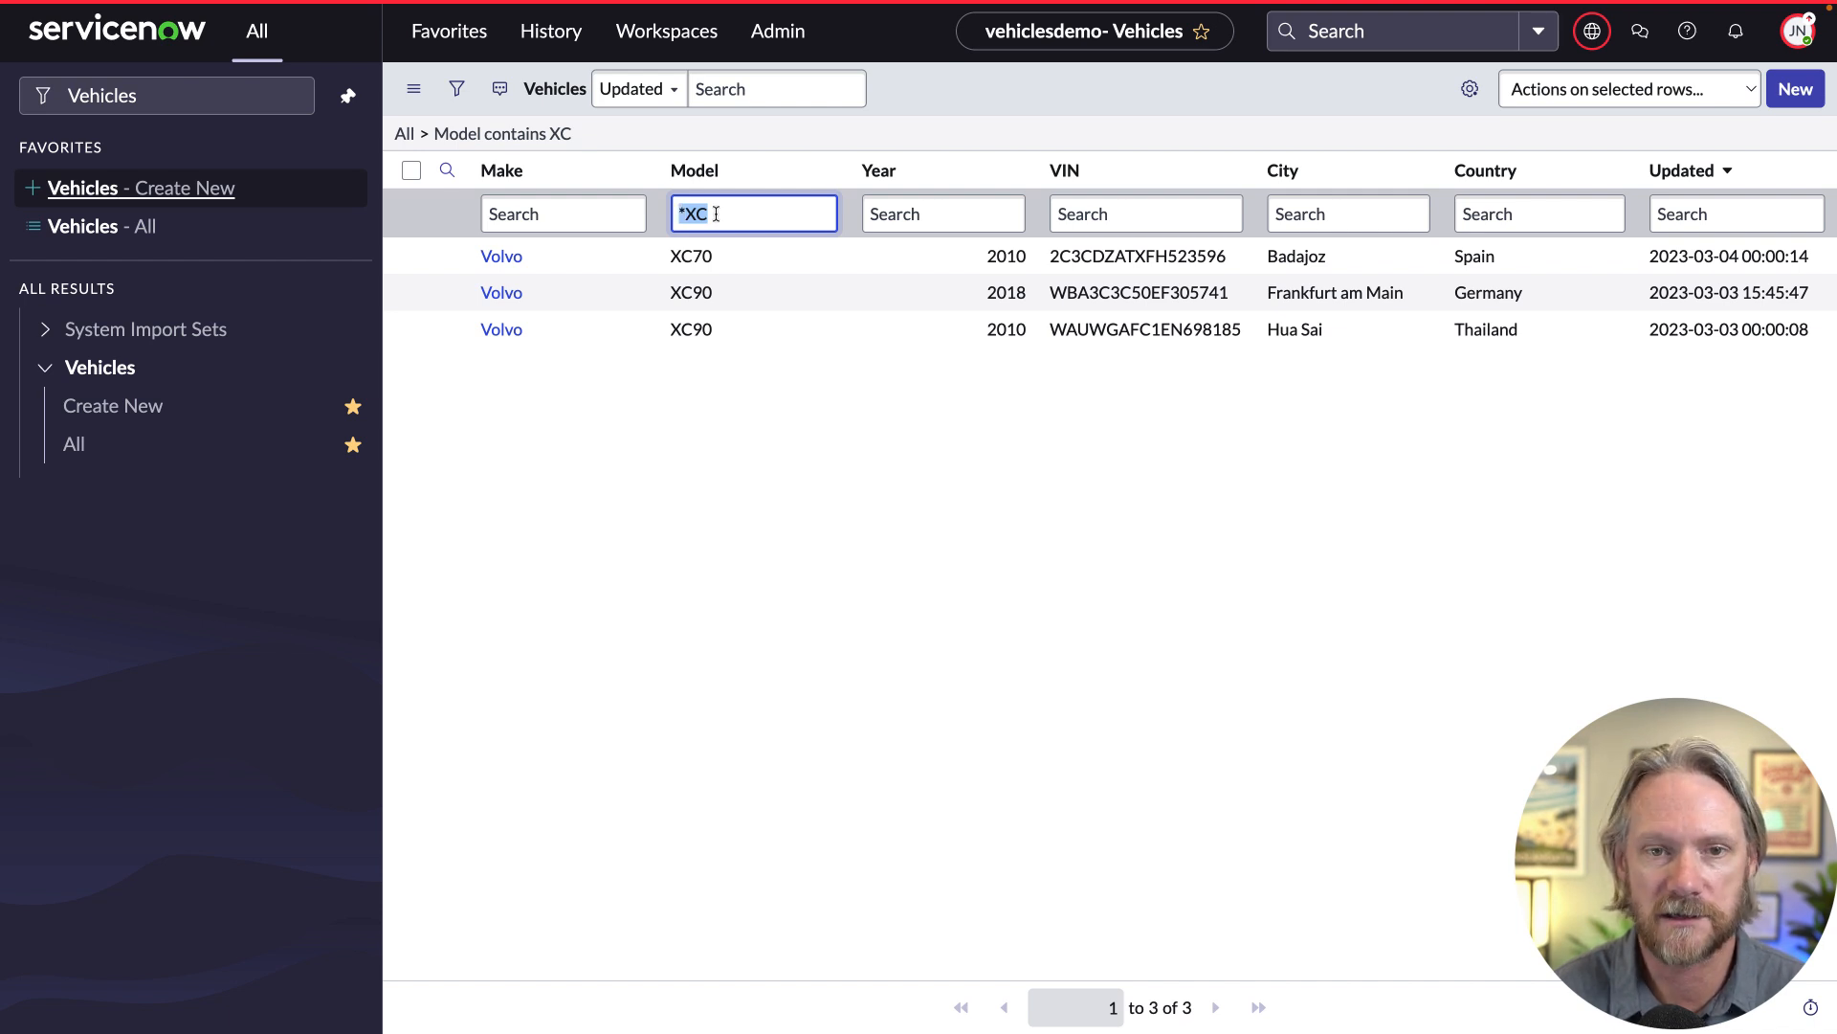
pyautogui.write('modelLIKEXC')
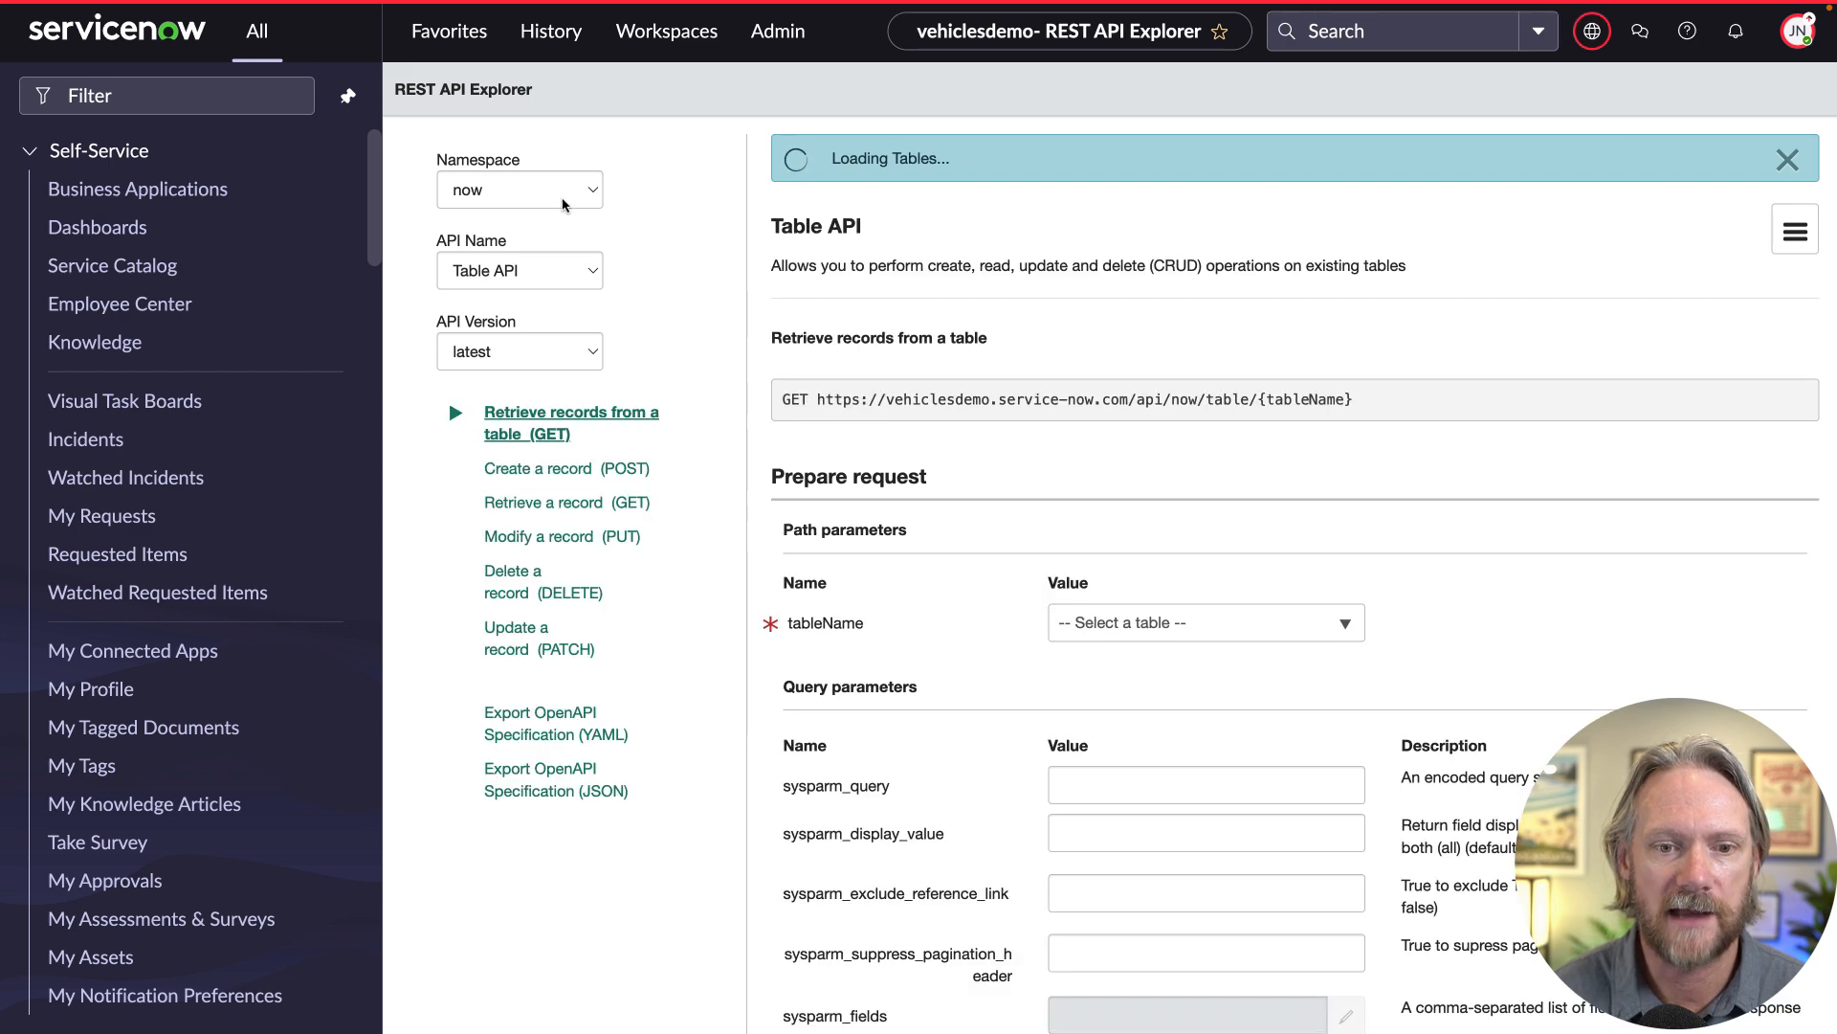
# Select namespace x_snc_veh_demo, API version v2, and the Get Vehicles (v2) method.
pyautogui.click(518, 188)
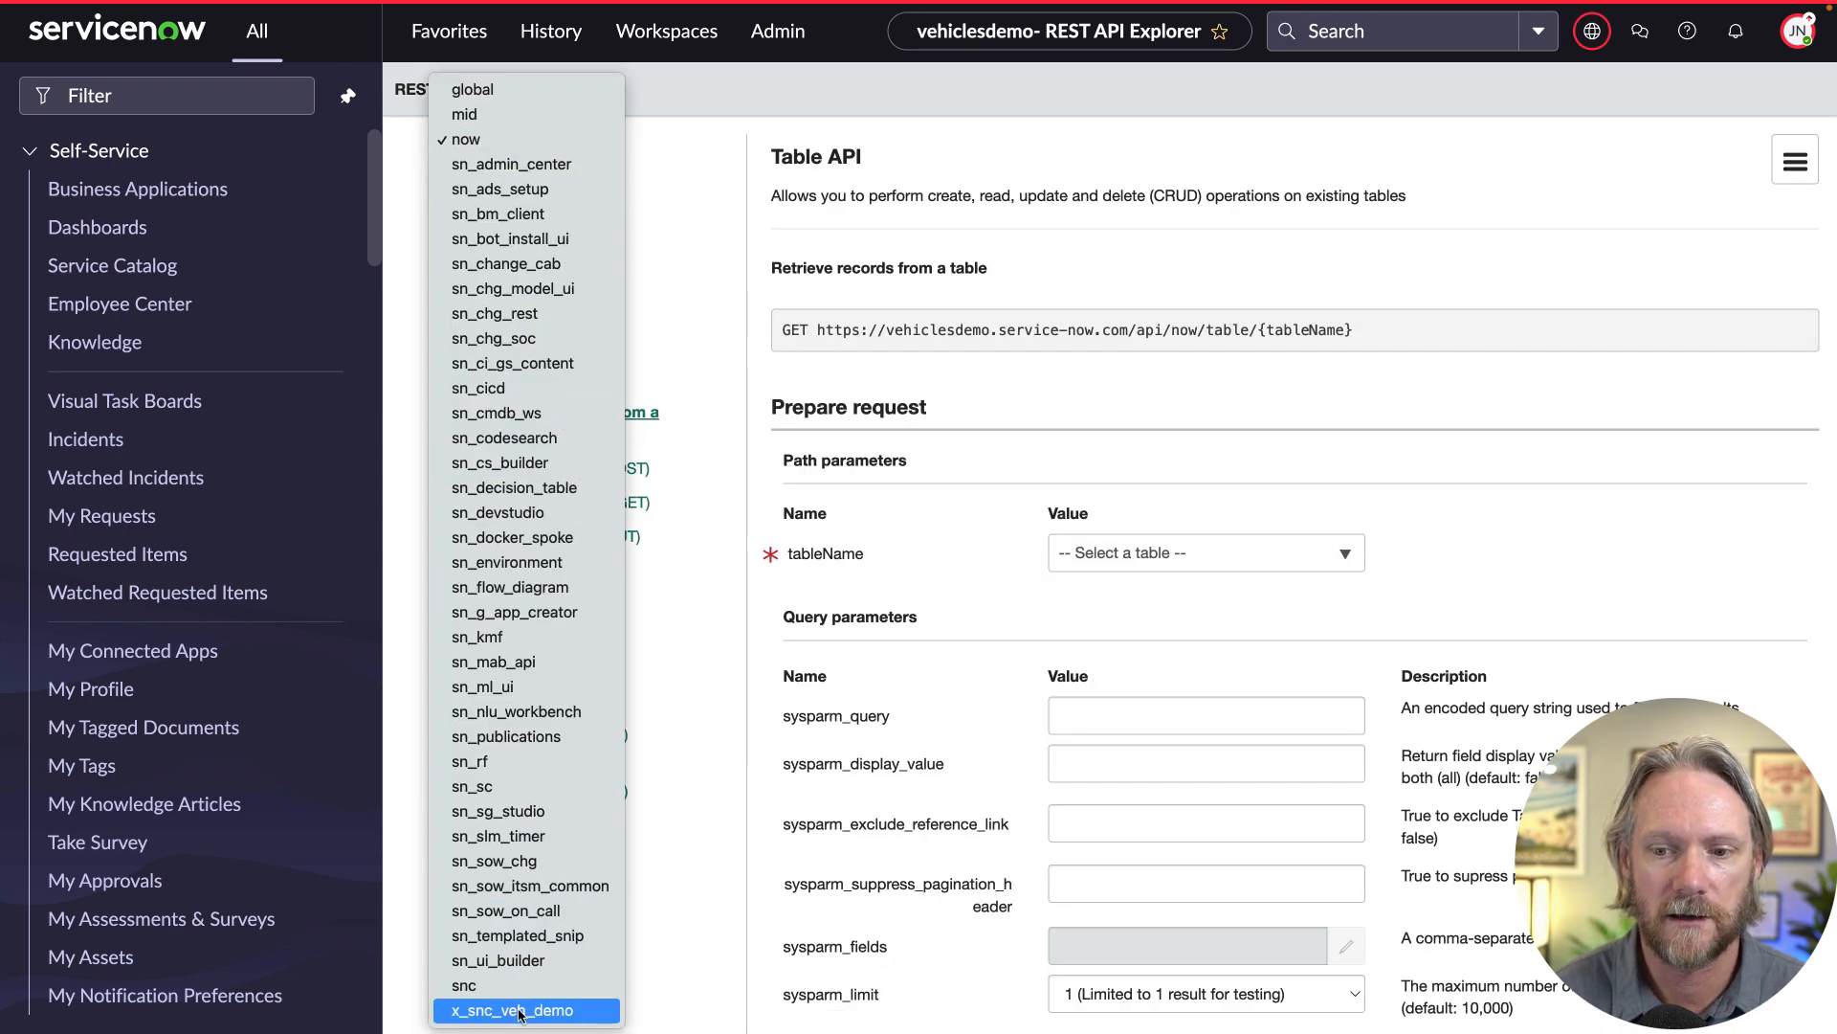
pyautogui.click(526, 1011)
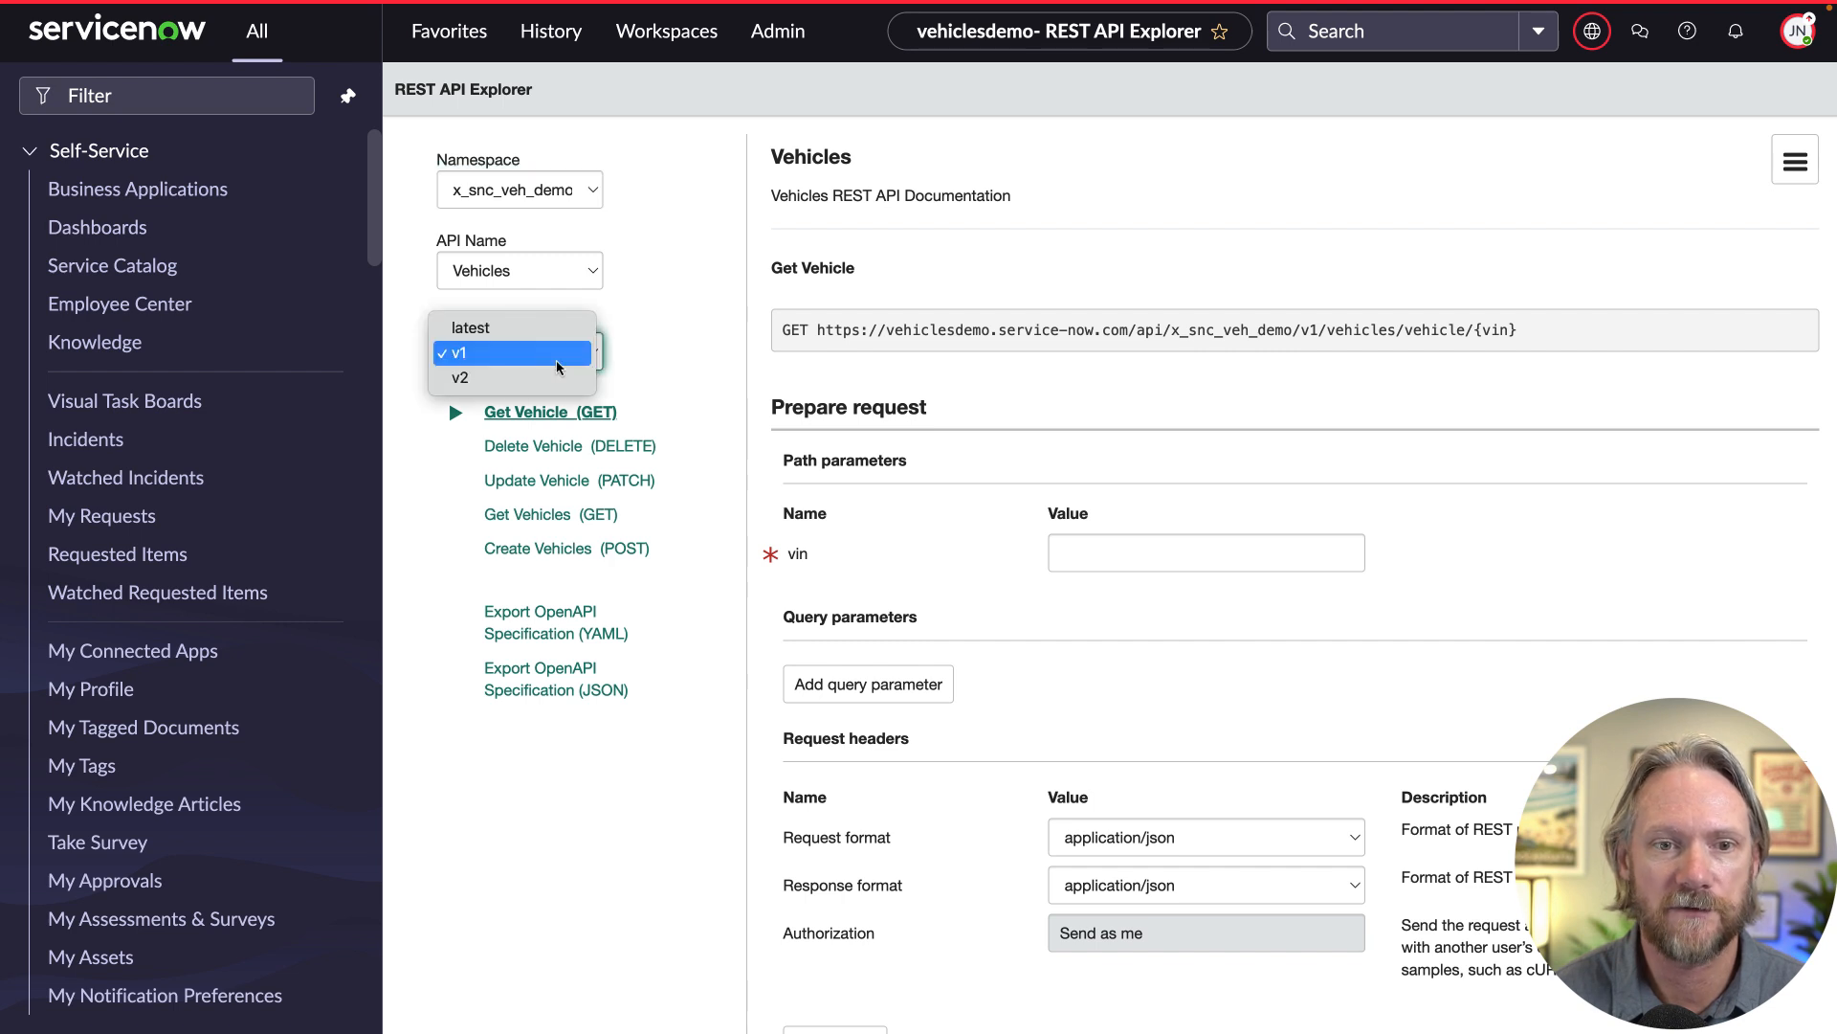
pyautogui.click(460, 377)
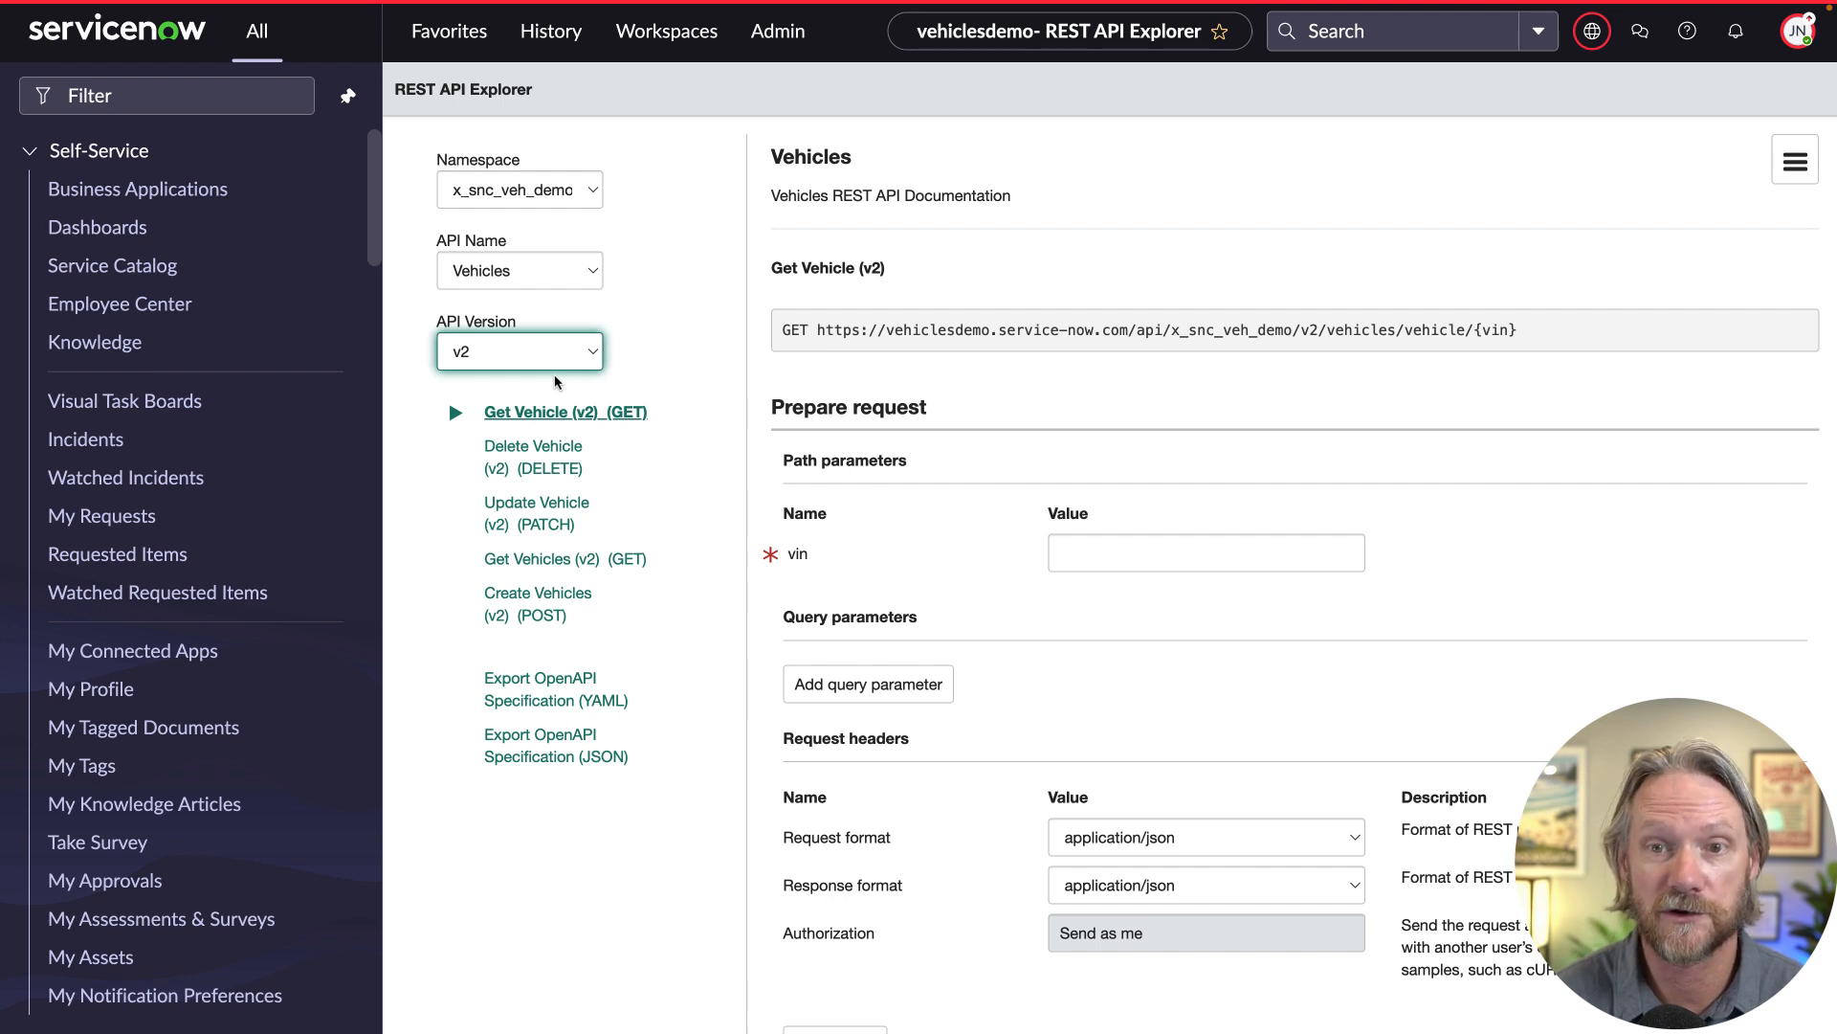
pyautogui.moveTo(547, 415)
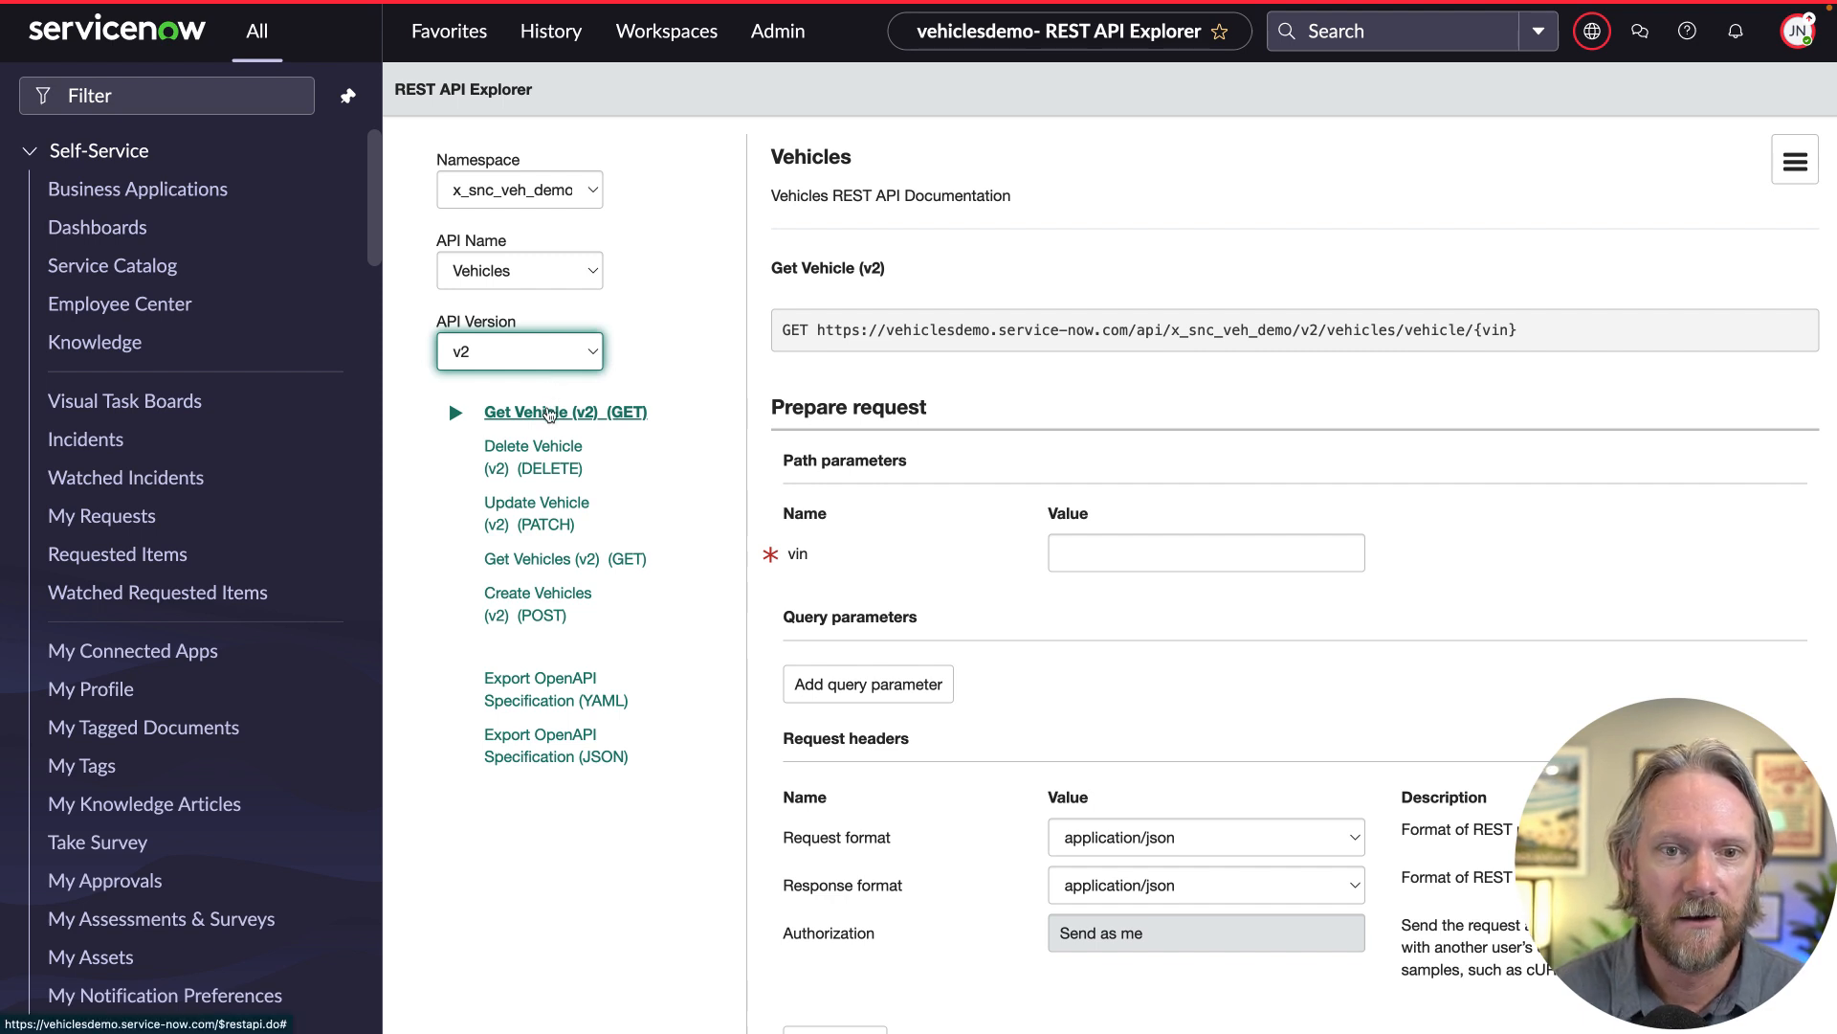
pyautogui.click(565, 559)
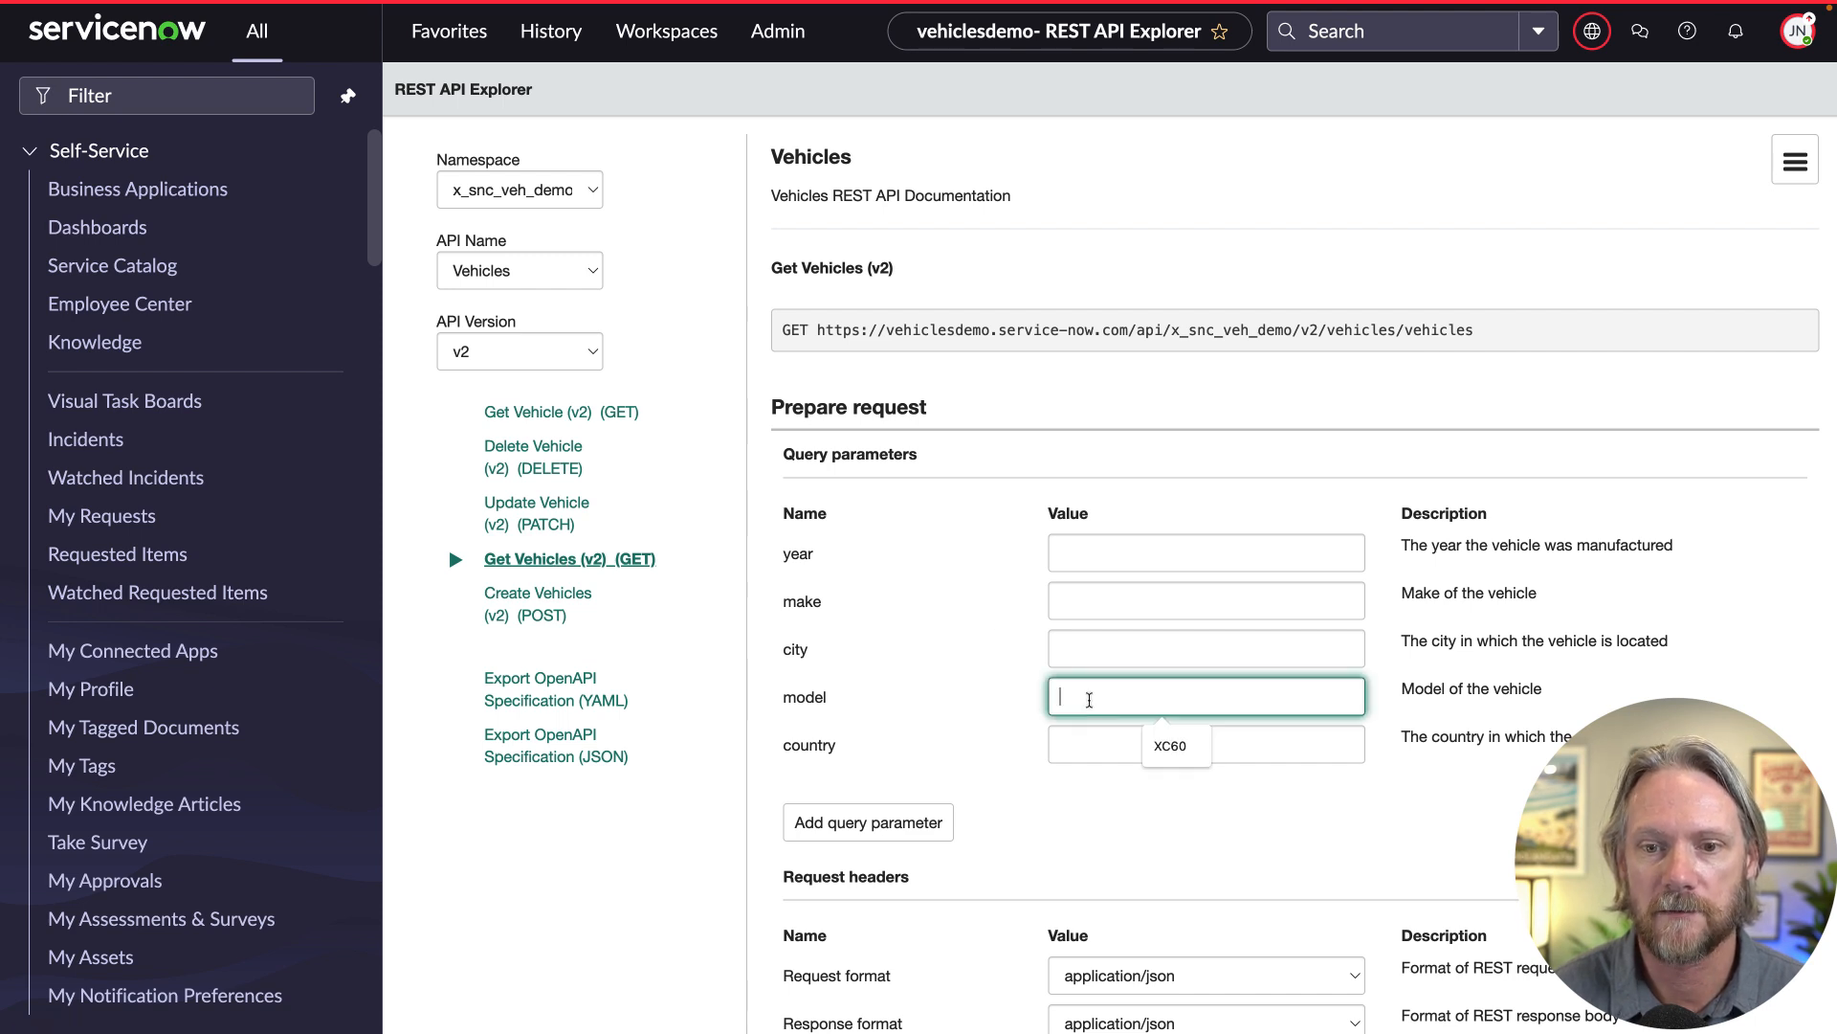
# Send Get Vehicles with model=modelLIKEXC and review the Volvo XC results.
pyautogui.write('modelLIKEXC')
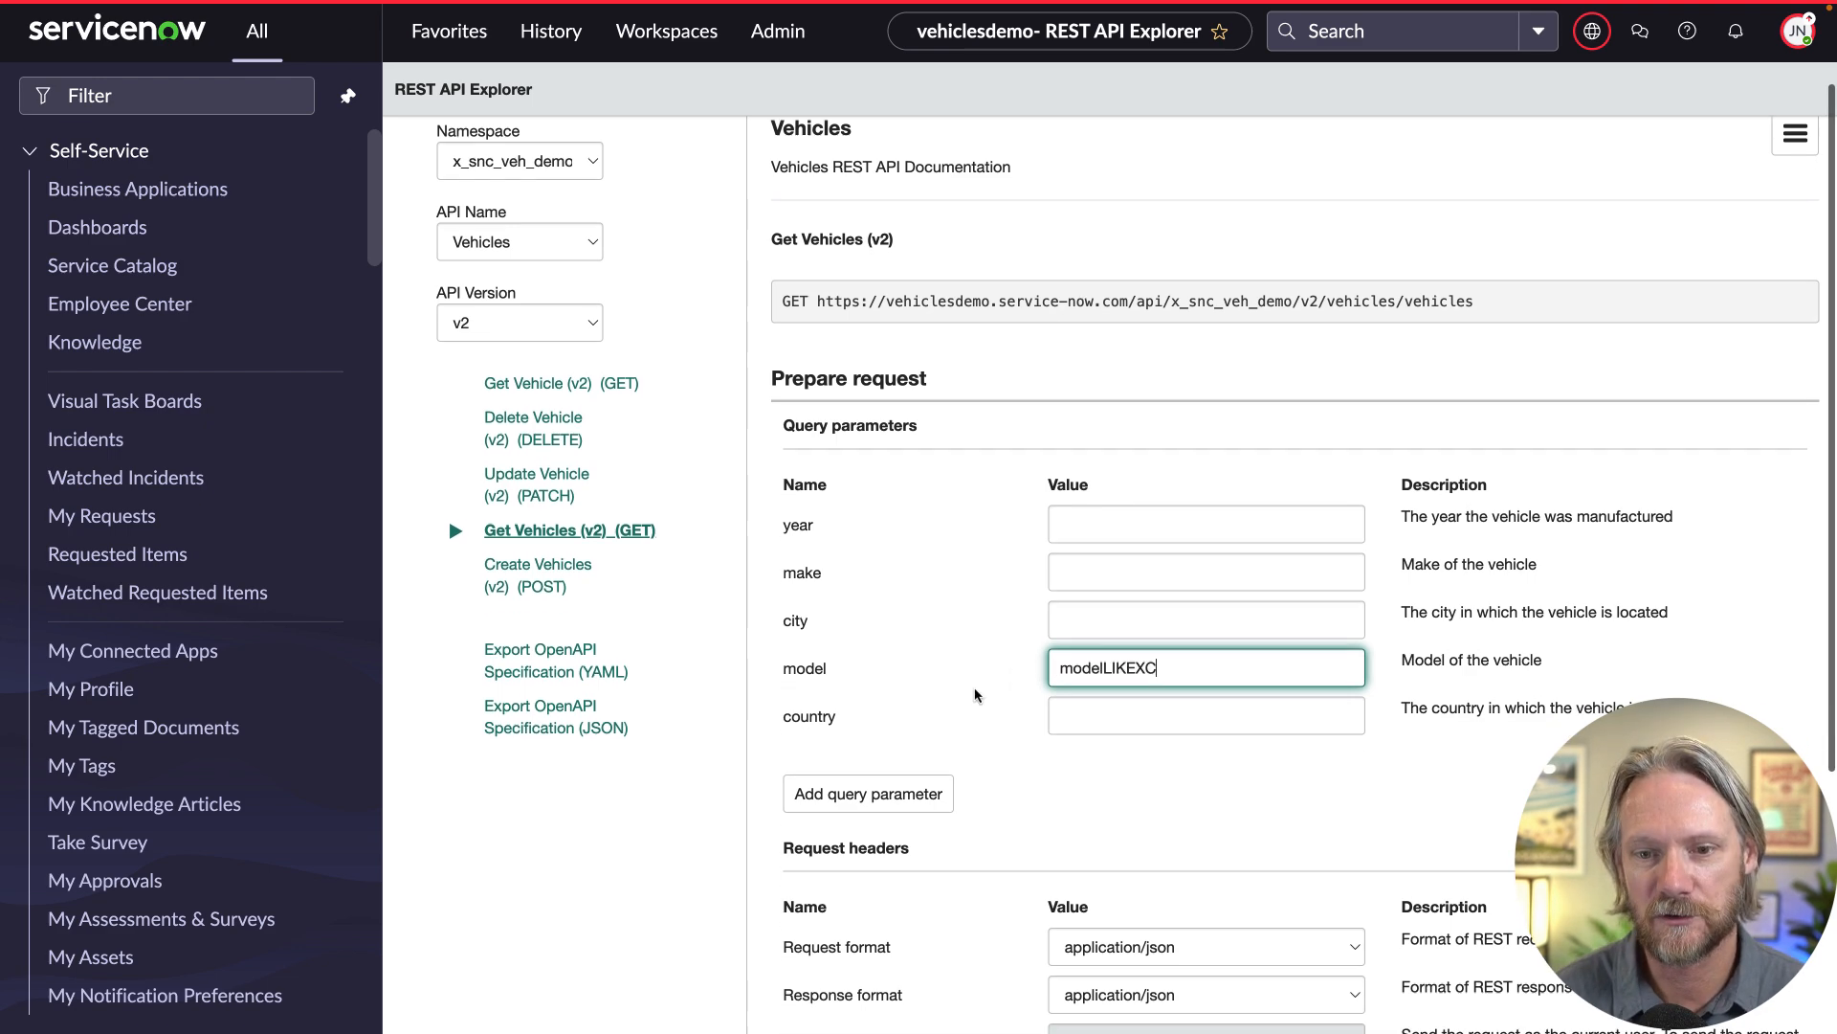
pyautogui.scroll(-3)
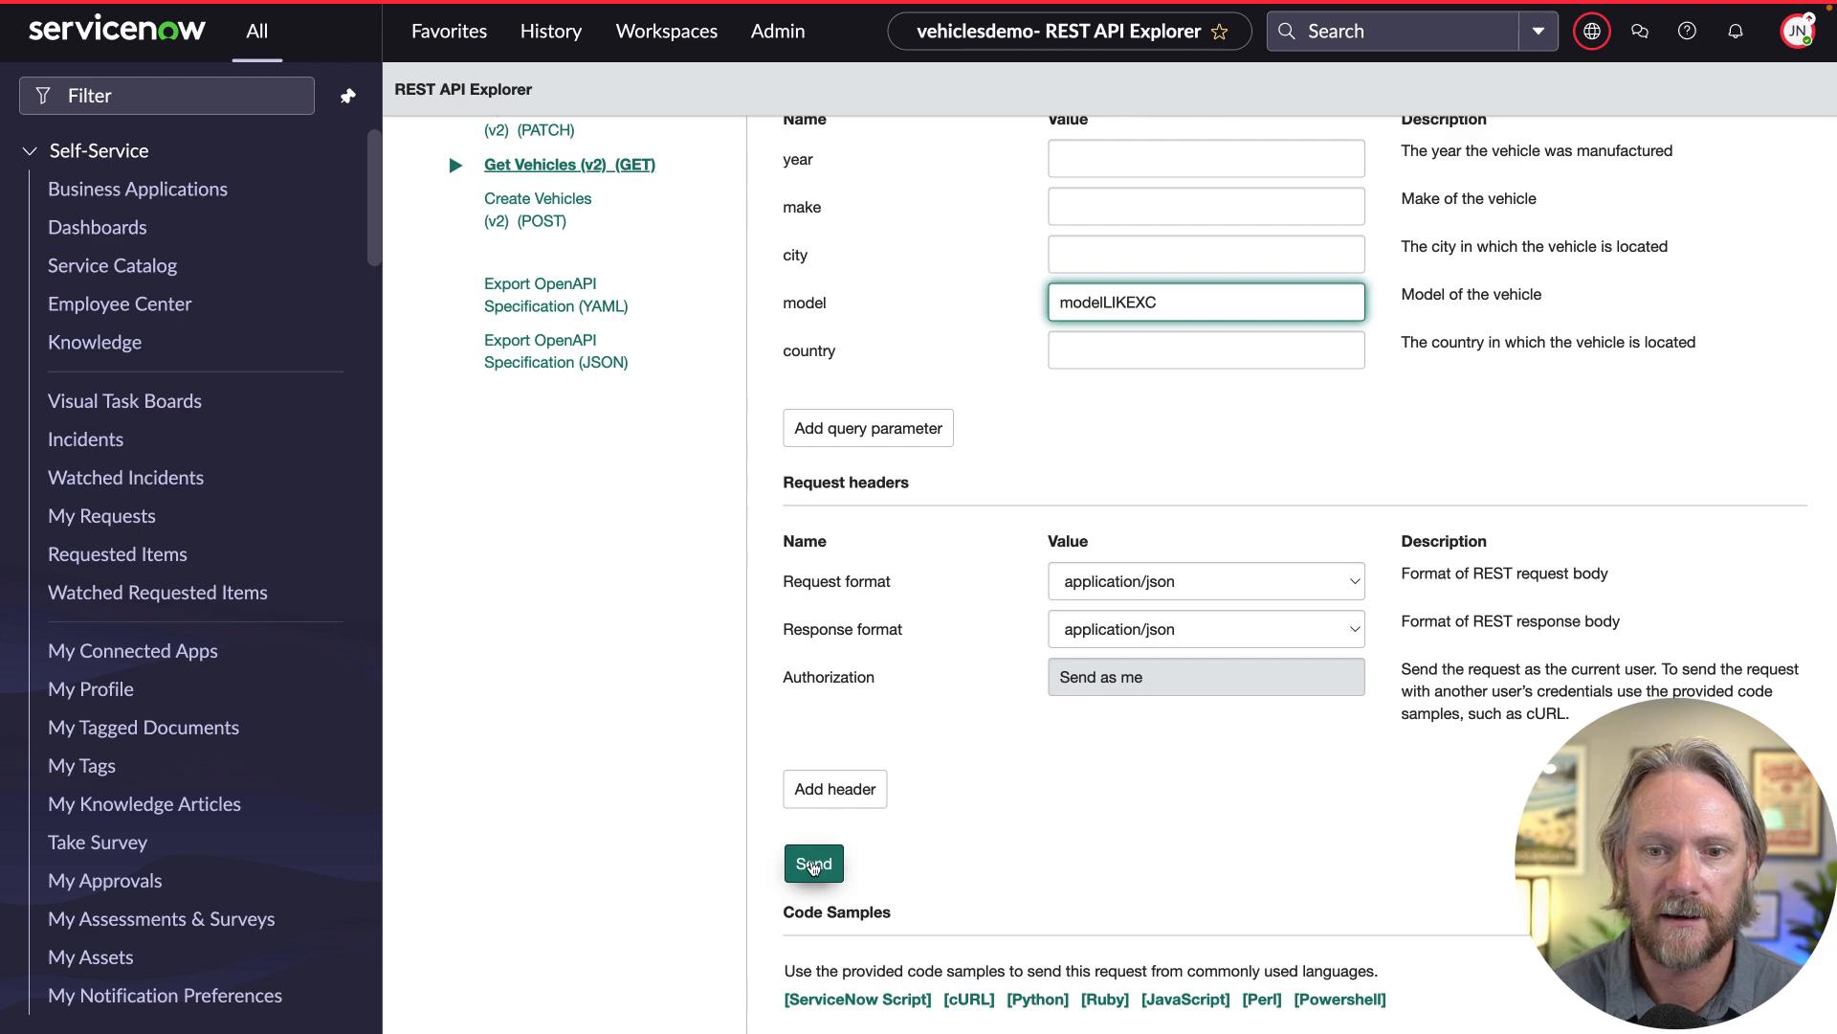
pyautogui.click(813, 863)
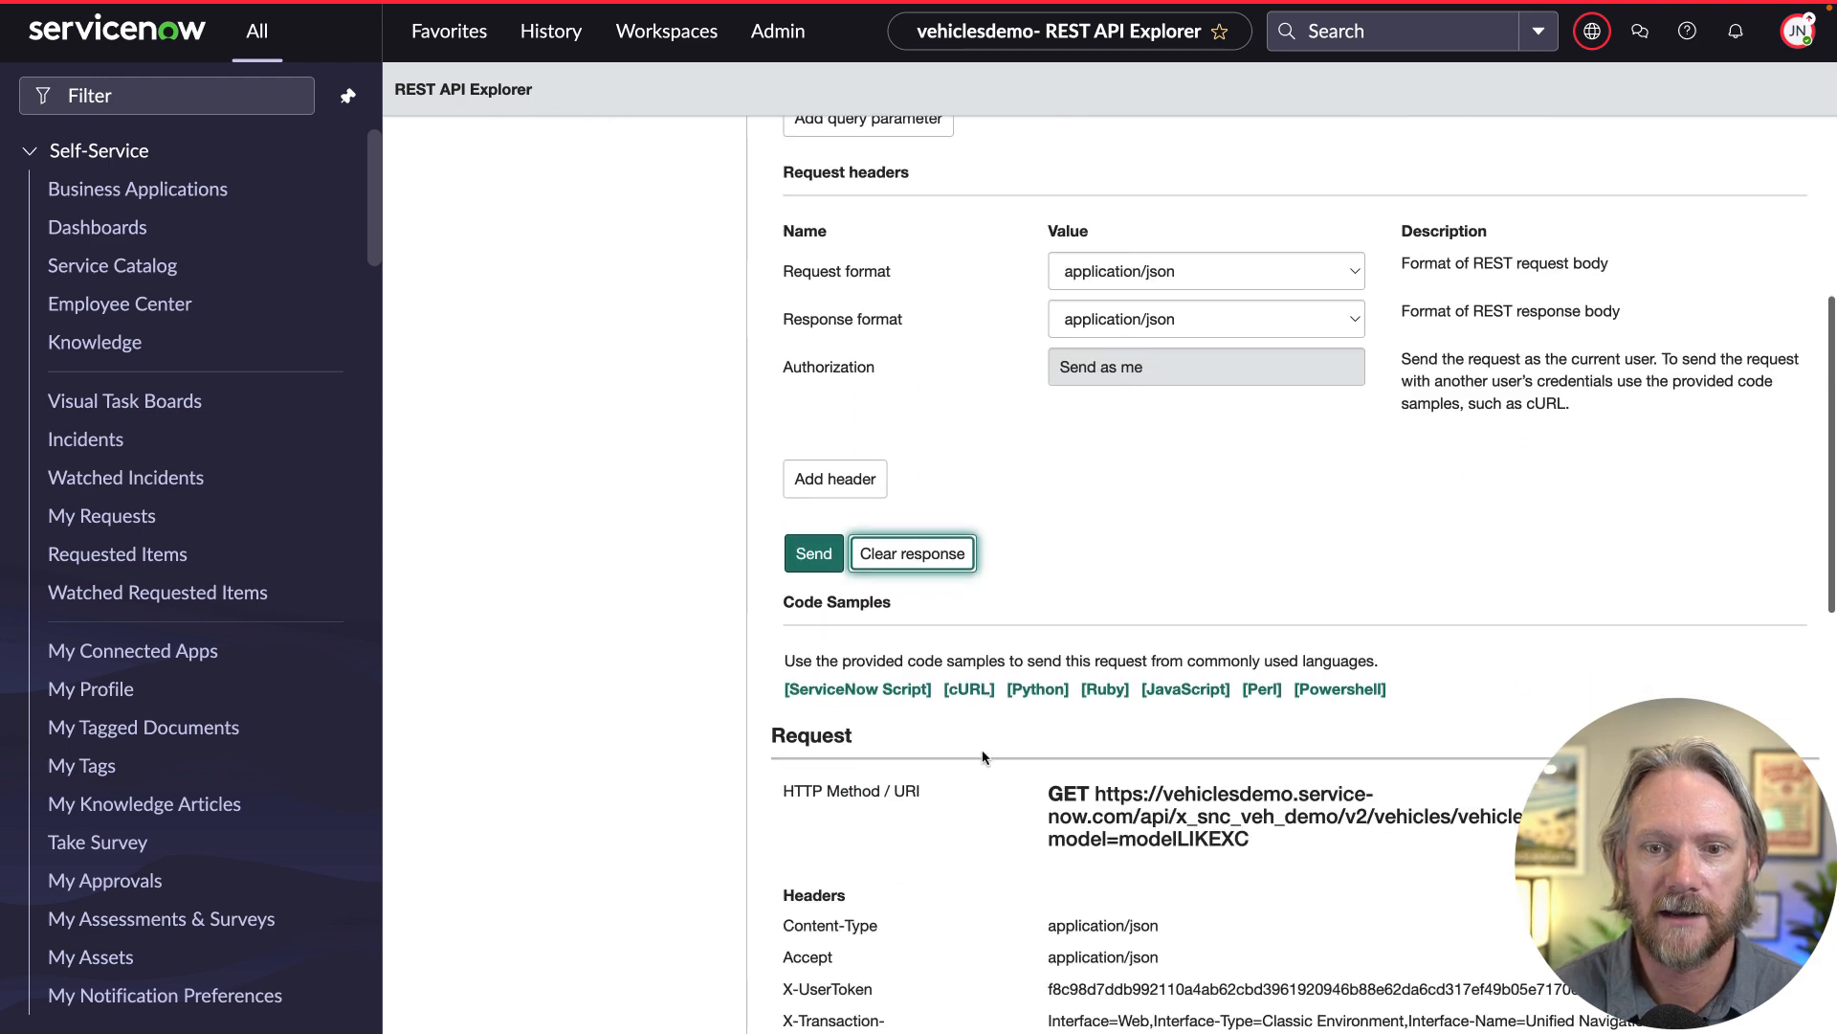
pyautogui.click(813, 553)
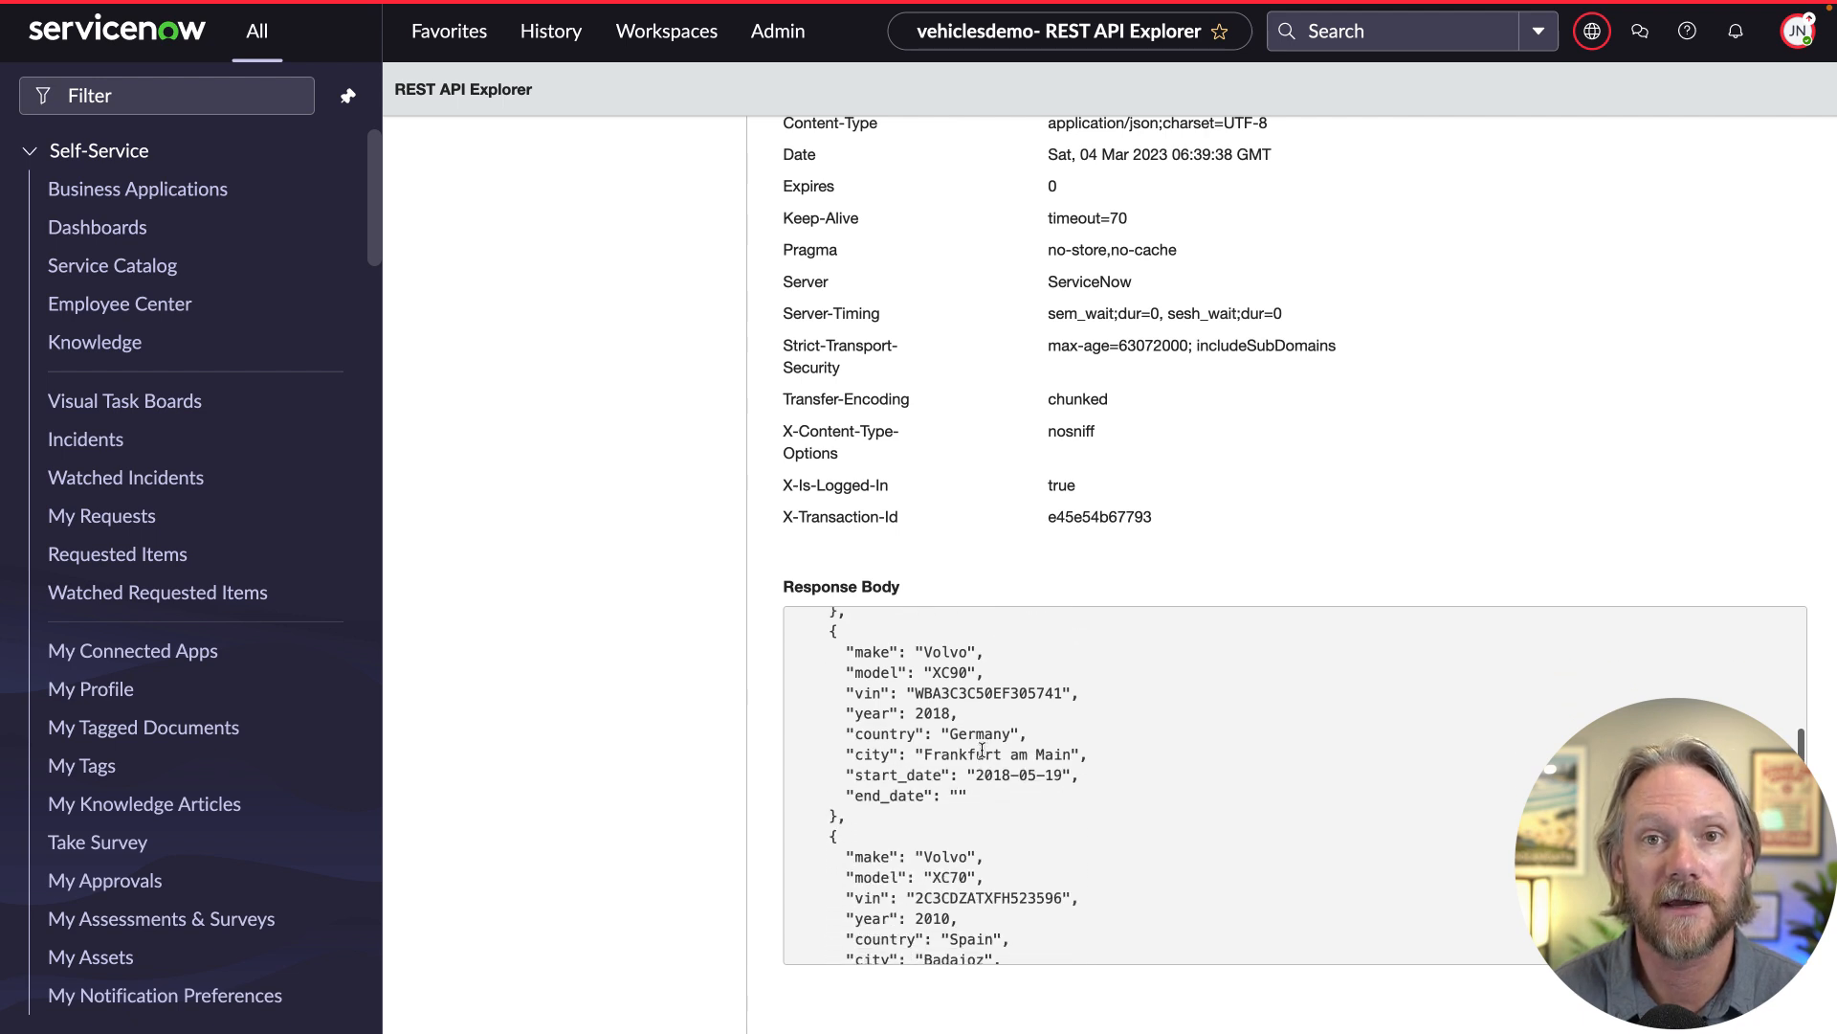
pyautogui.scroll(-3)
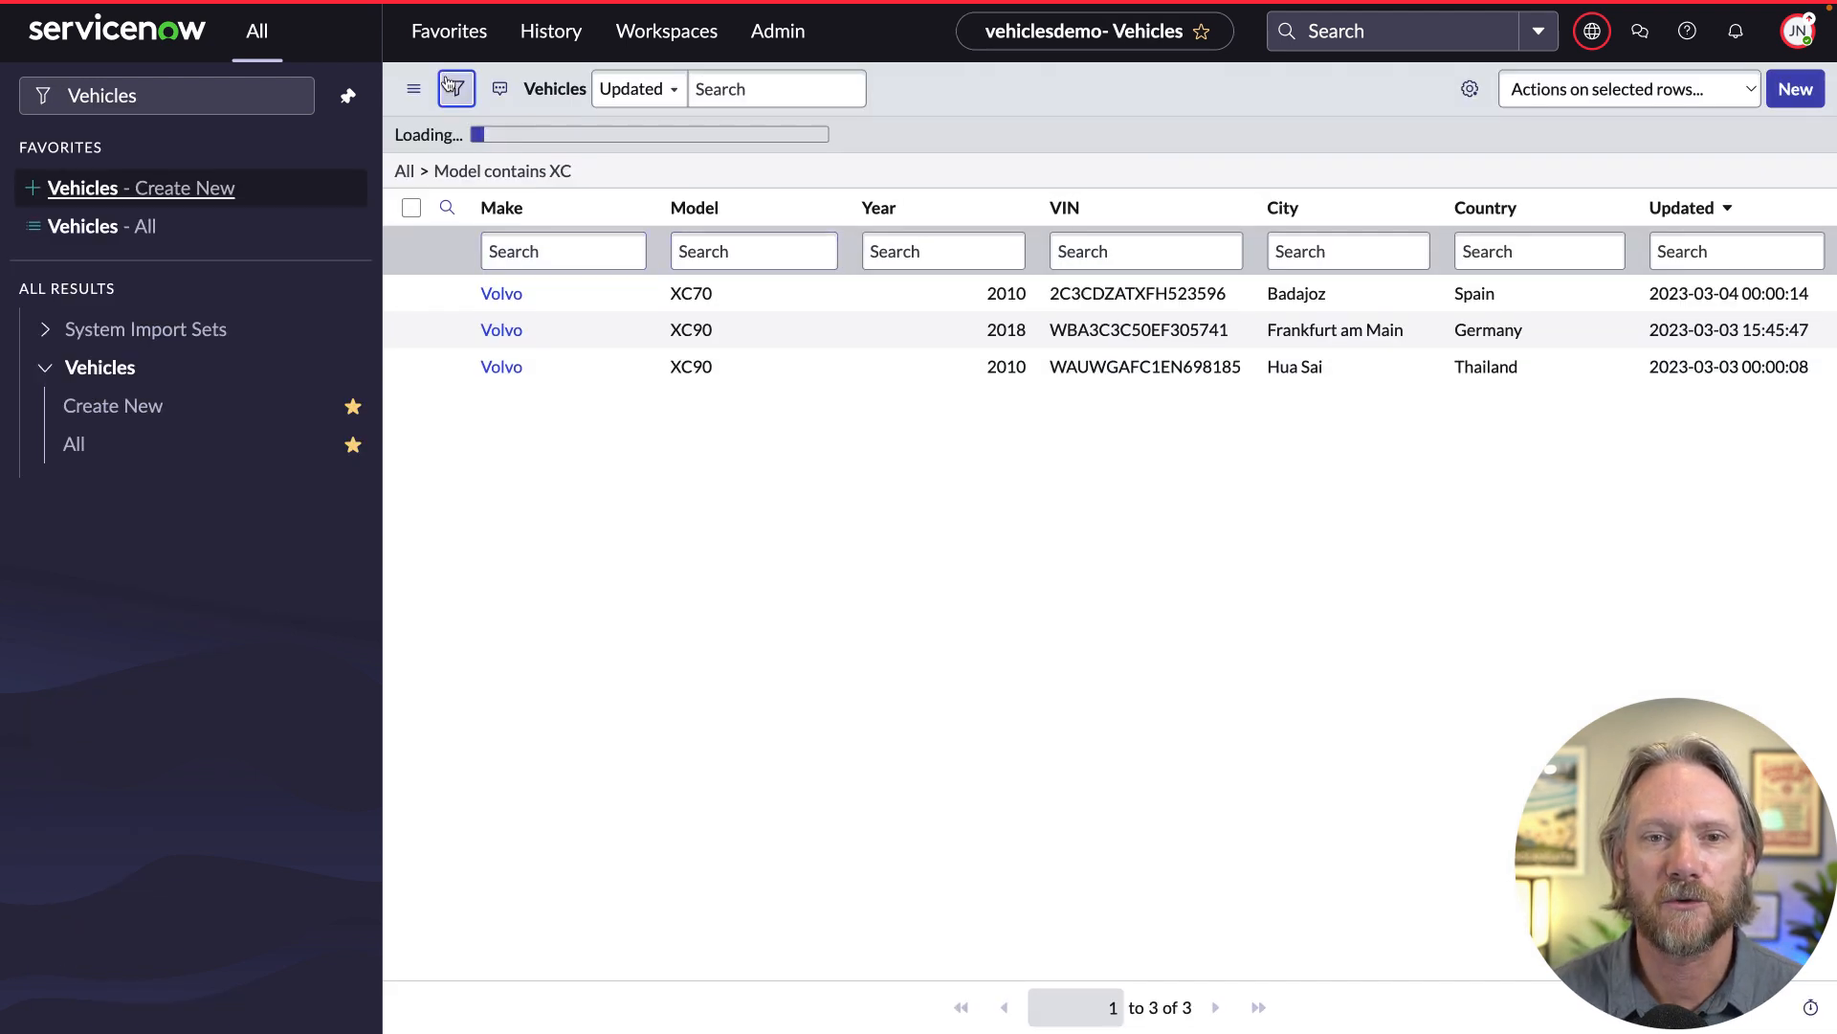
# Filter Vehicles on model is one of XC90, XC70 and copy the query.
pyautogui.click(456, 88)
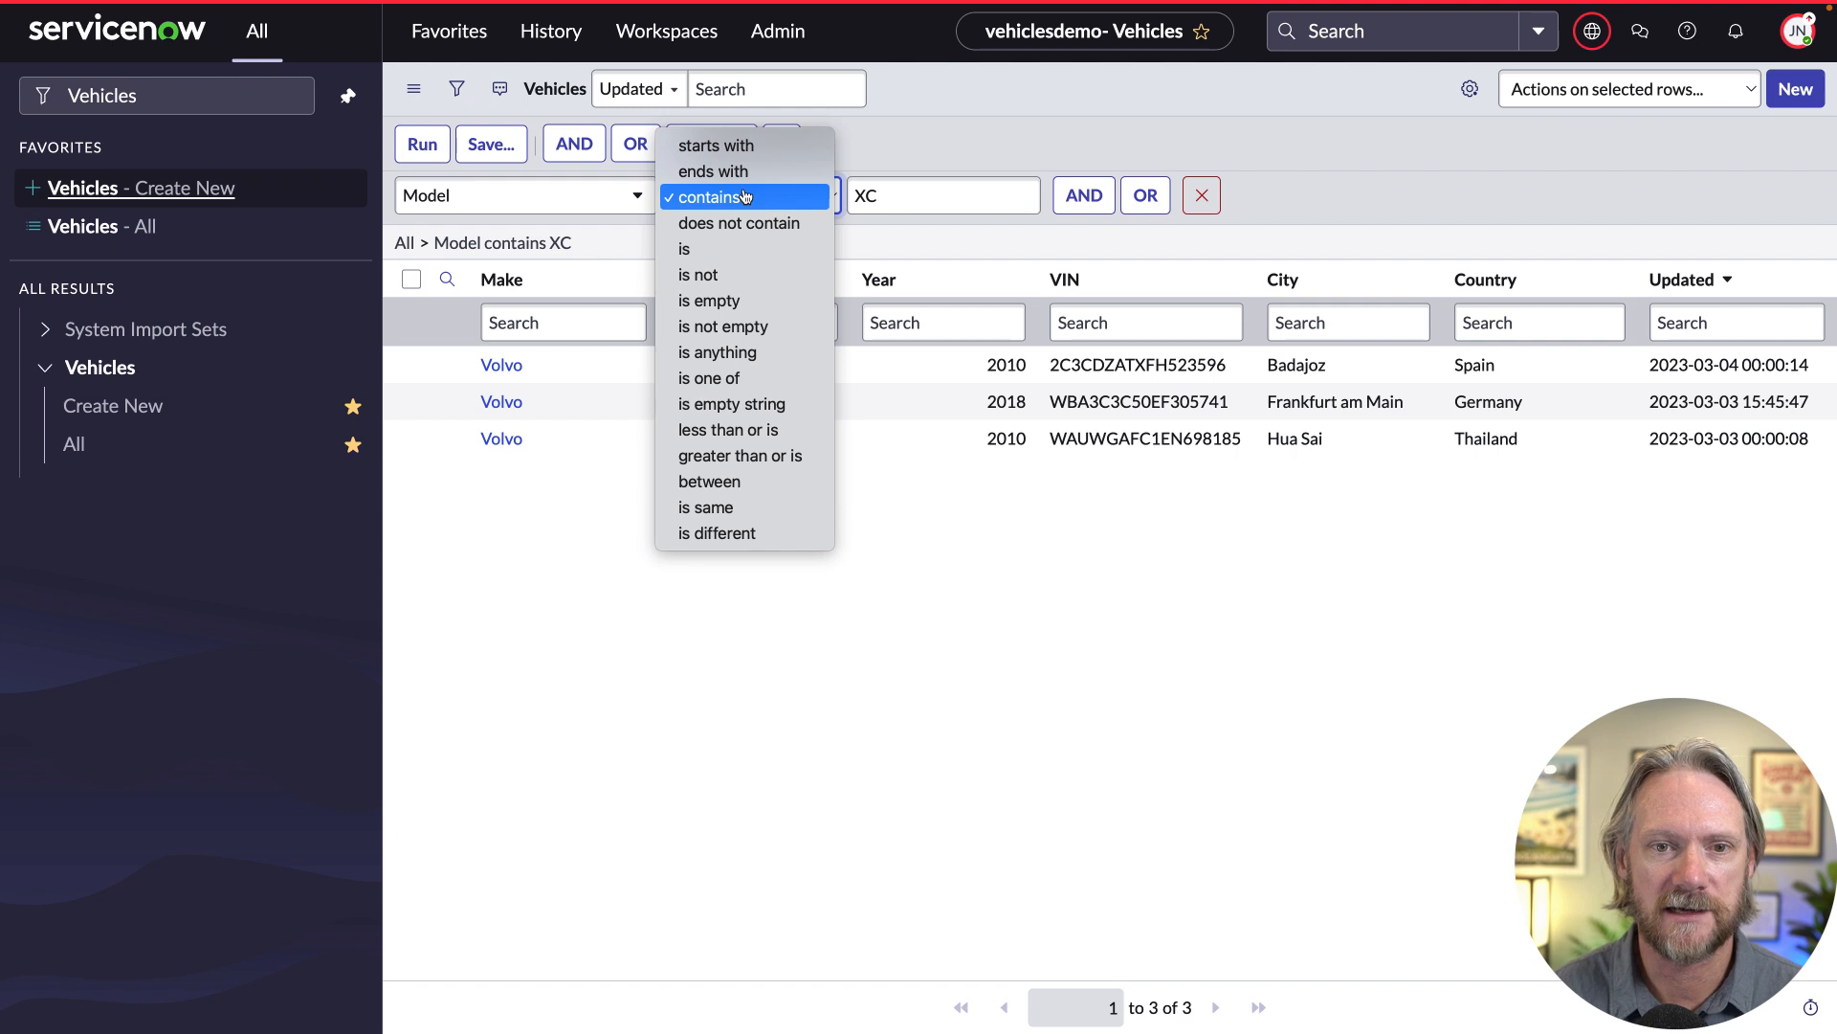
pyautogui.click(708, 377)
pyautogui.write('90')
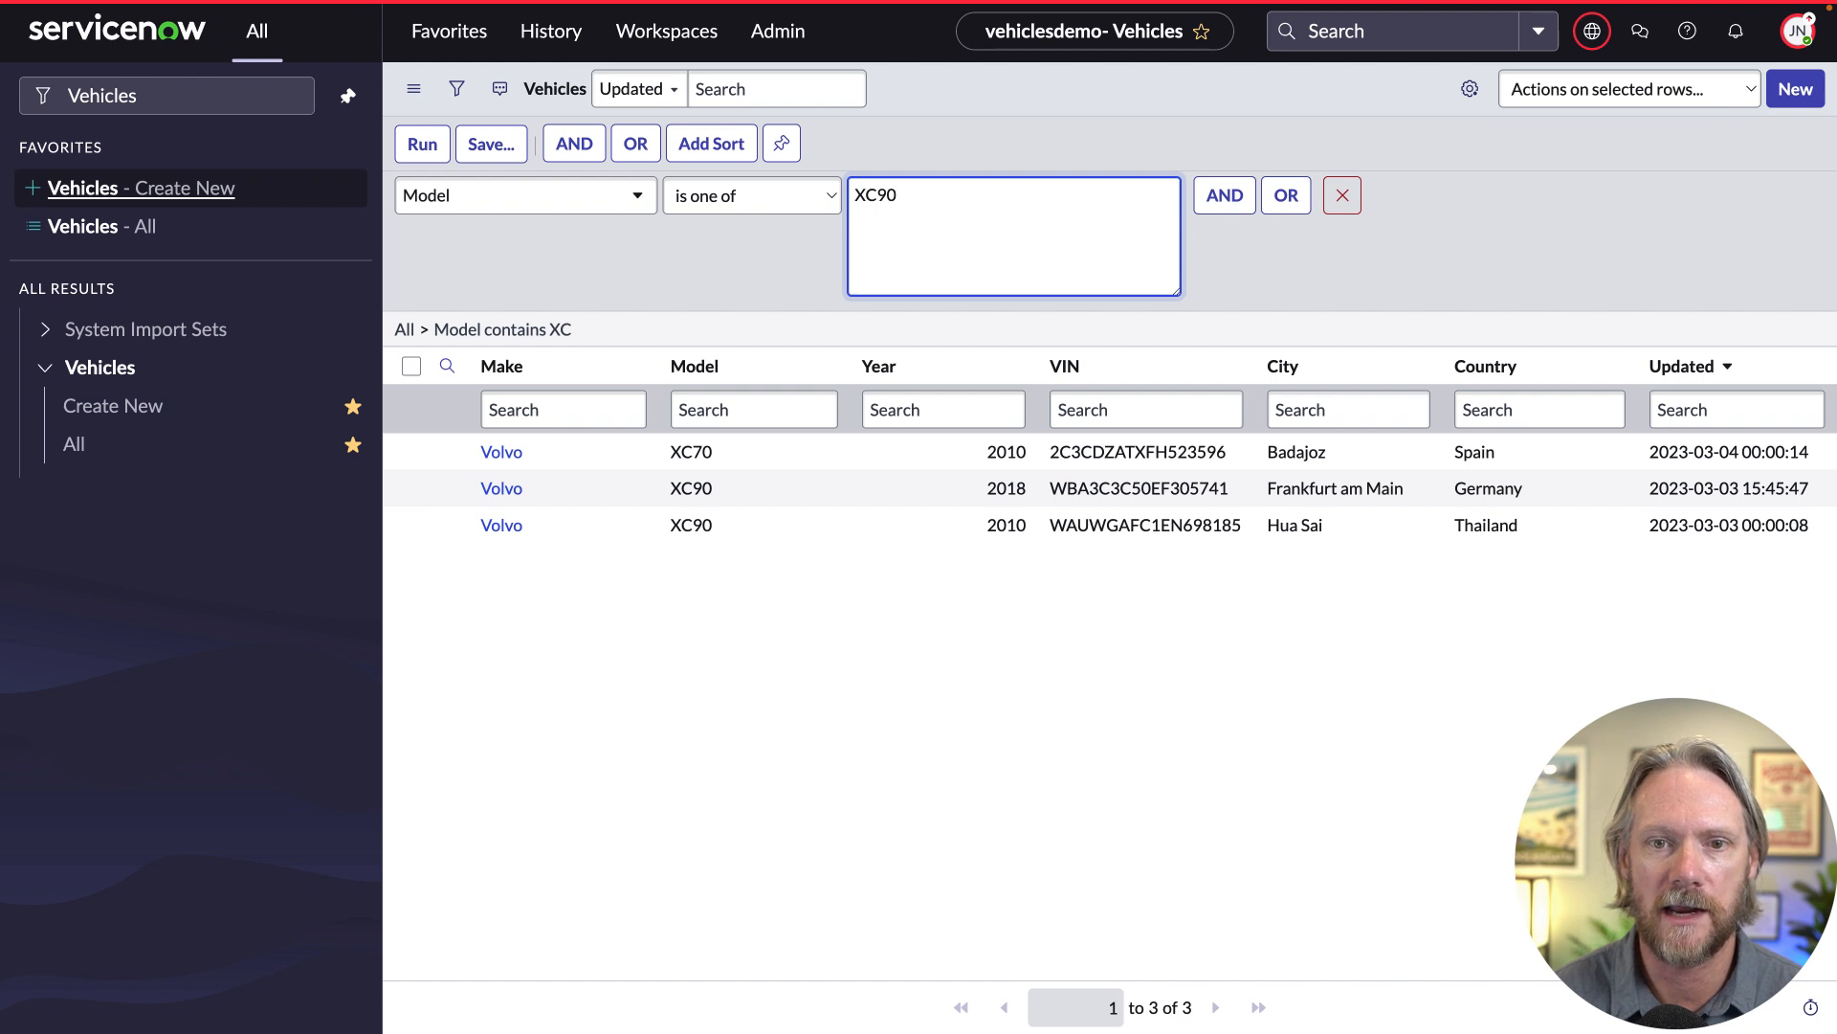
pyautogui.write('X')
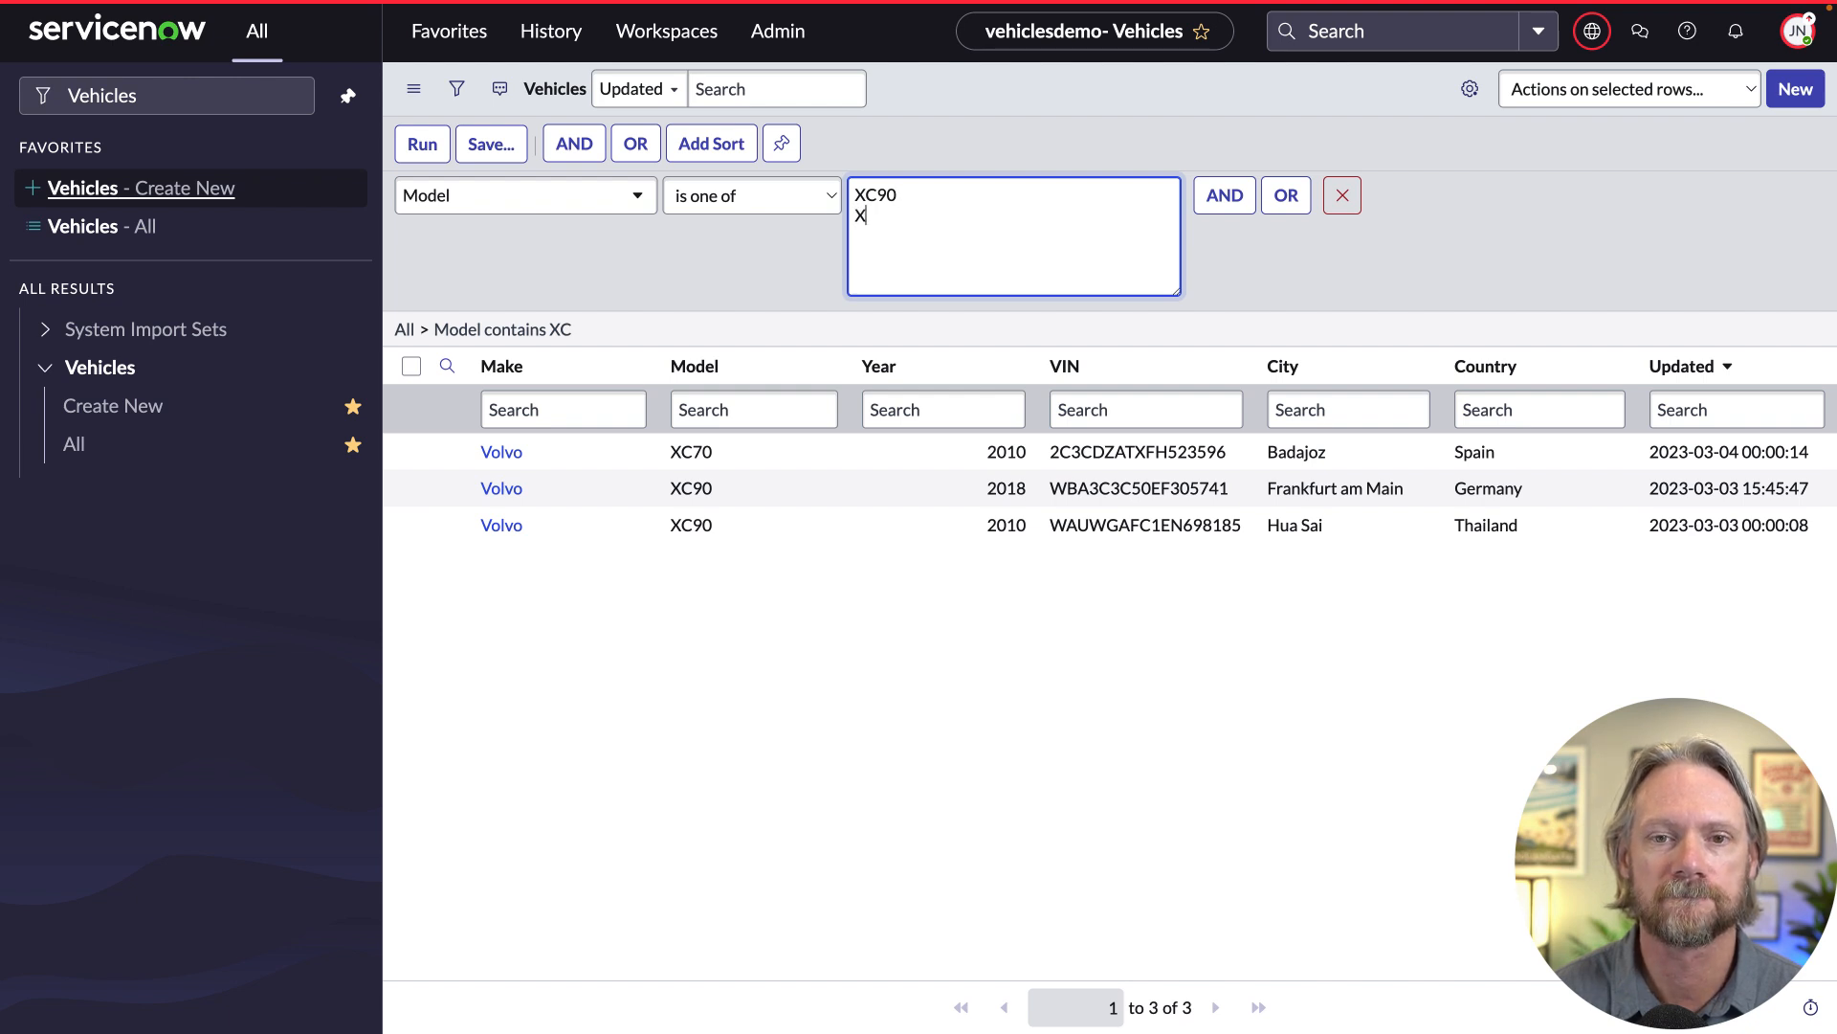
pyautogui.click(421, 143)
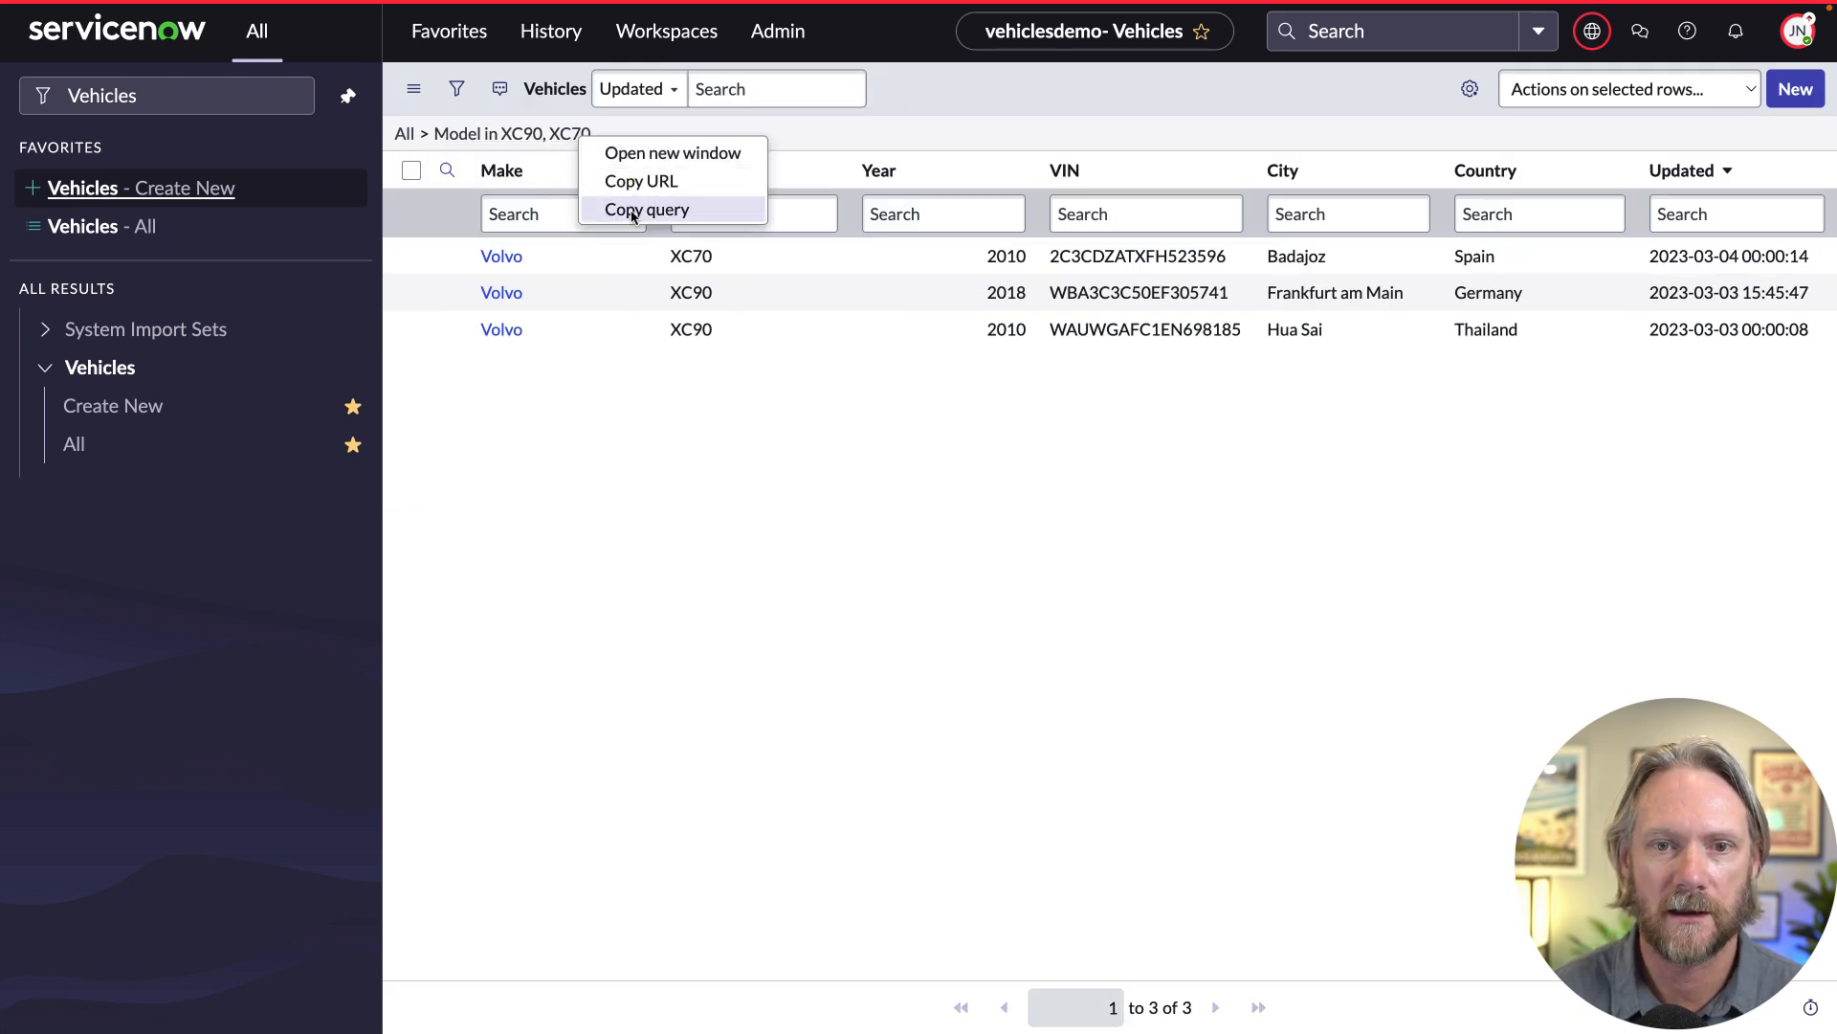
pyautogui.click(646, 210)
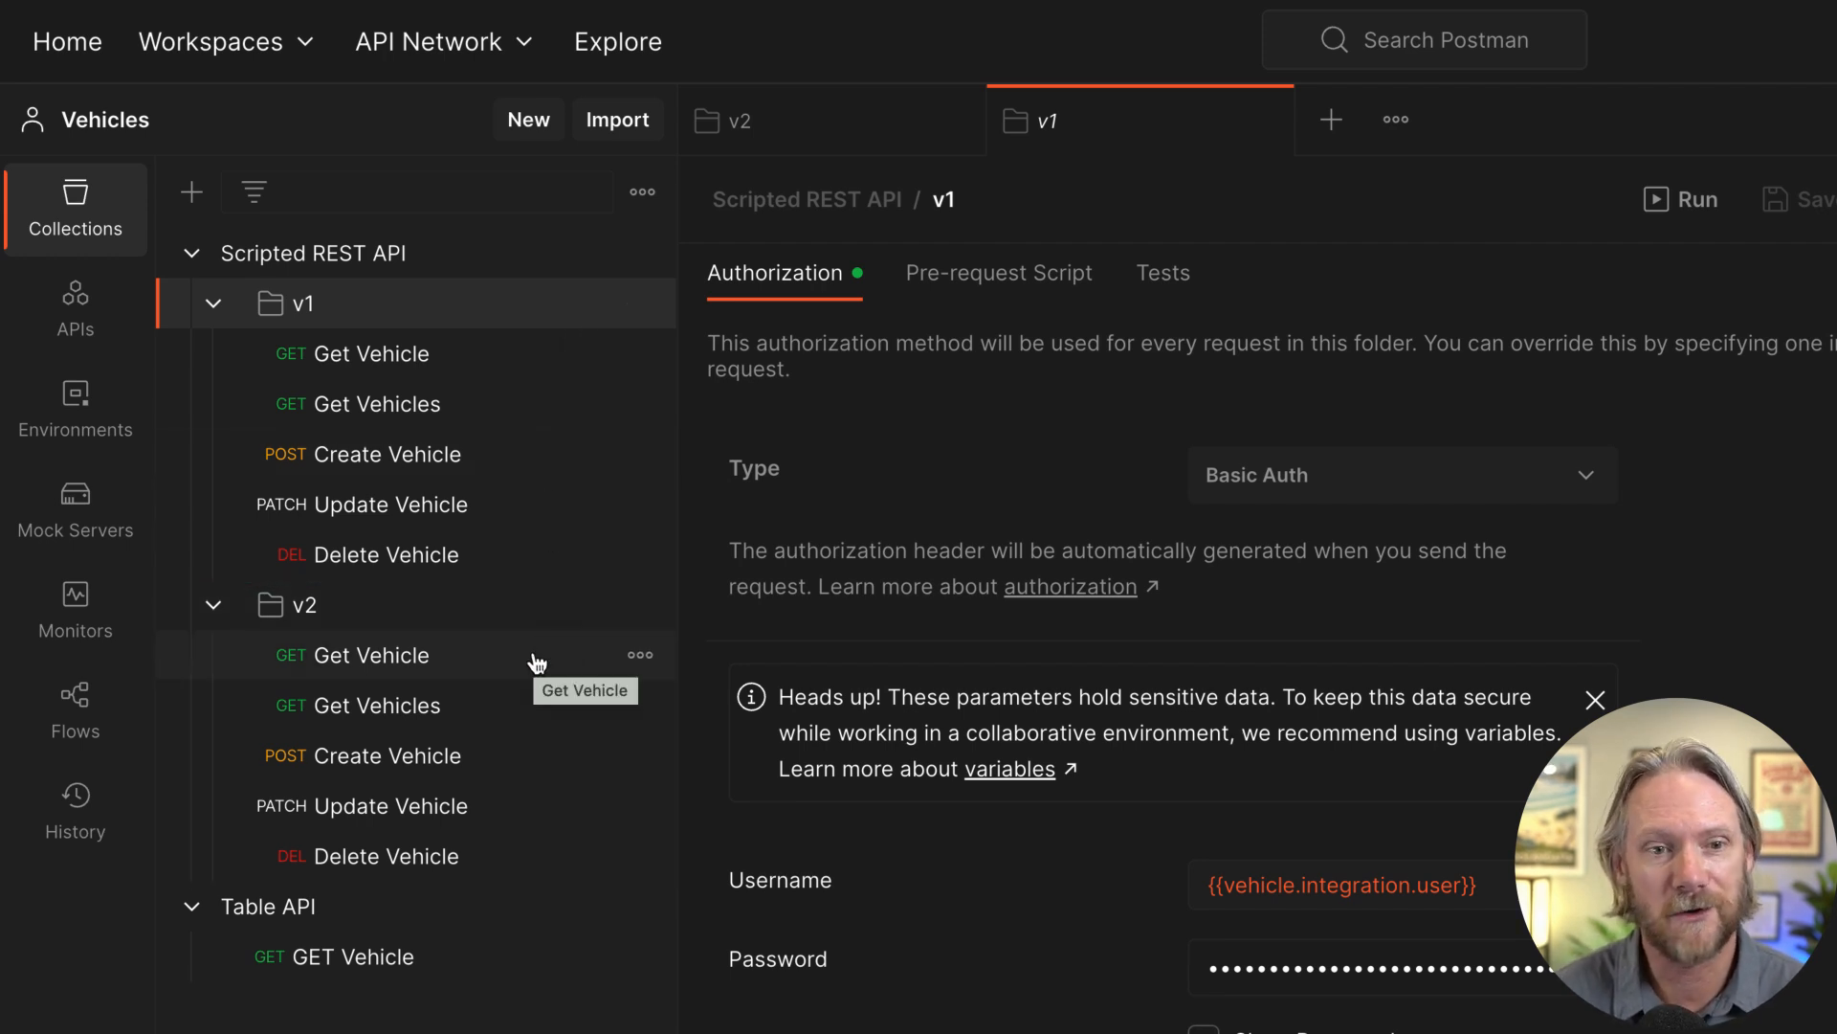
# Open the v2 Get Vehicle request, then the Scripted REST API collection overview.
pyautogui.click(377, 654)
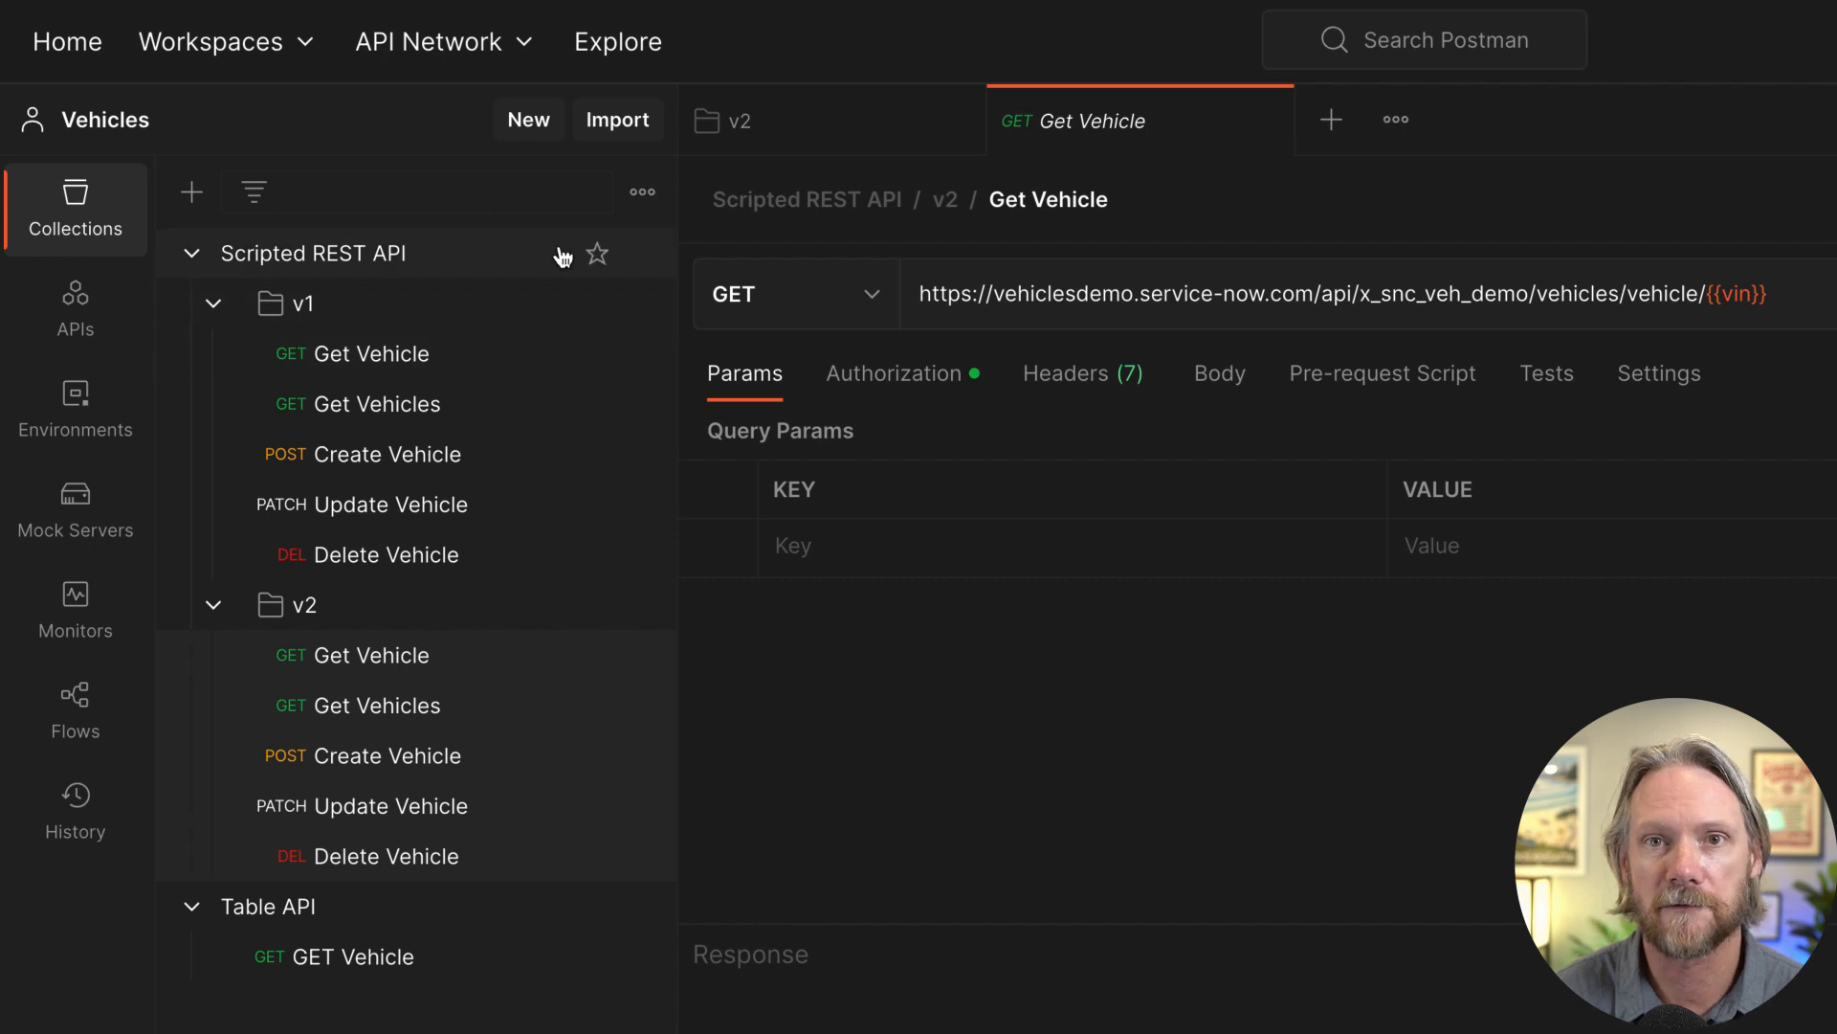
pyautogui.click(313, 253)
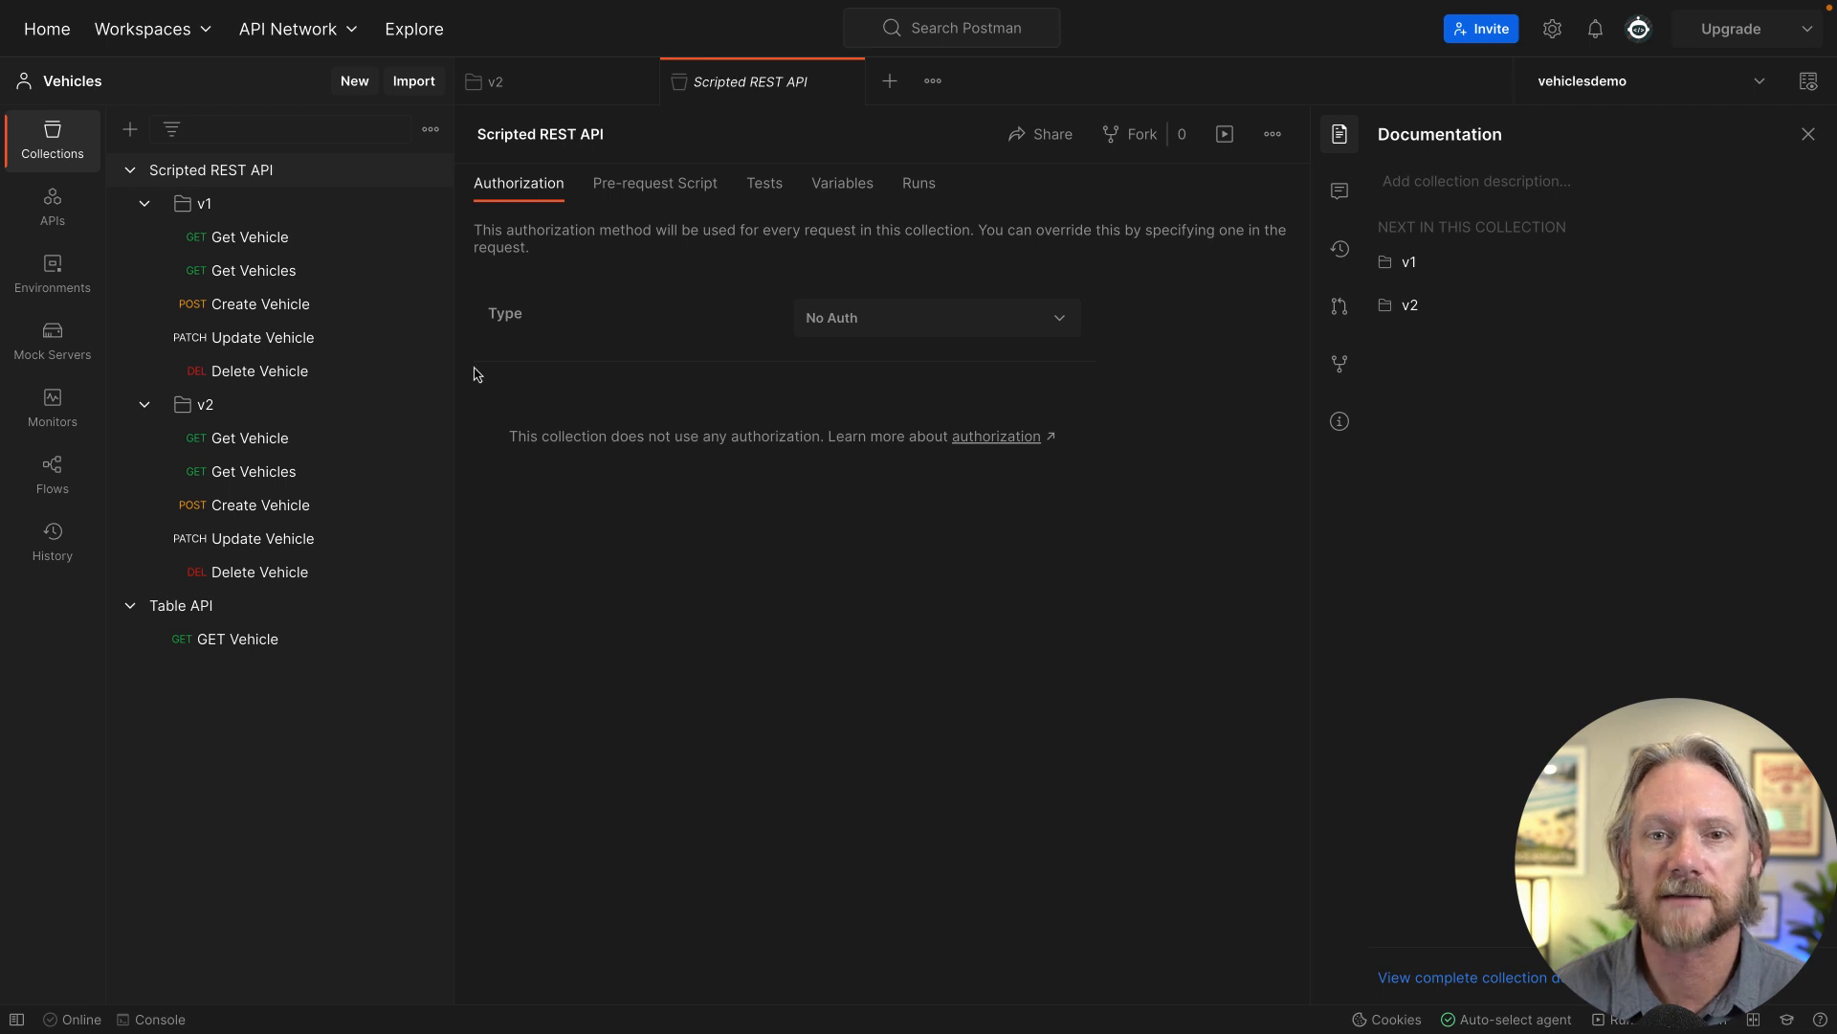
# Send the v1 Get Vehicles request with country=Sweden and view the JSON response.
pyautogui.click(253, 271)
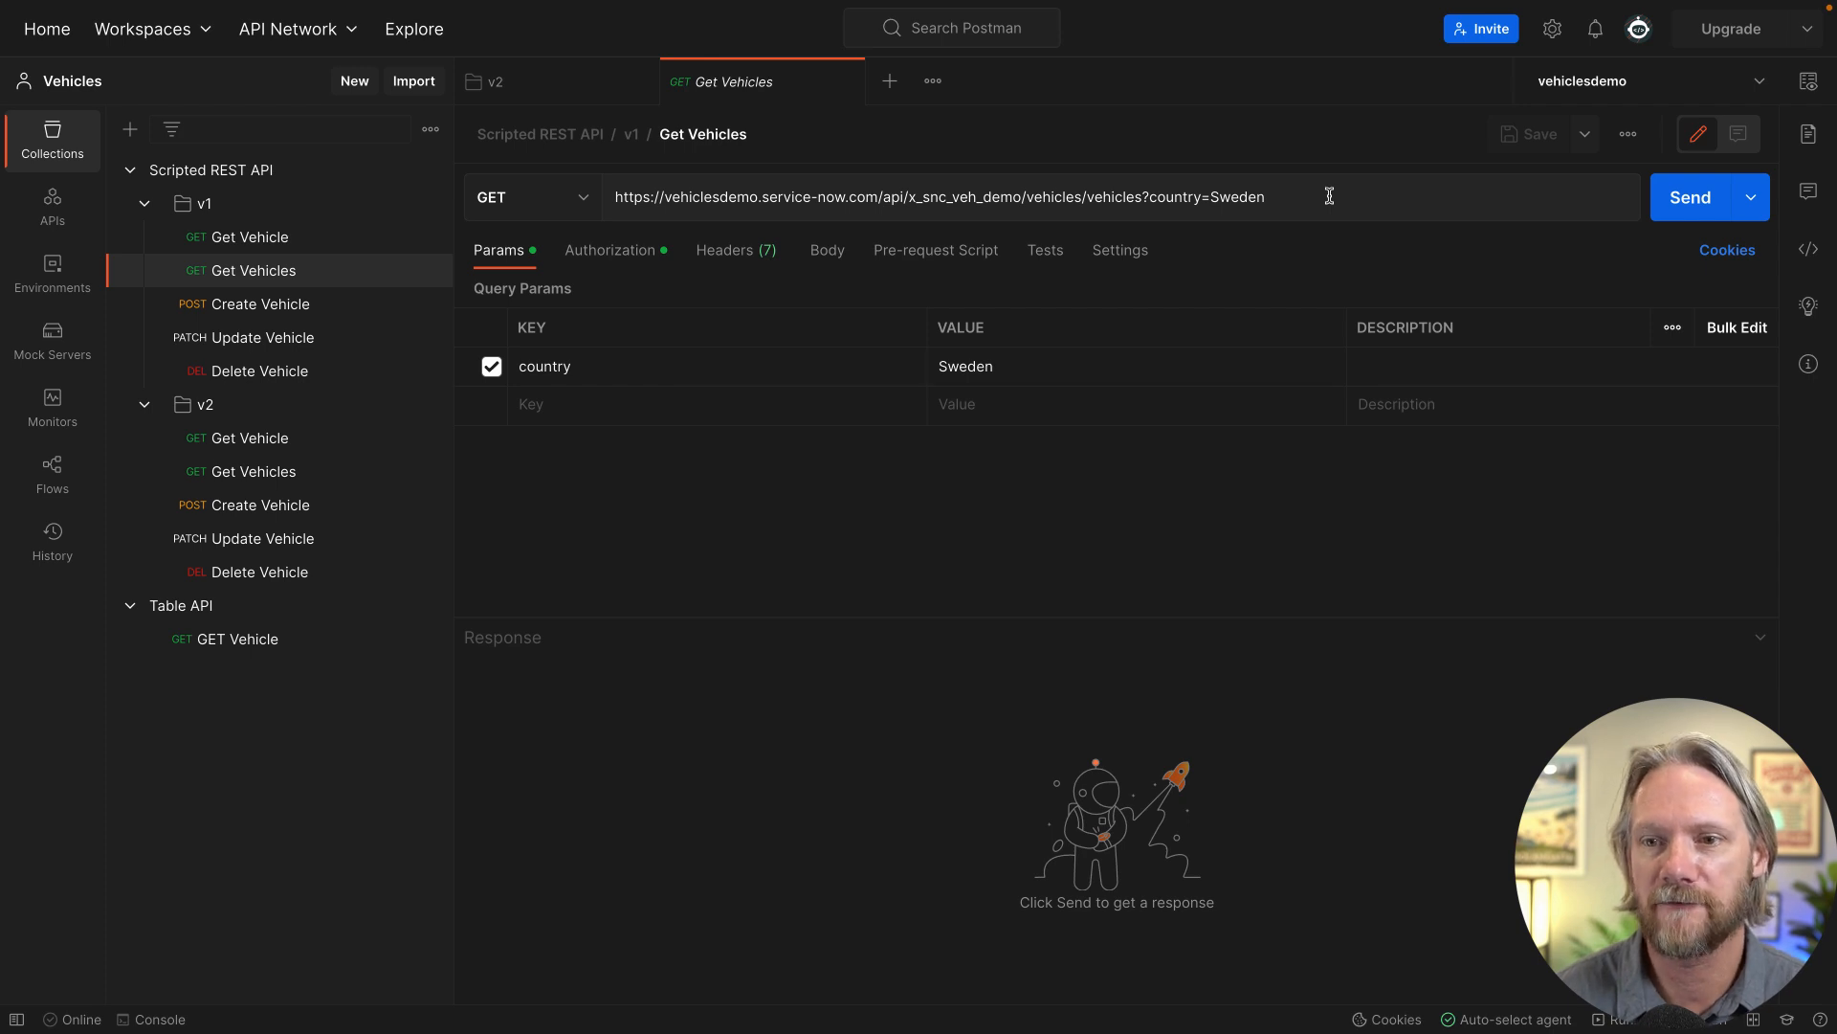
pyautogui.click(1690, 197)
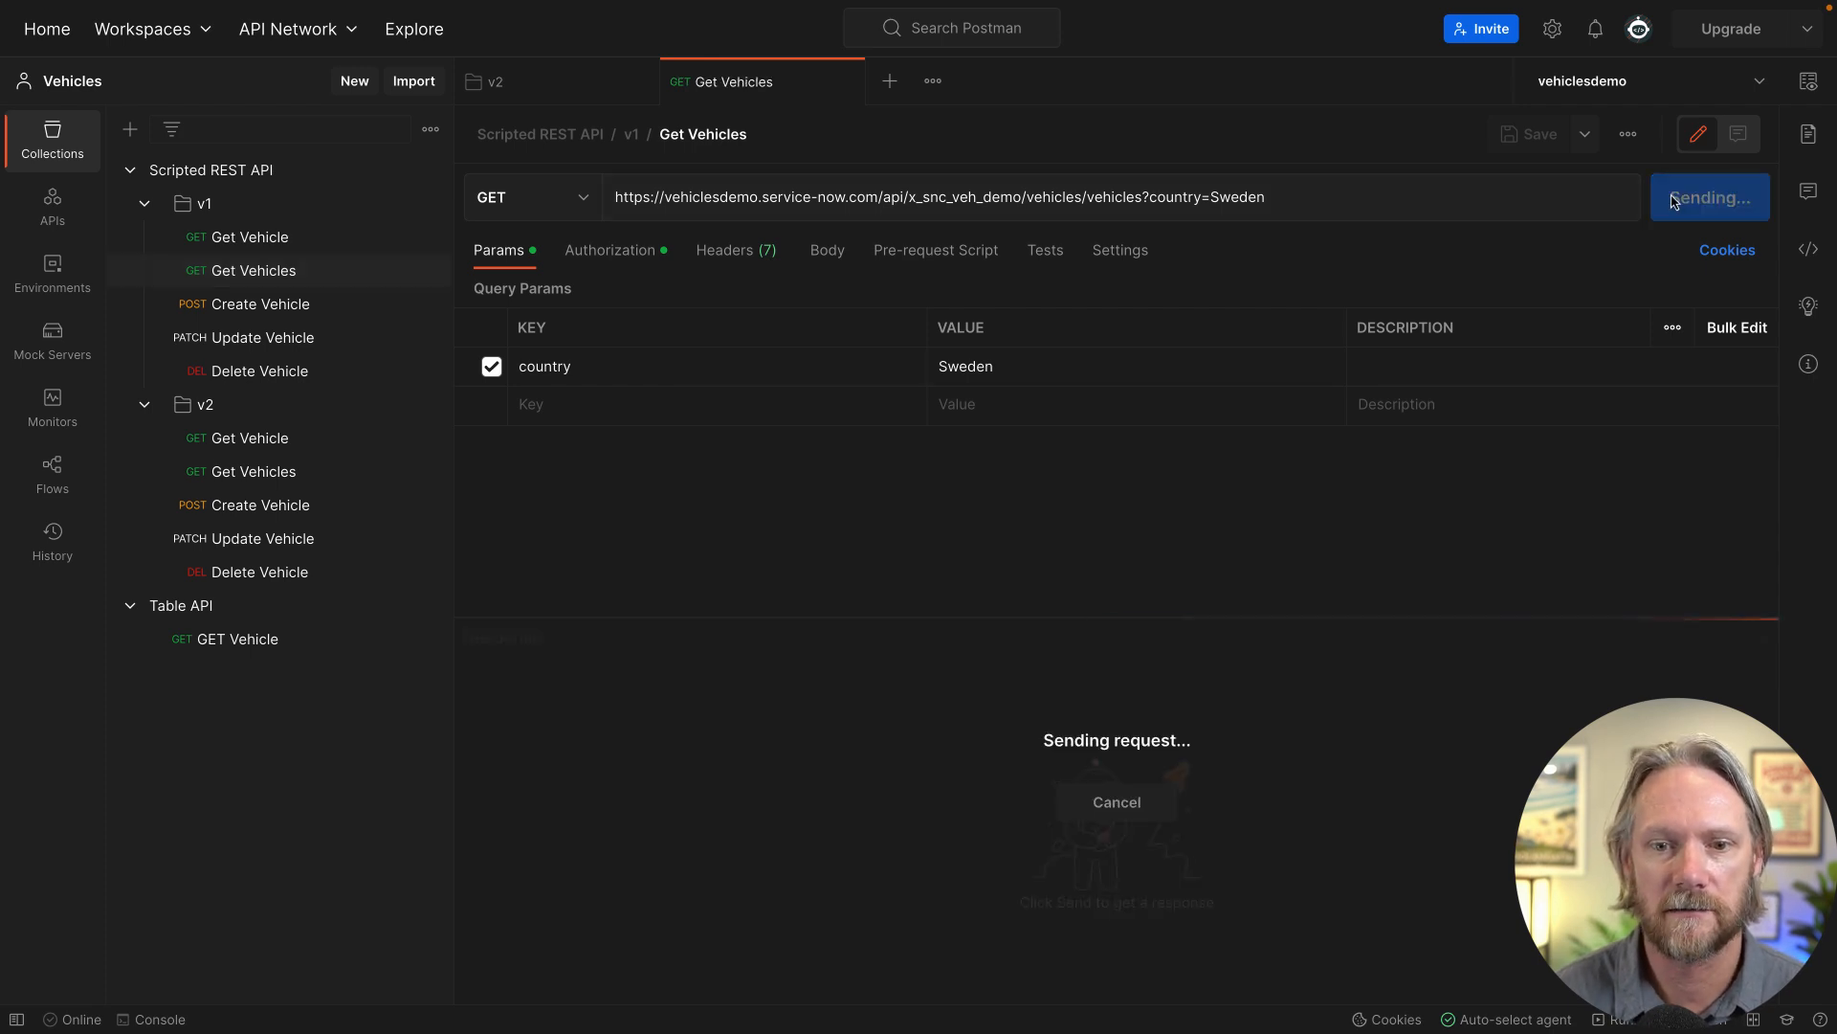
pyautogui.click(1698, 197)
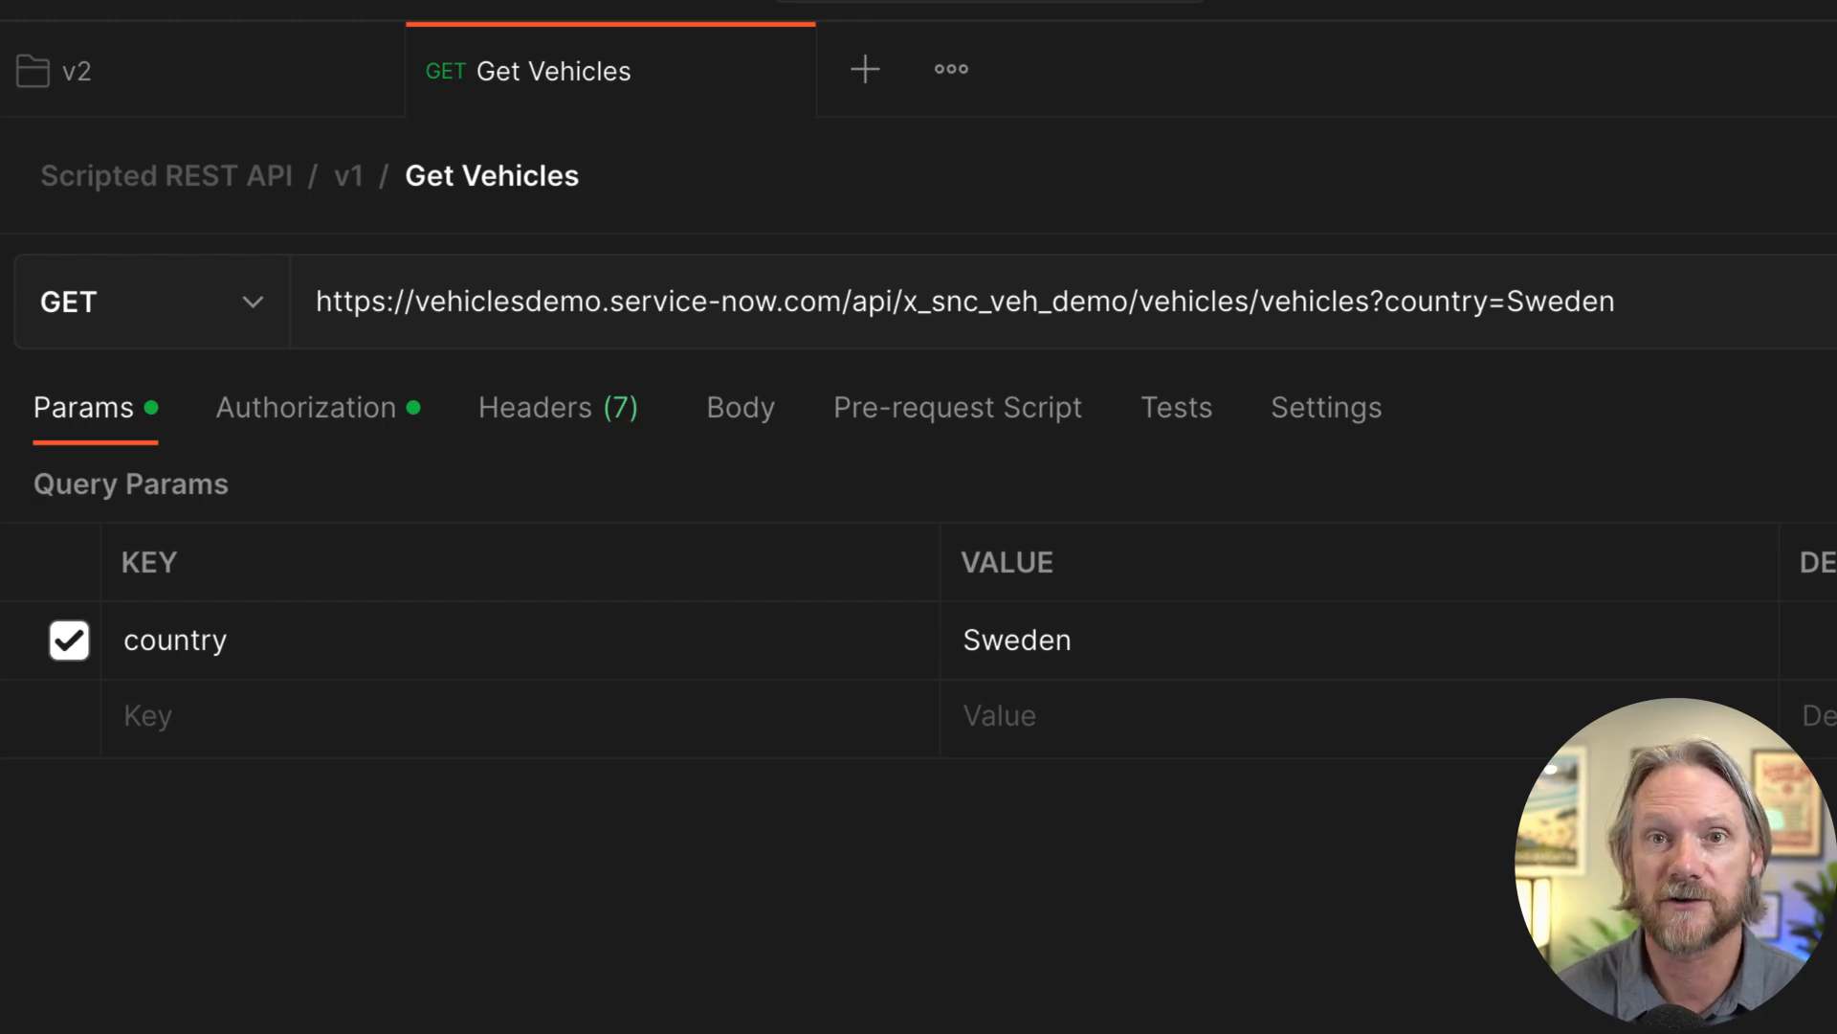
pyautogui.click(1688, 197)
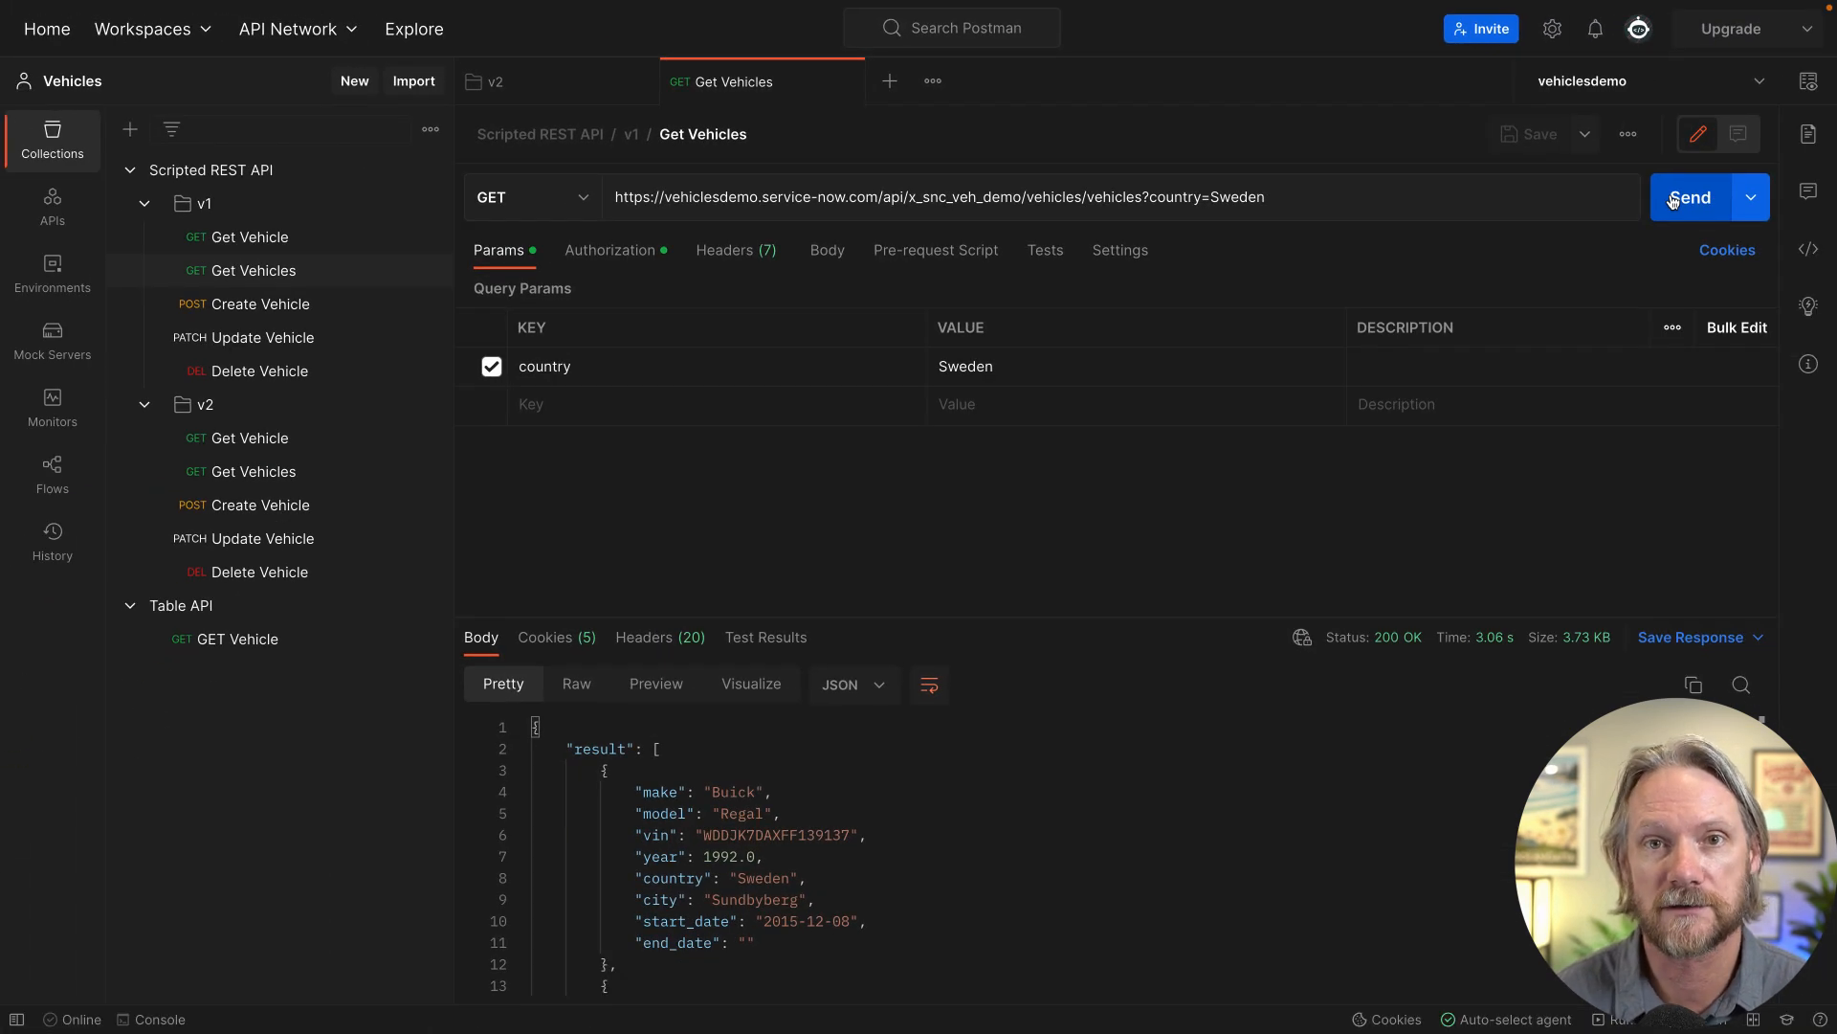
pyautogui.moveTo(250, 481)
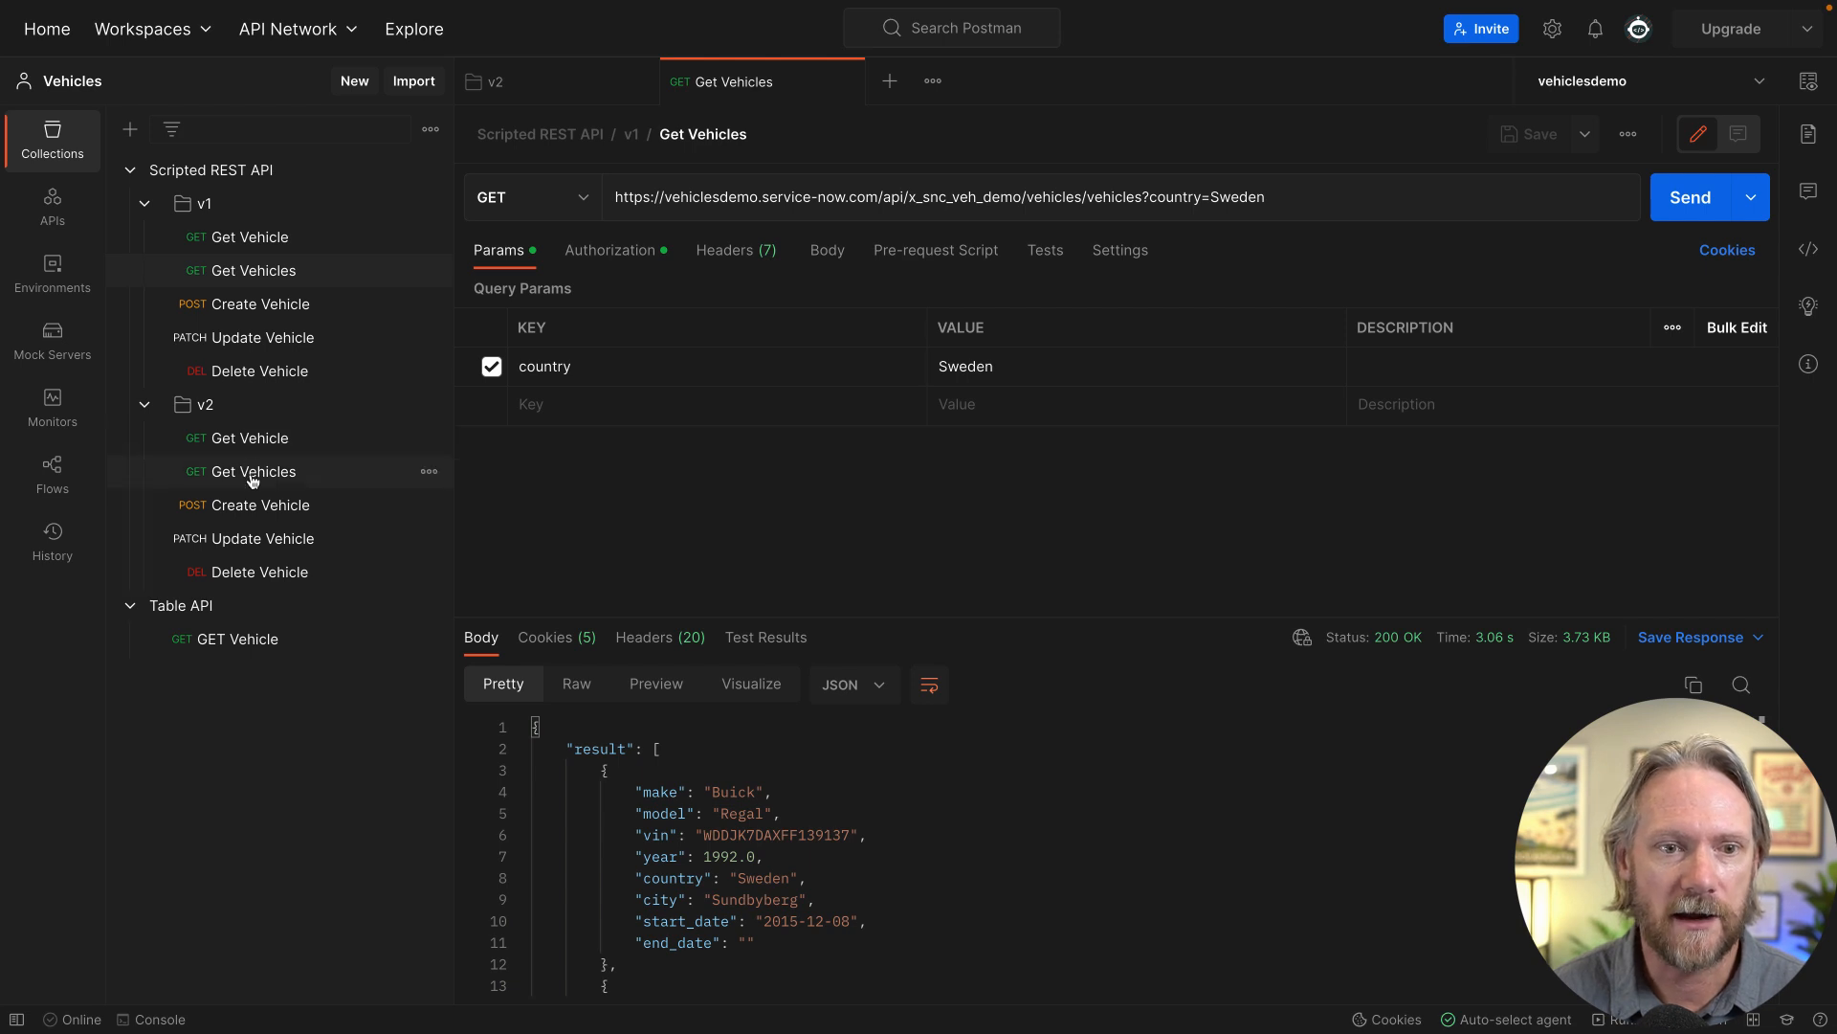
# Swap the v2 Get Vehicles country parameter for model=modelINXC90,XC70 and send it.
pyautogui.click(251, 470)
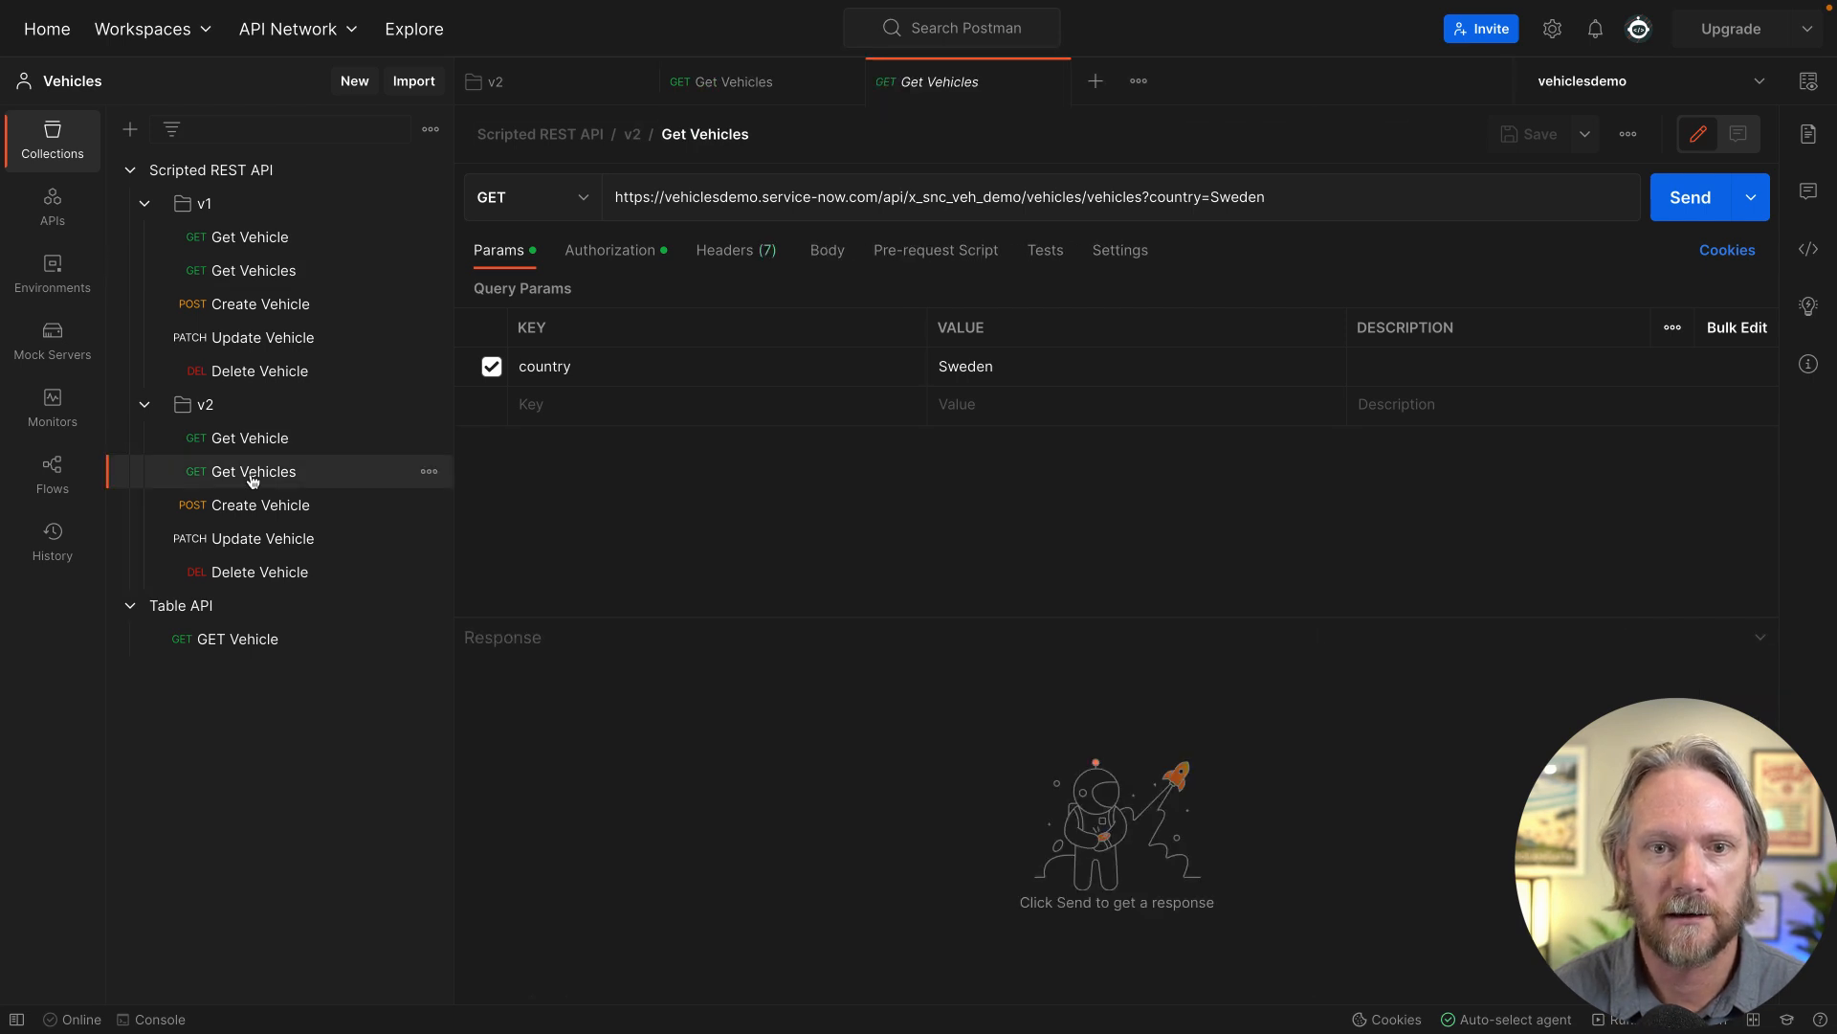
pyautogui.click(545, 366)
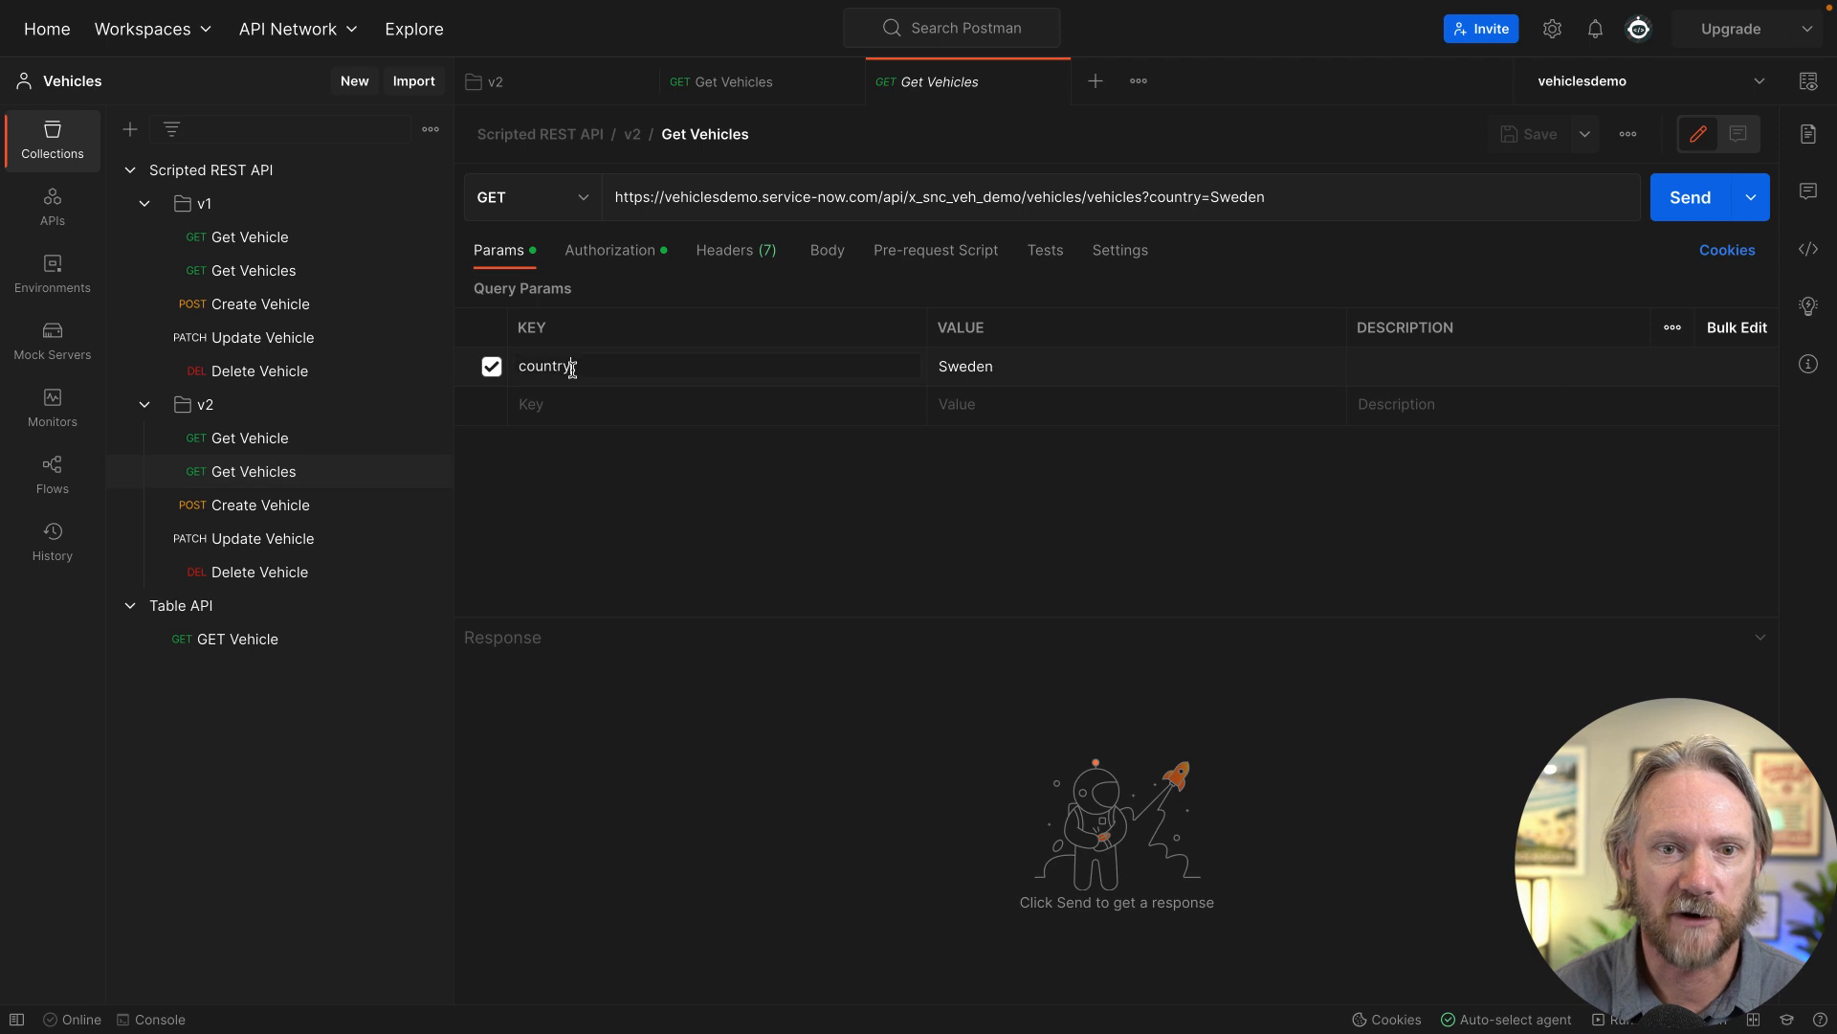
pyautogui.write('model')
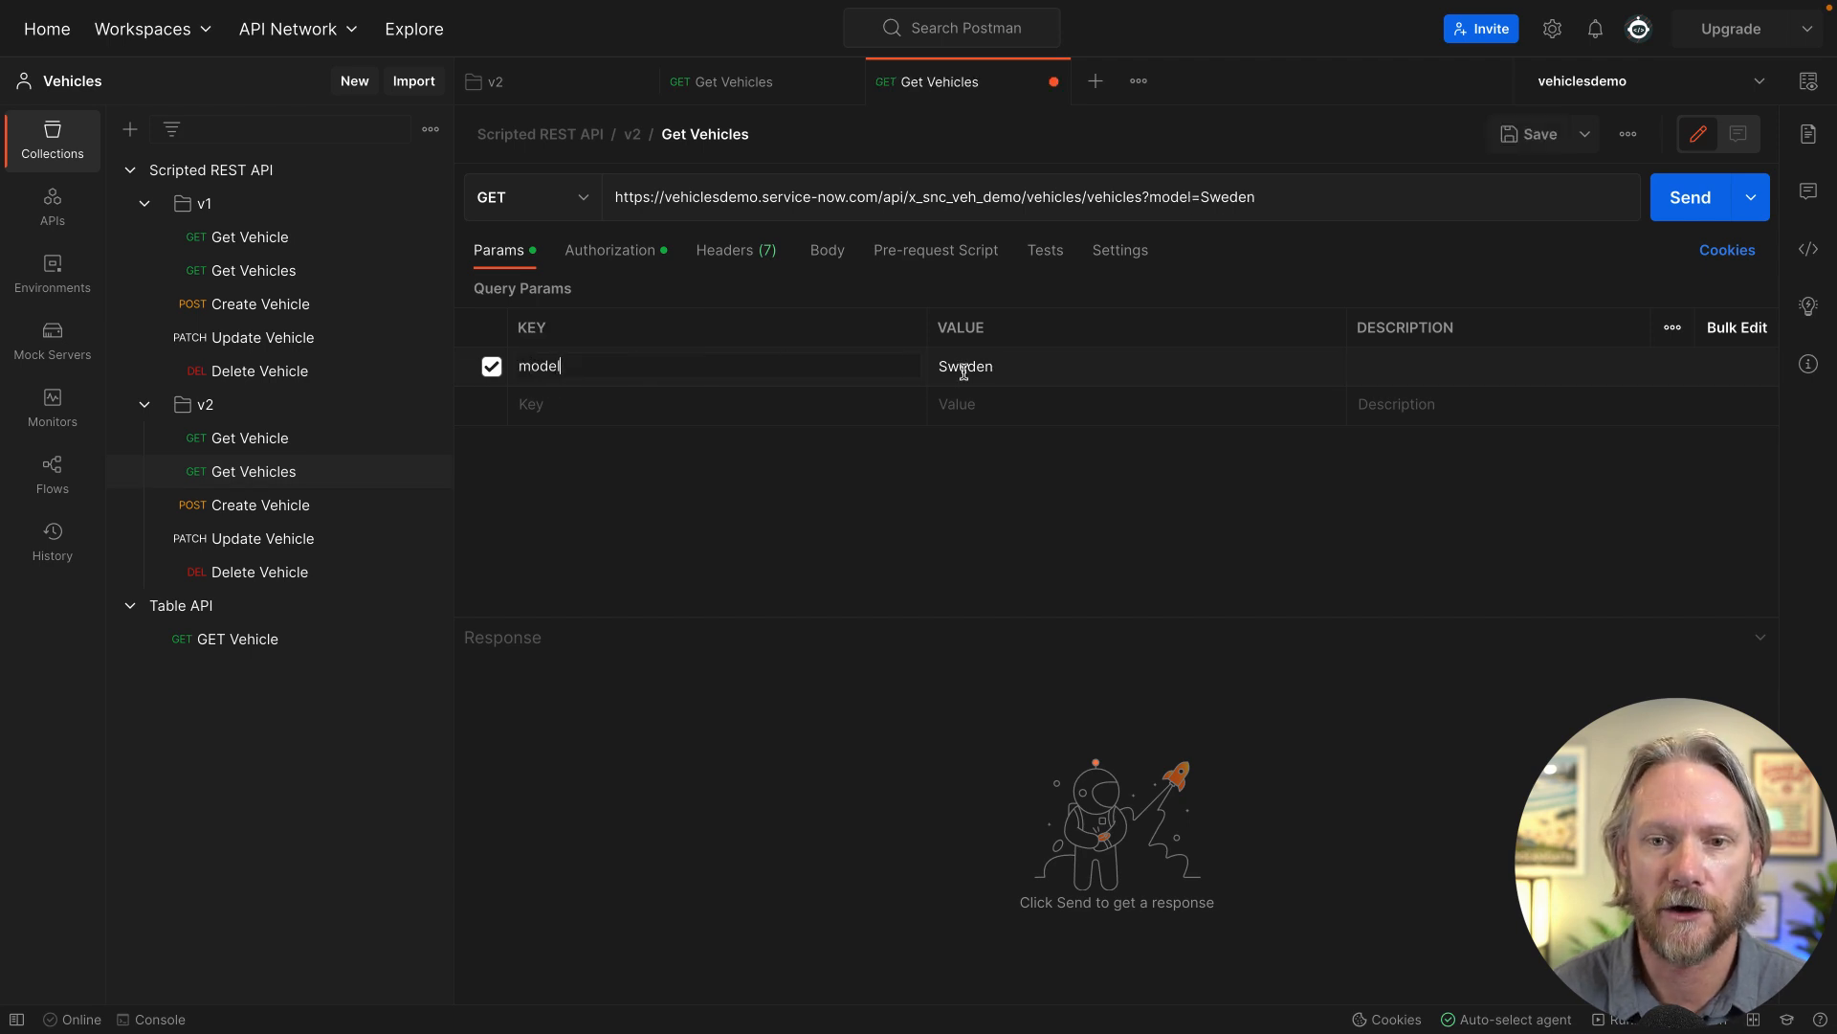
pyautogui.write('modelNXC90,XC70')
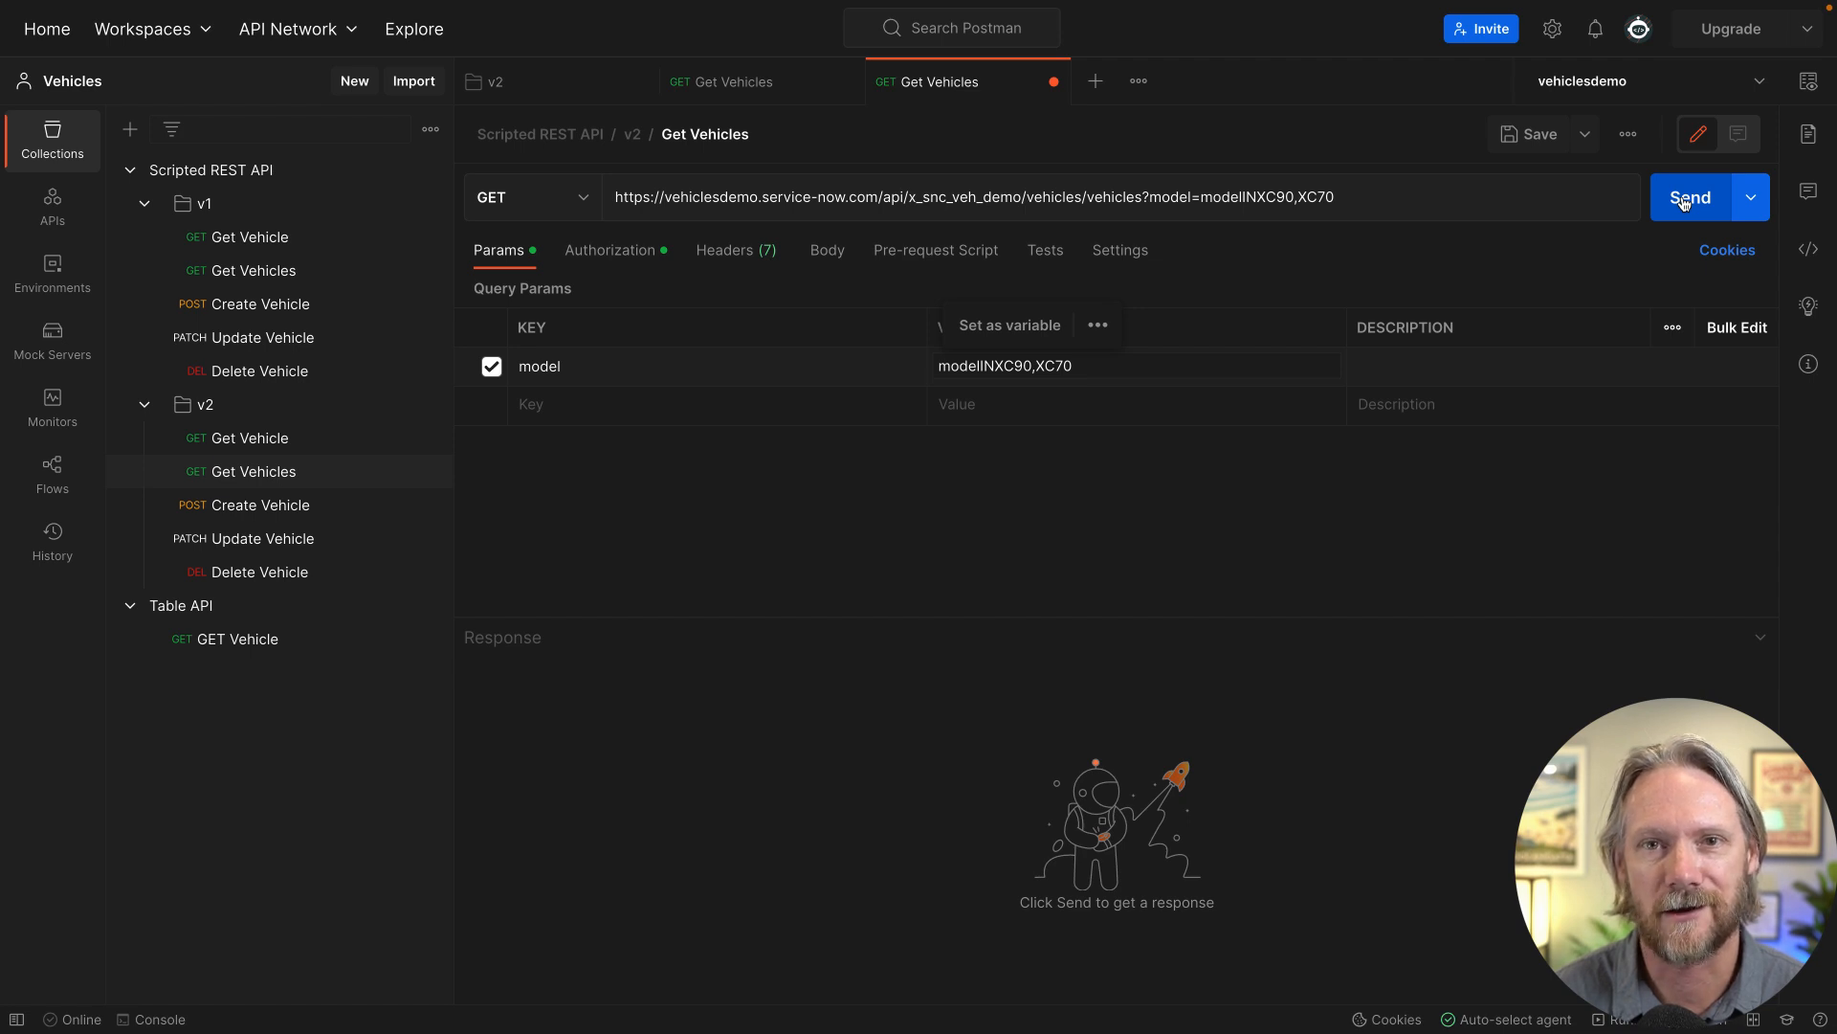
pyautogui.click(1062, 366)
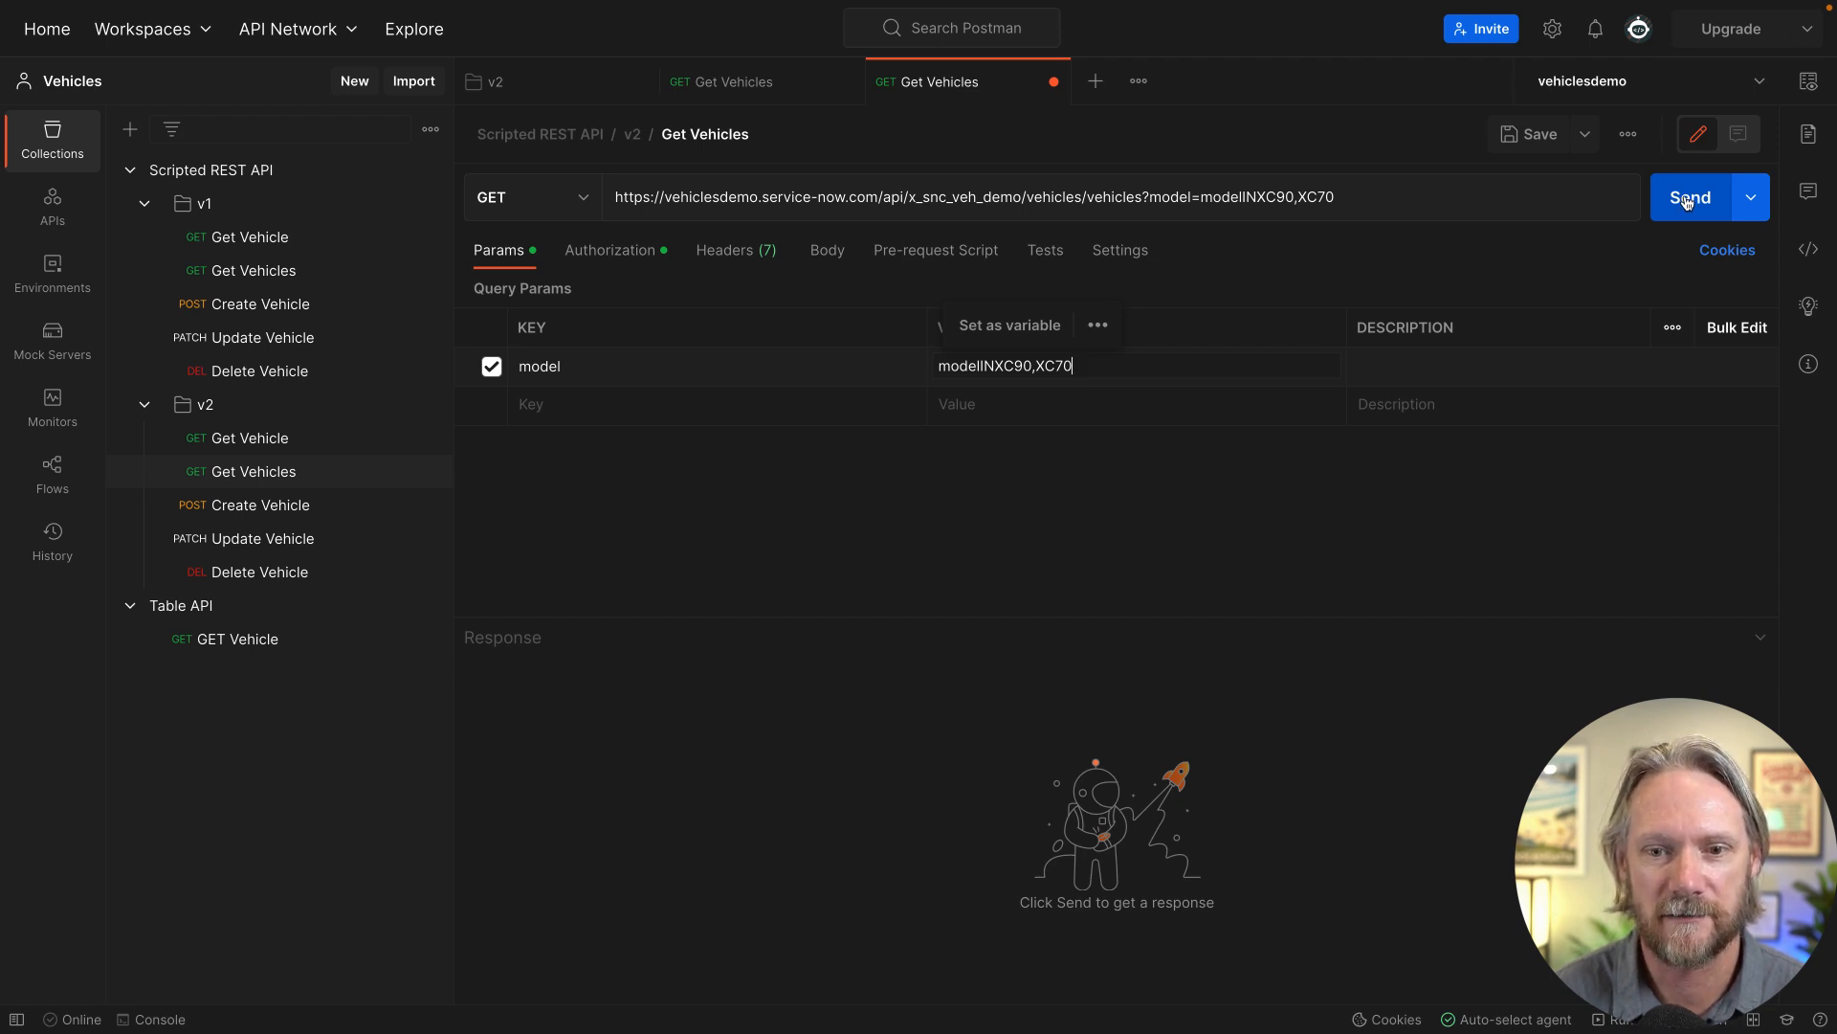
pyautogui.click(1690, 197)
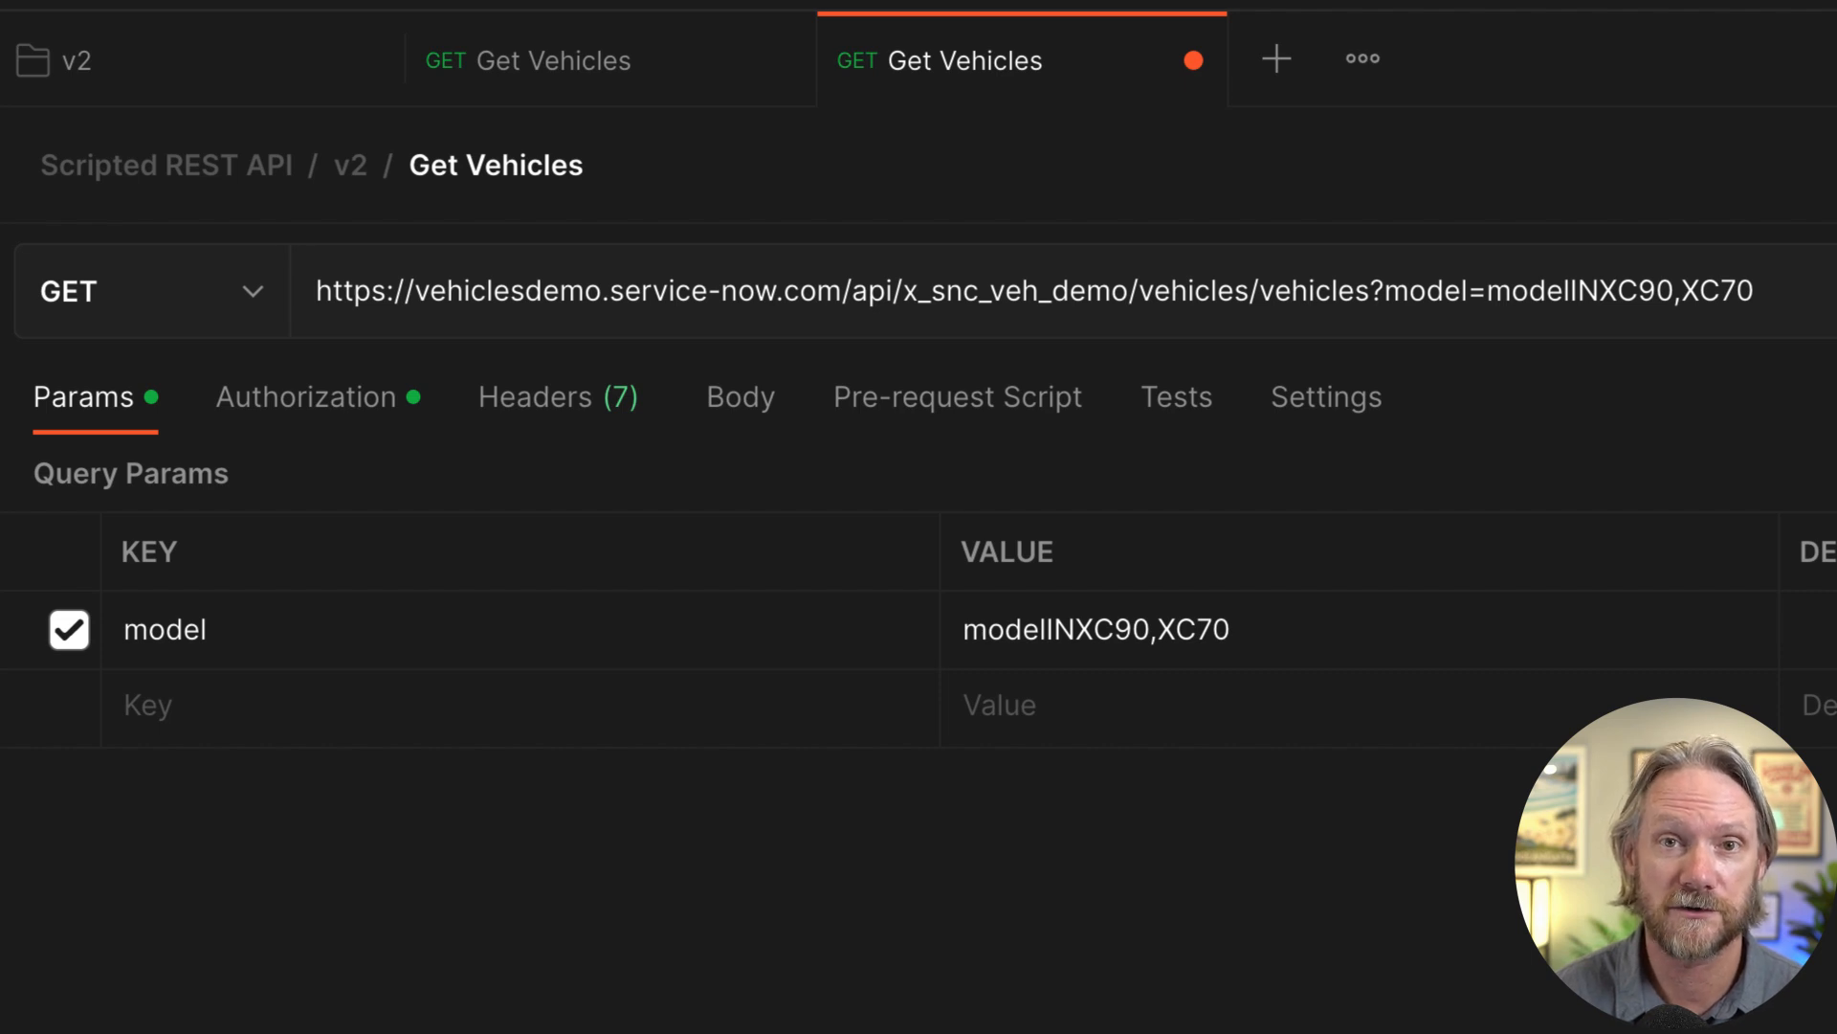
pyautogui.click(1690, 197)
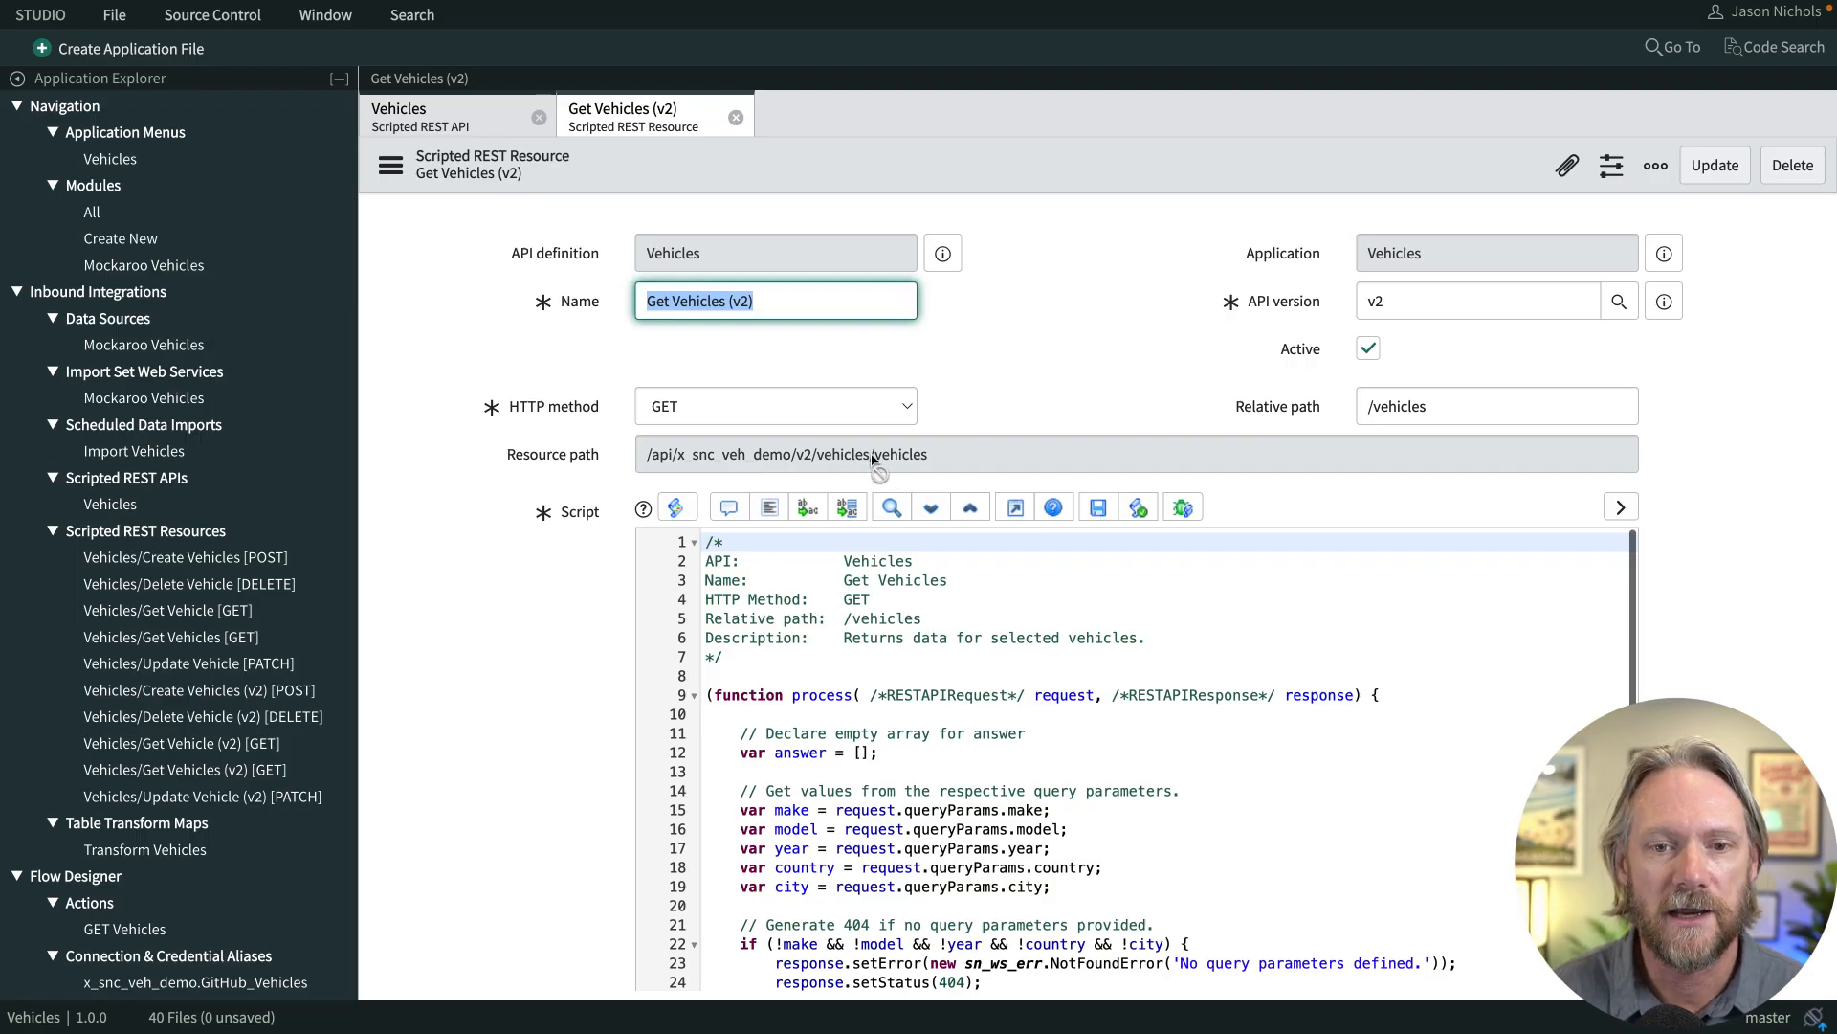
# Copy the Get Vehicles (v2) resource path from Studio.
pyautogui.doubleClick(899, 455)
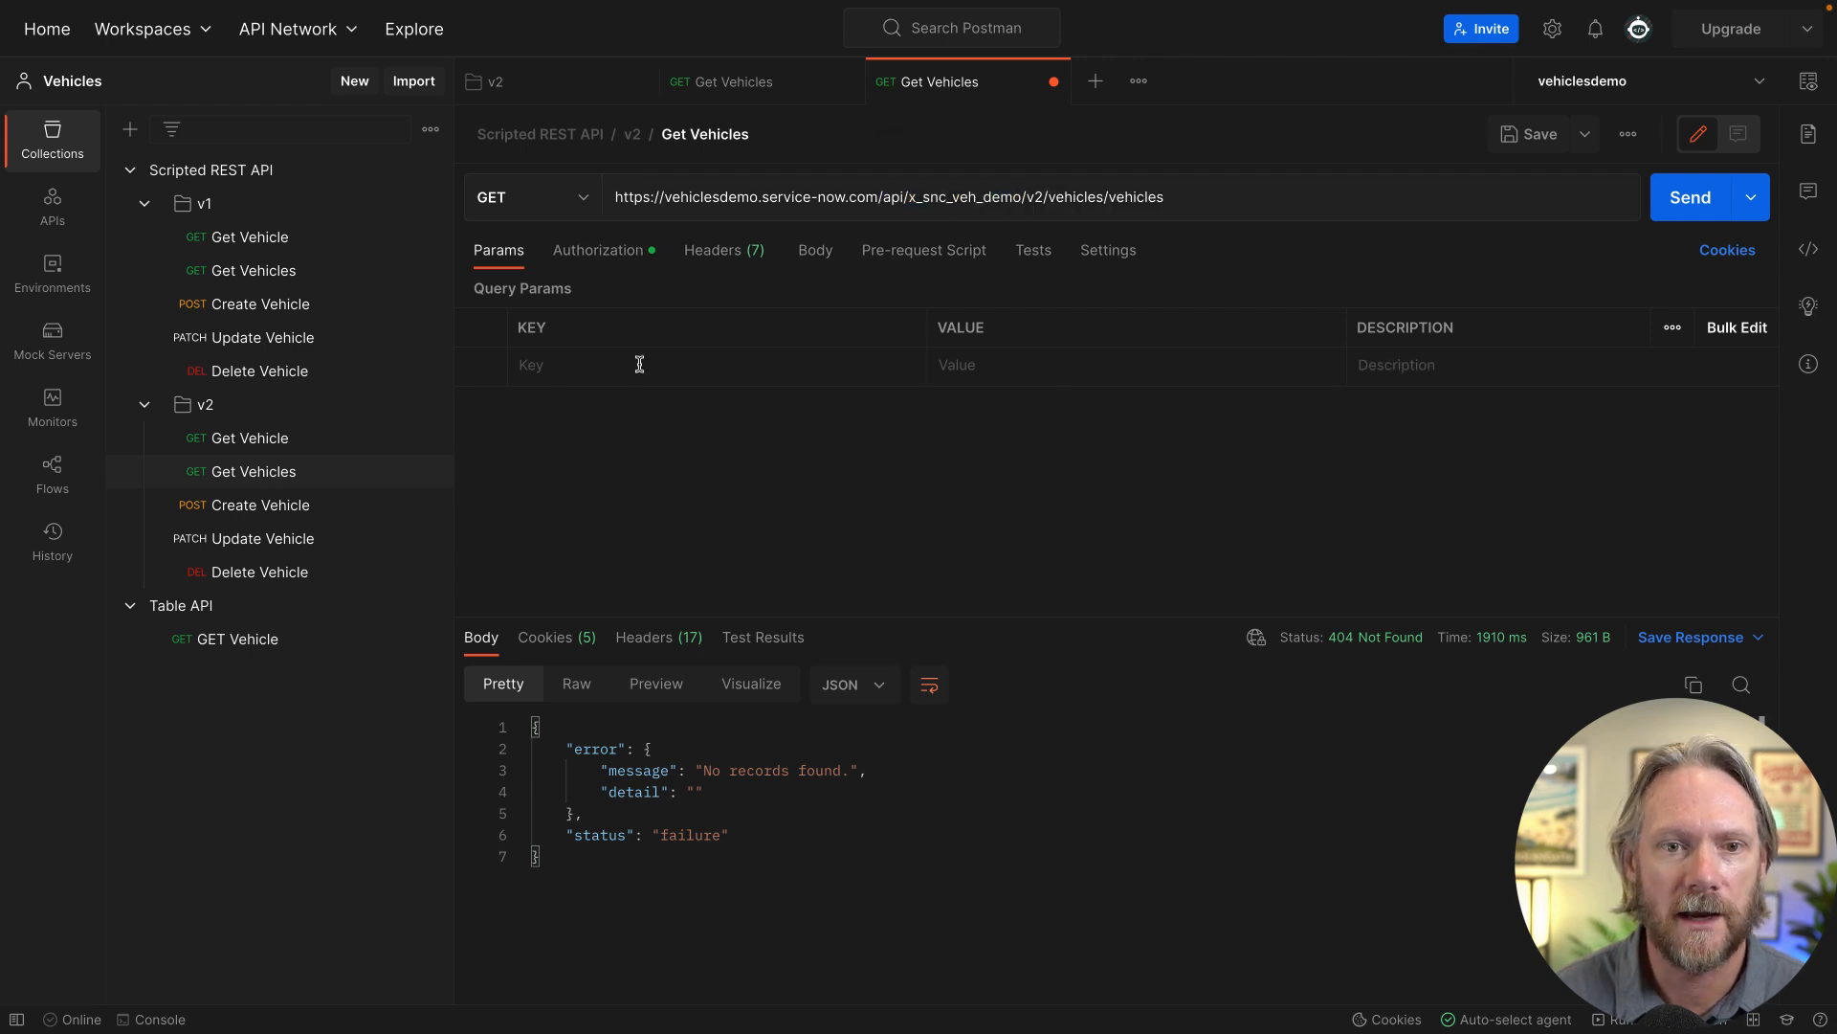
# Send v2 Get Vehicles with model=modelINXC90,XC70 and review the returned Volvo XC90/XC70 records.
pyautogui.write('model')
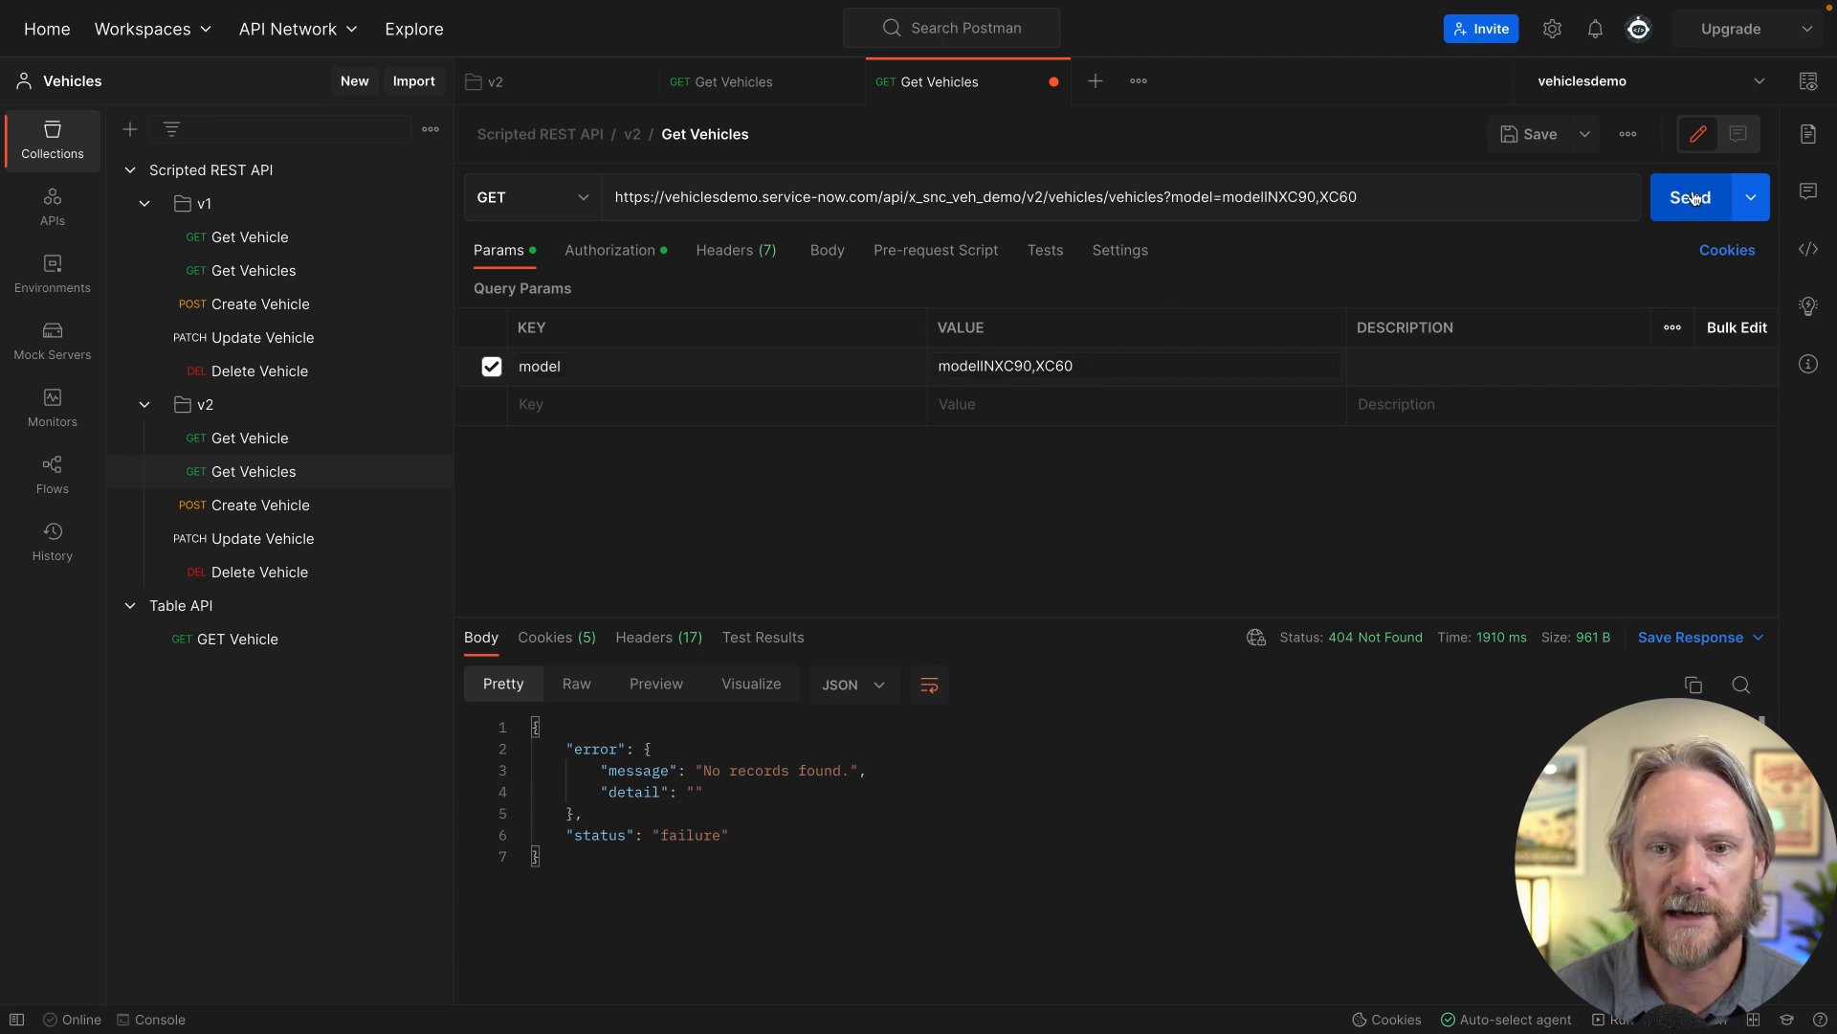
pyautogui.click(1690, 197)
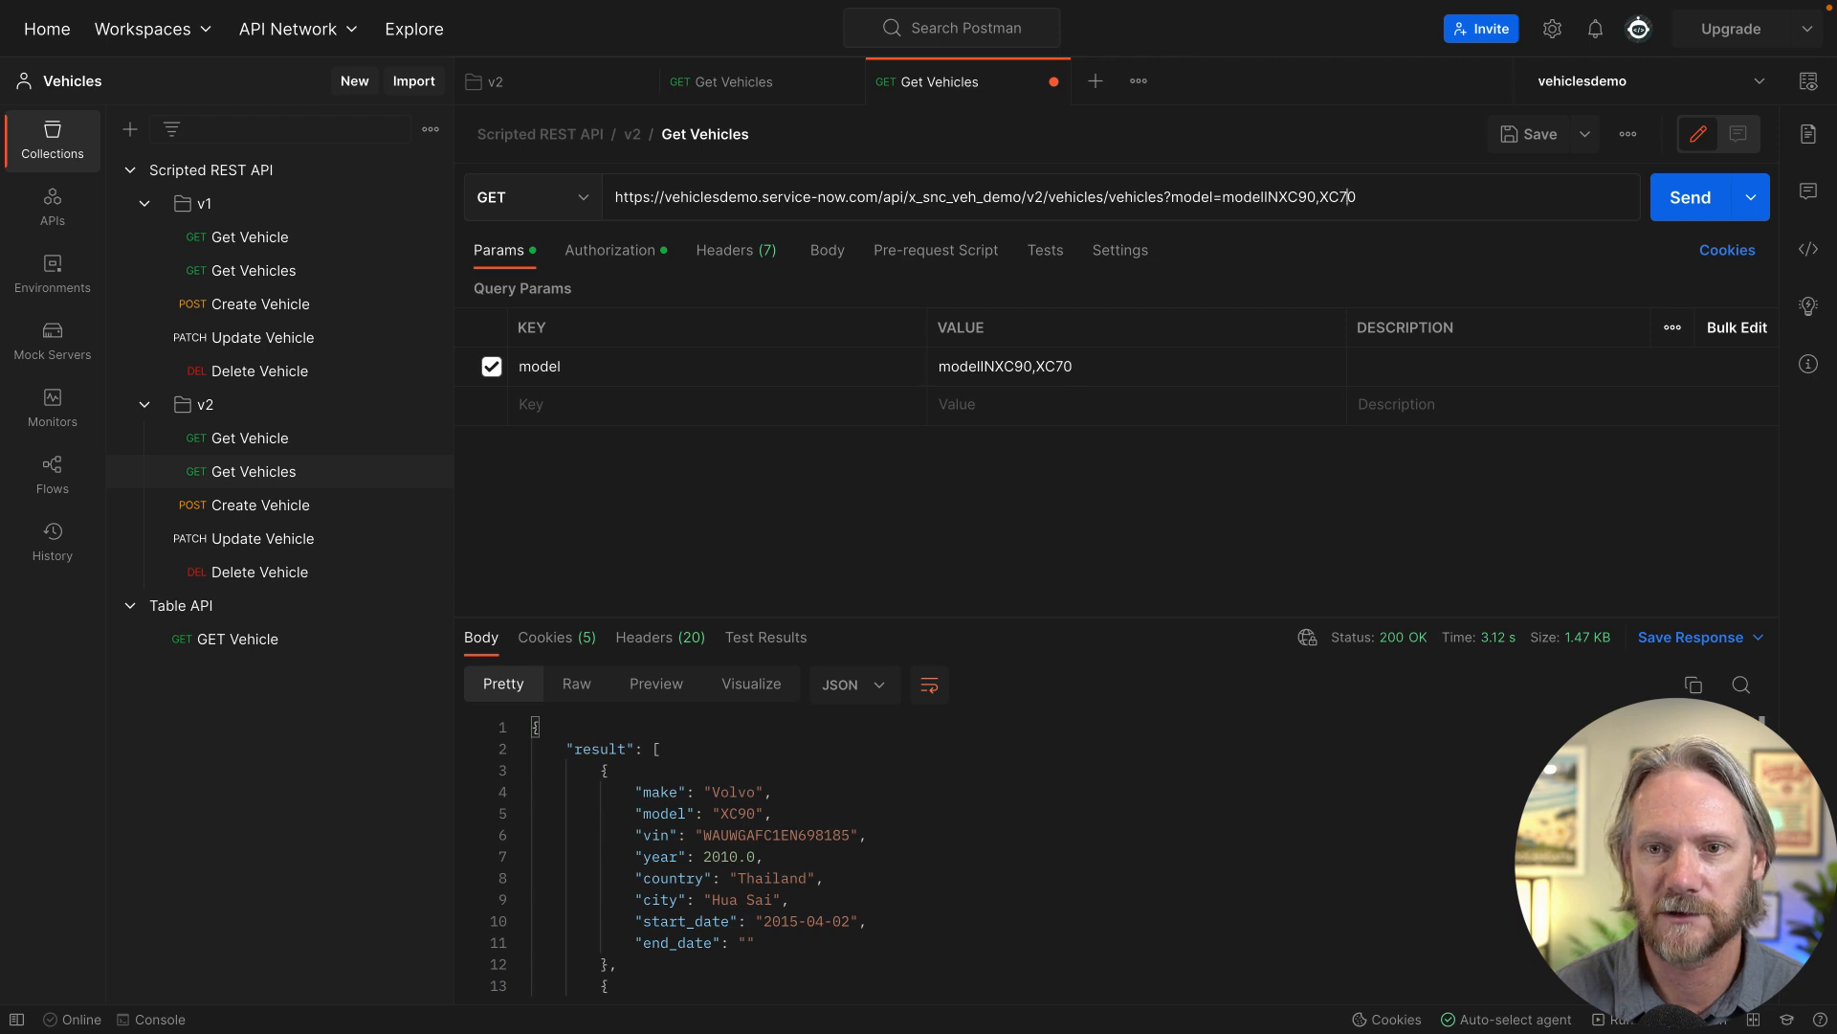
pyautogui.click(1690, 197)
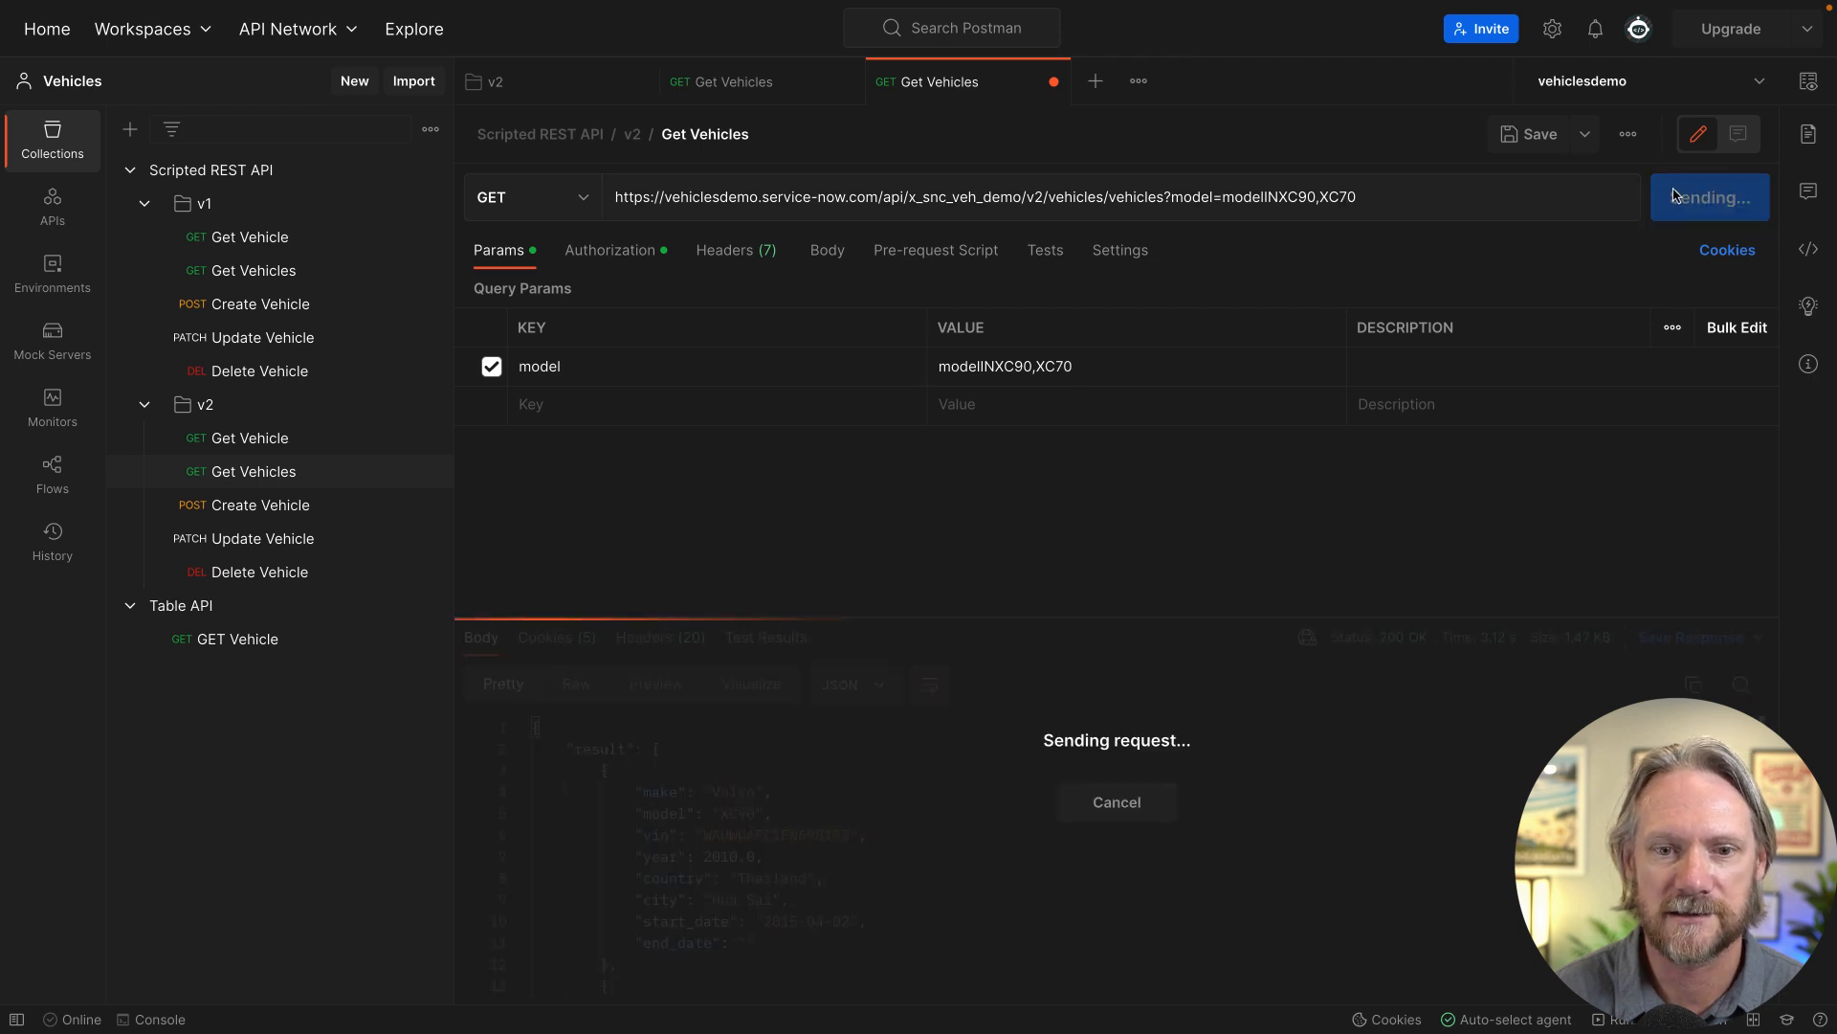
pyautogui.click(1708, 195)
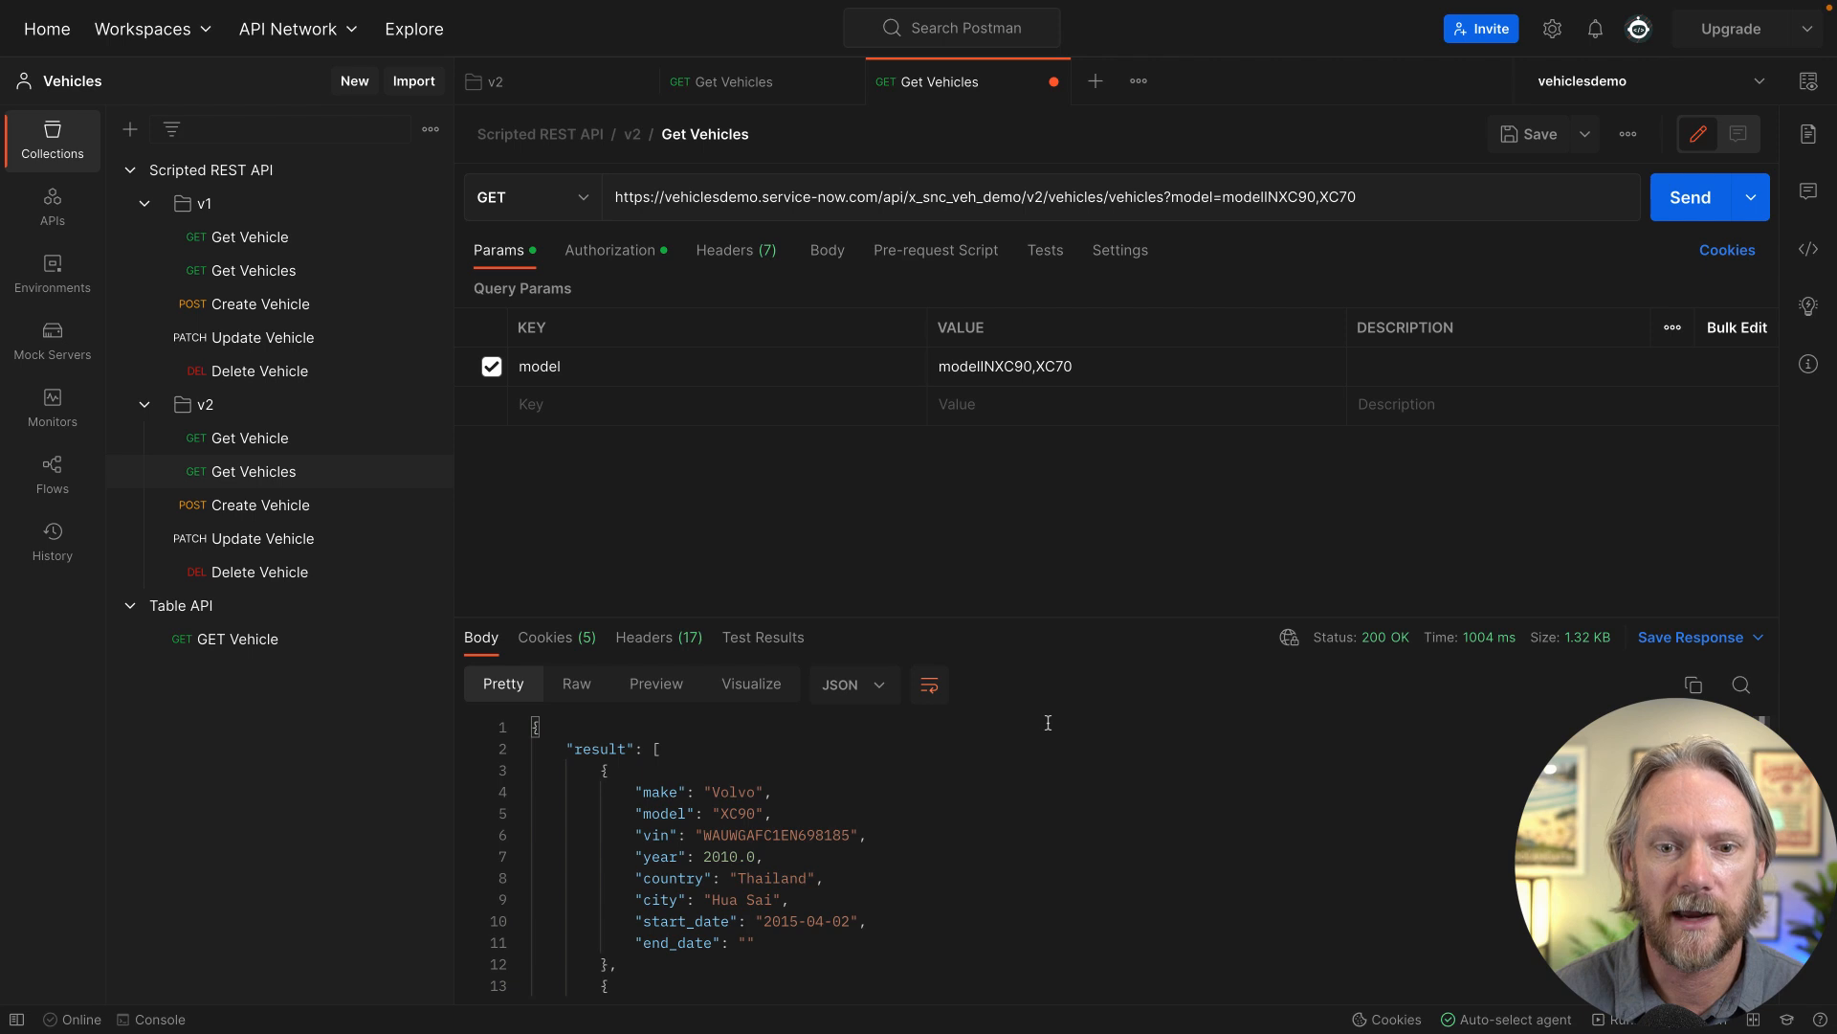
pyautogui.scroll(-3)
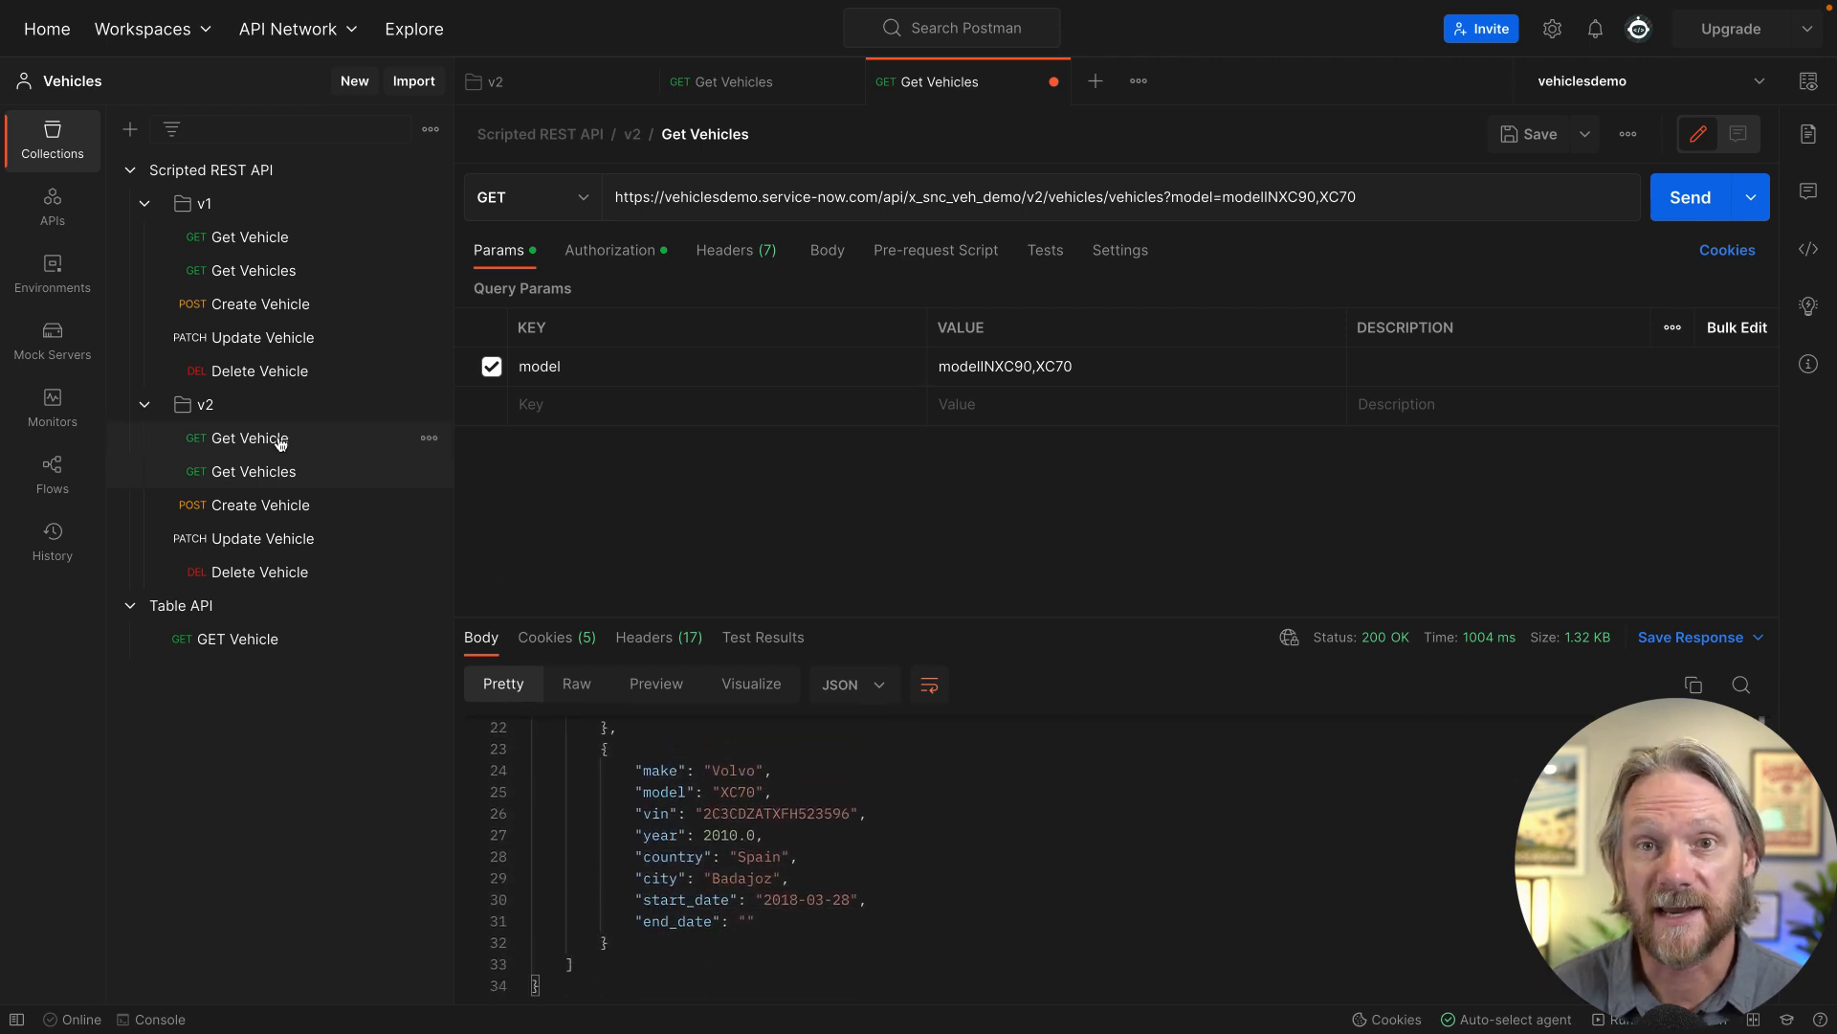
# Add /v2/ to the v2 Get Vehicle, Create Vehicle and Update Vehicle request URLs.
pyautogui.click(246, 439)
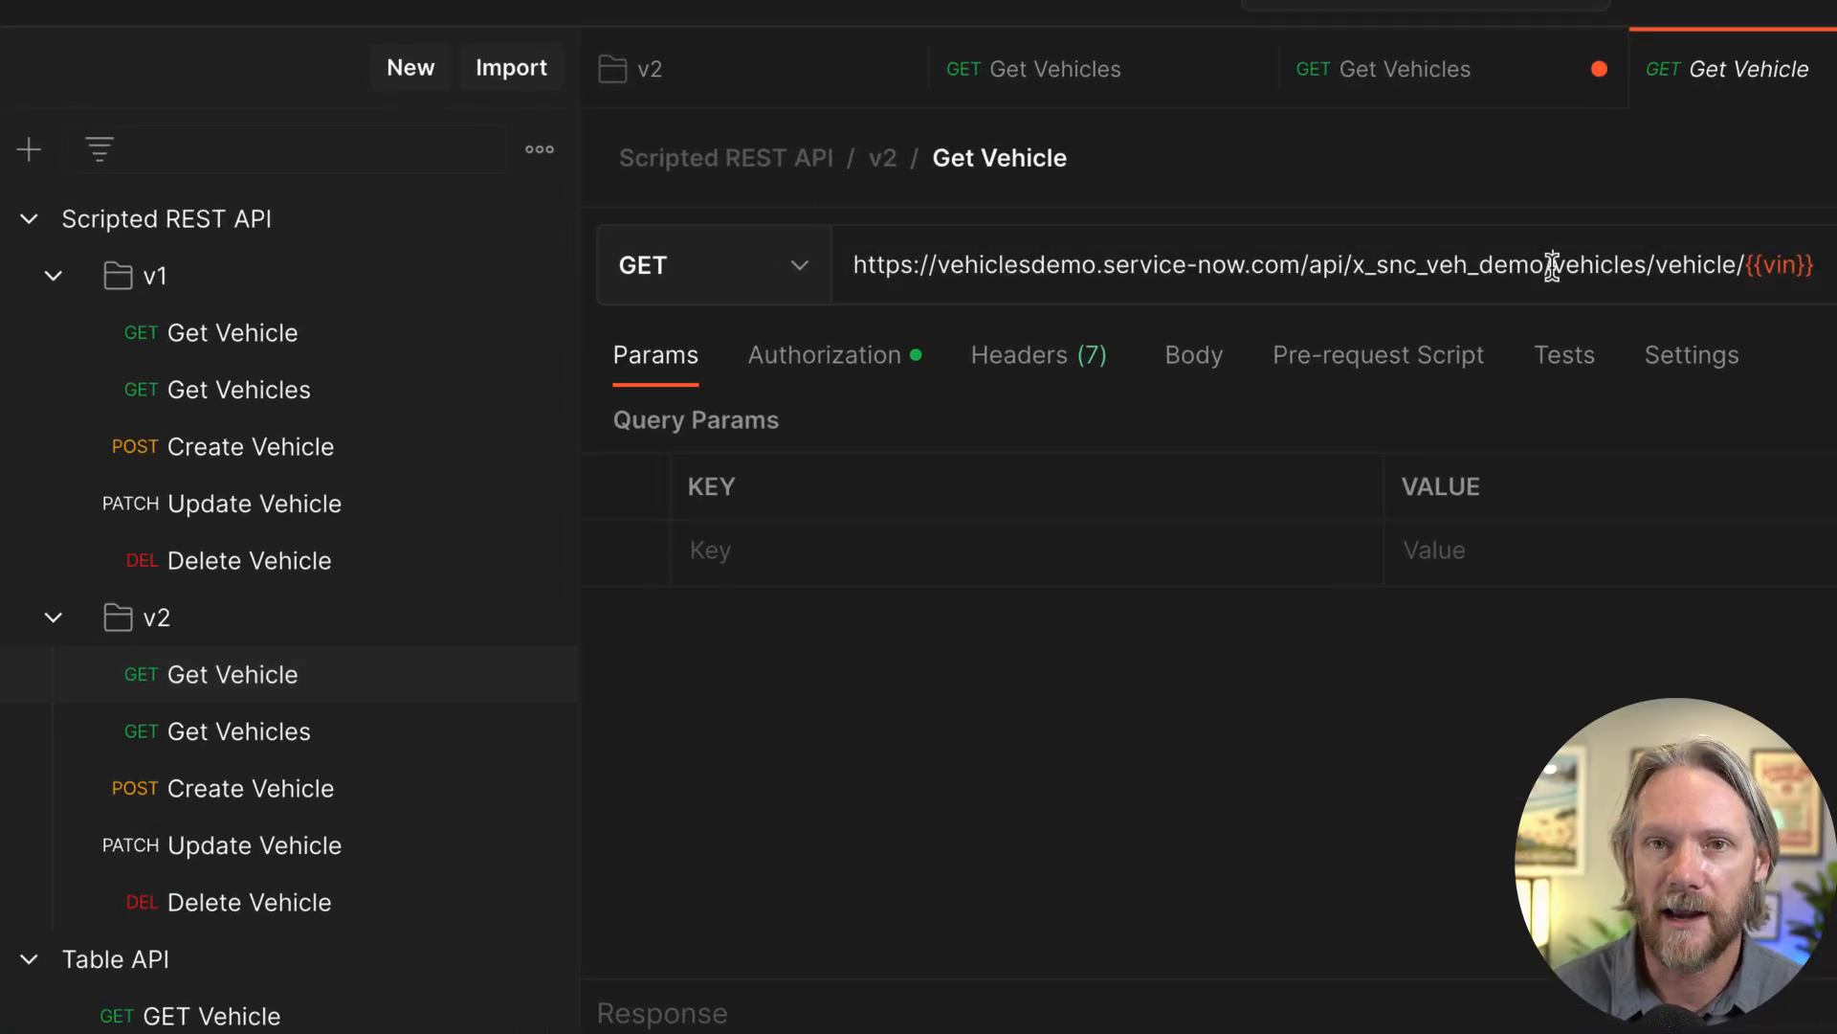
pyautogui.click(247, 788)
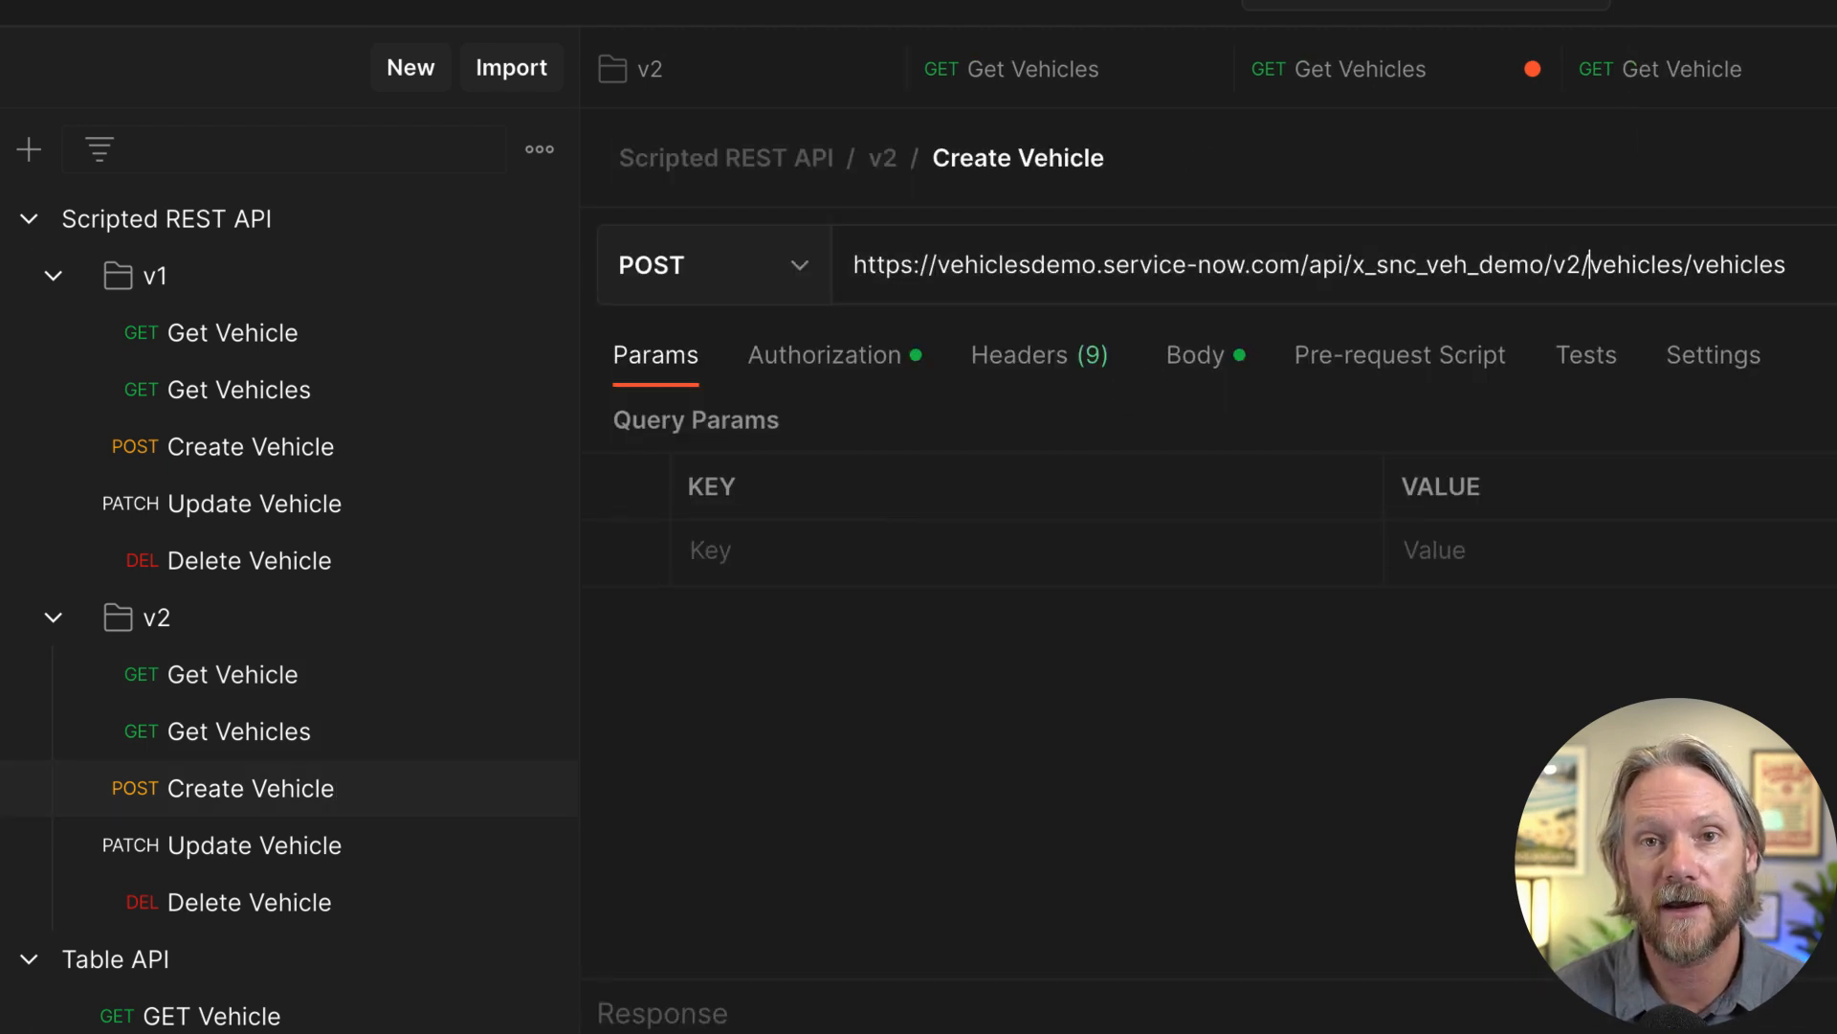
pyautogui.click(247, 845)
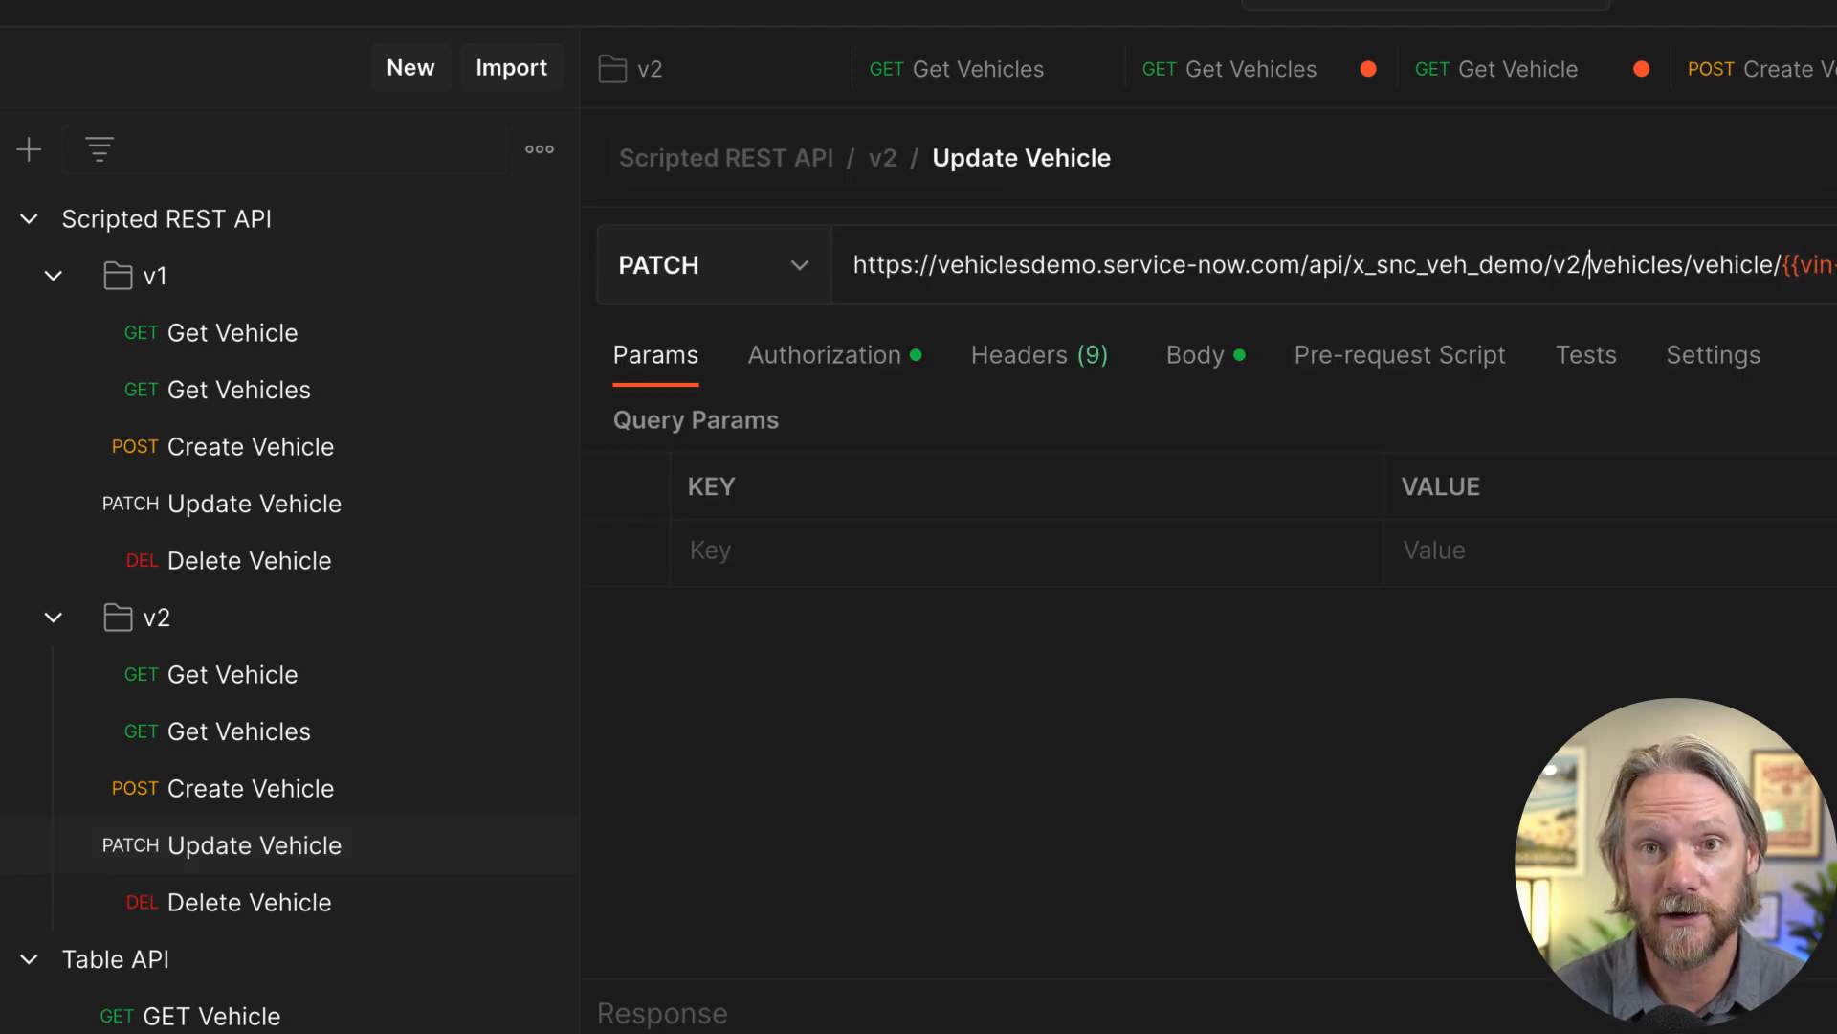
pyautogui.click(249, 902)
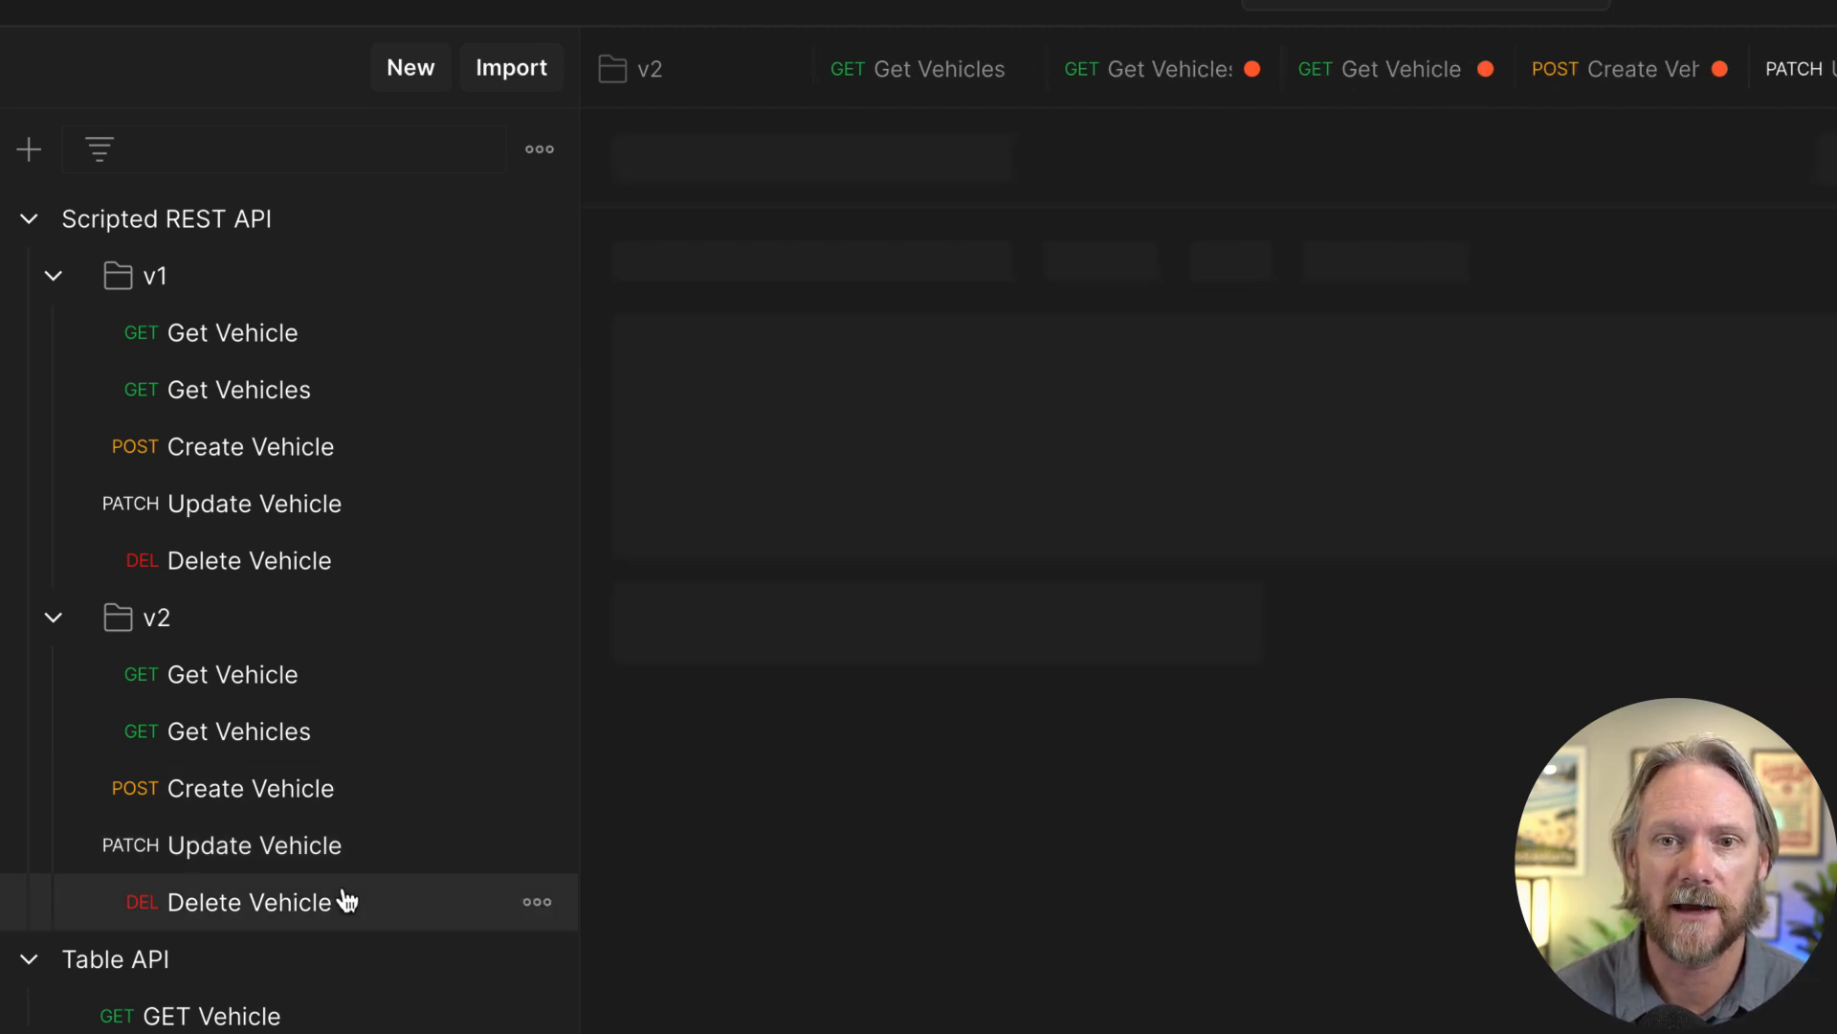